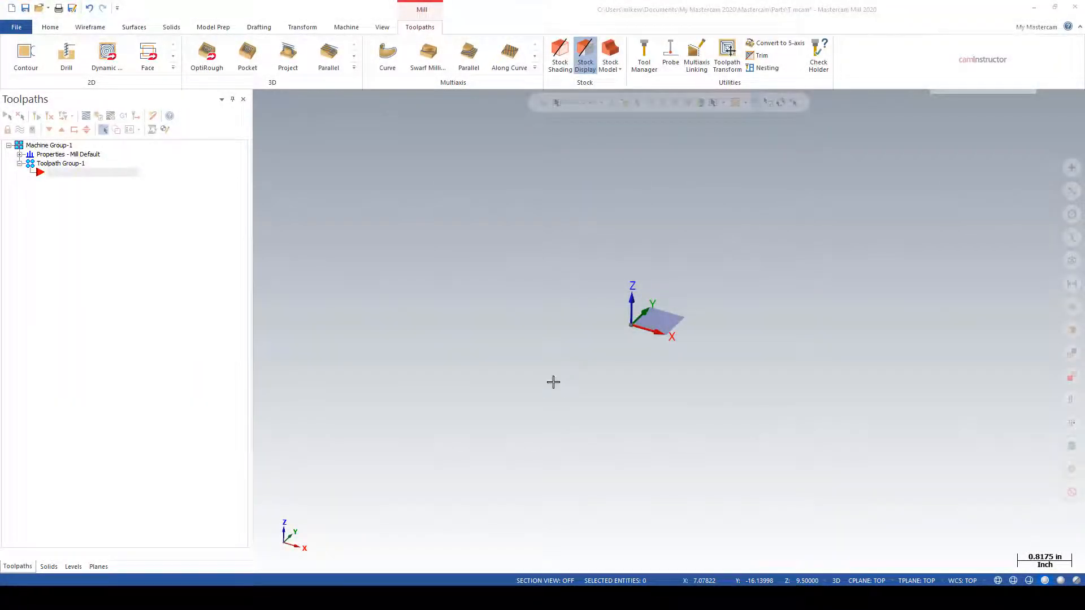
{"action": "mouse_move", "coordinate": [173, 68]}
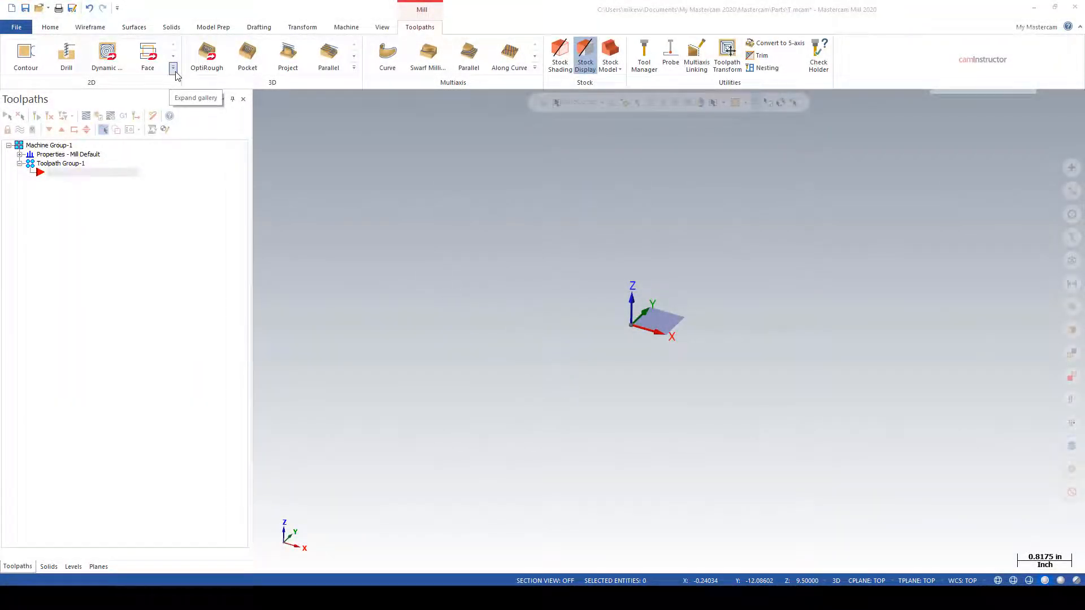
Expand the 2D toolpath gallery to show the milling, hole making and manual entry types.
{"action": "left_click", "coordinate": [173, 68]}
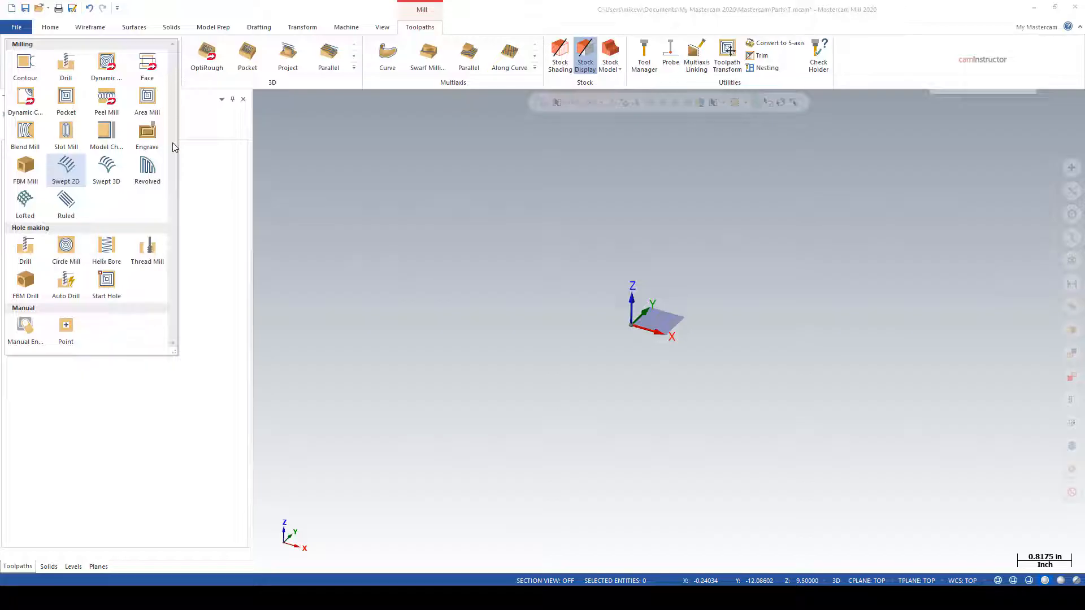
{"action": "mouse_move", "coordinate": [147, 170]}
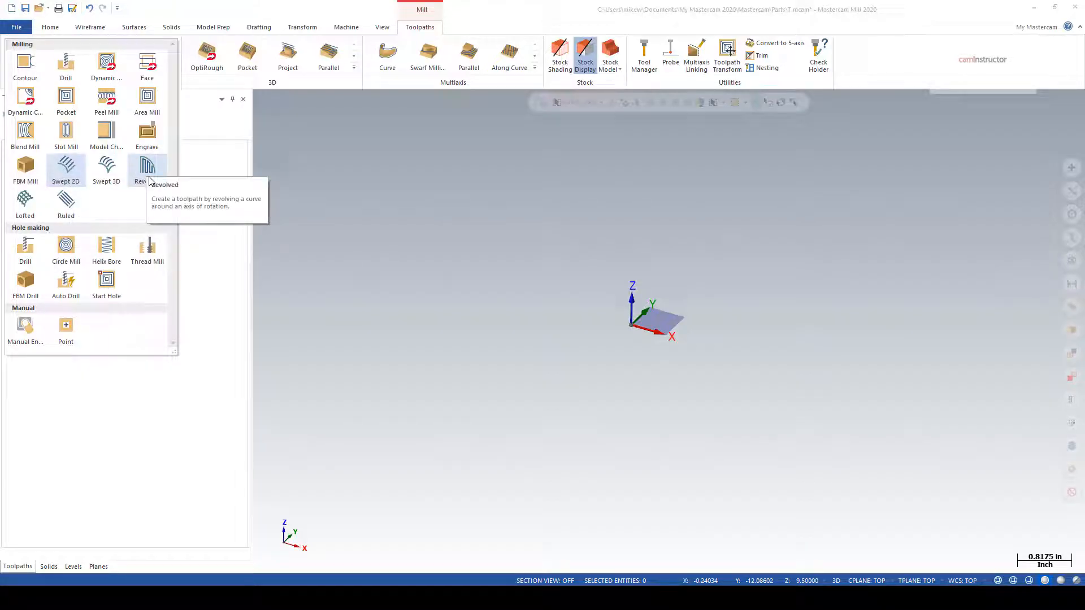
{"action": "mouse_move", "coordinate": [102, 205]}
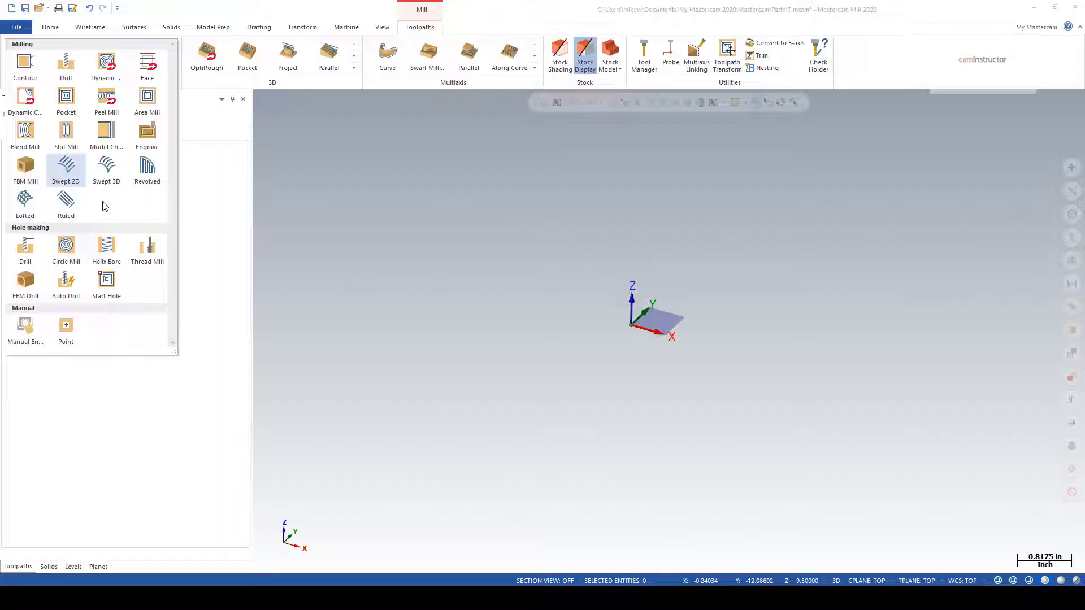
{"action": "mouse_move", "coordinate": [121, 206]}
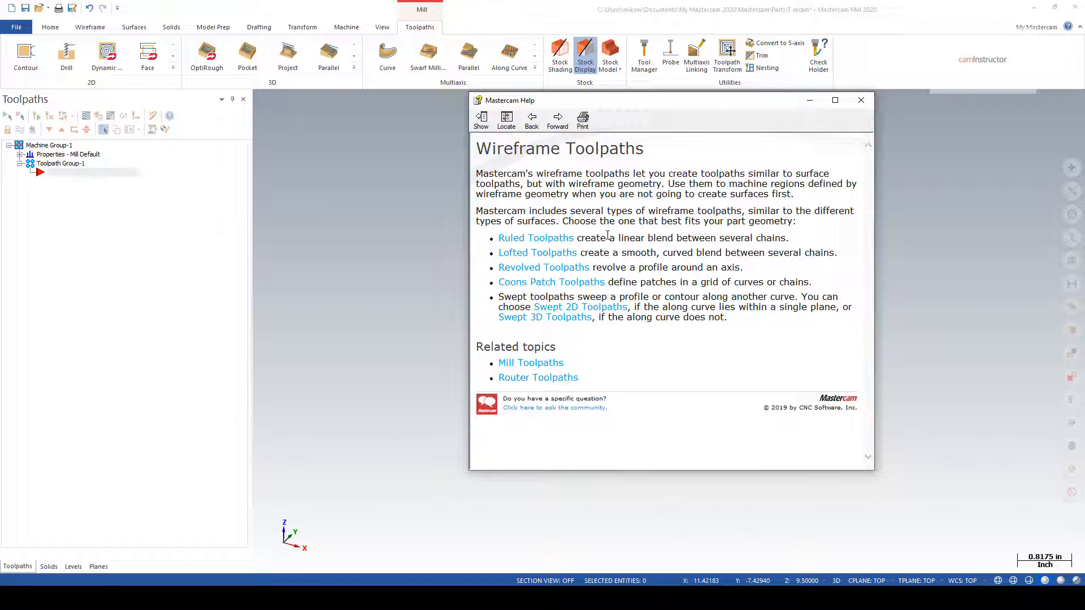
{"action": "mouse_move", "coordinate": [655, 352]}
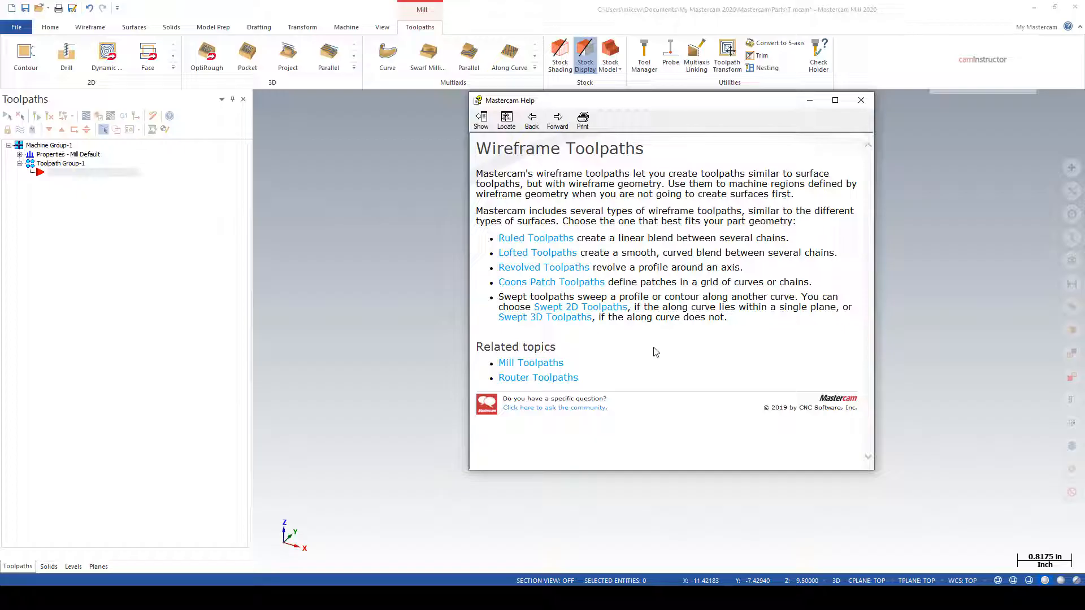
Highlight the introductory paragraph on the Wireframe Toolpaths help page.
{"action": "left_click_drag", "start_coordinate": [475, 172], "coordinate": [792, 194]}
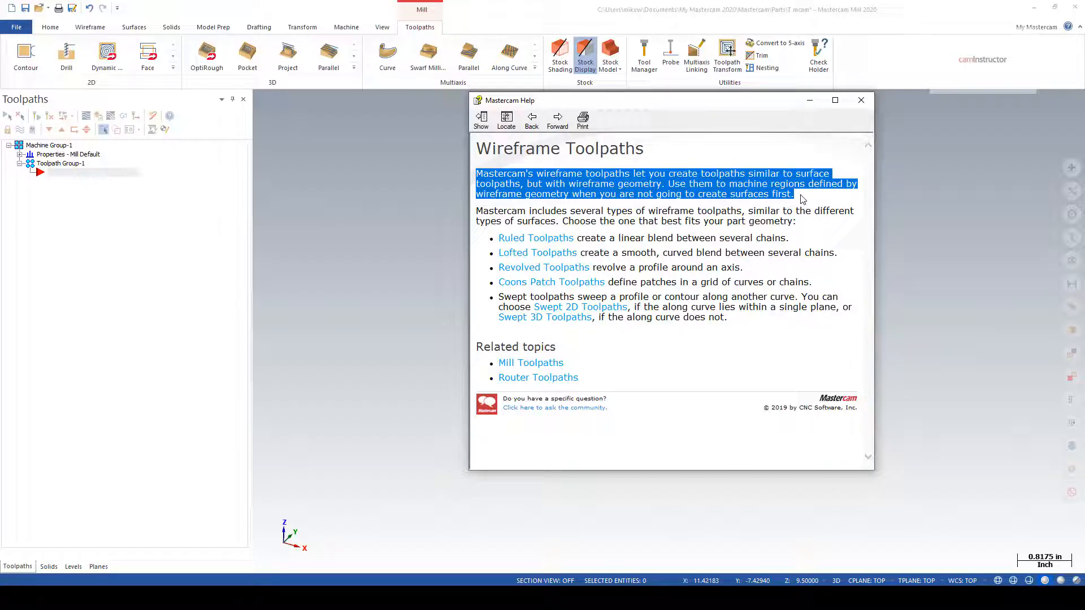
{"action": "mouse_move", "coordinate": [793, 195]}
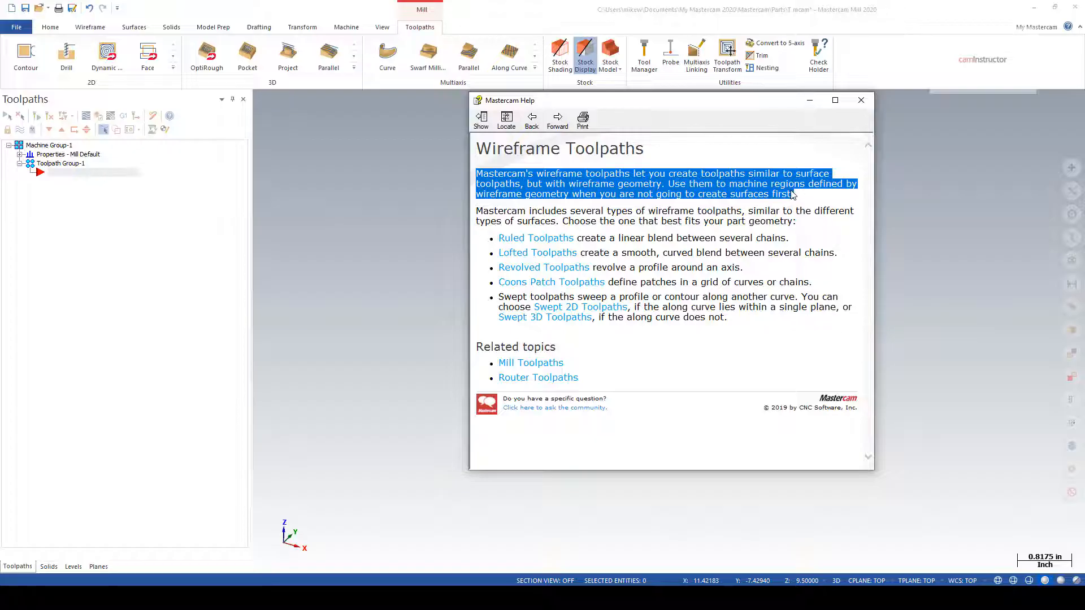
{"action": "mouse_move", "coordinate": [795, 103]}
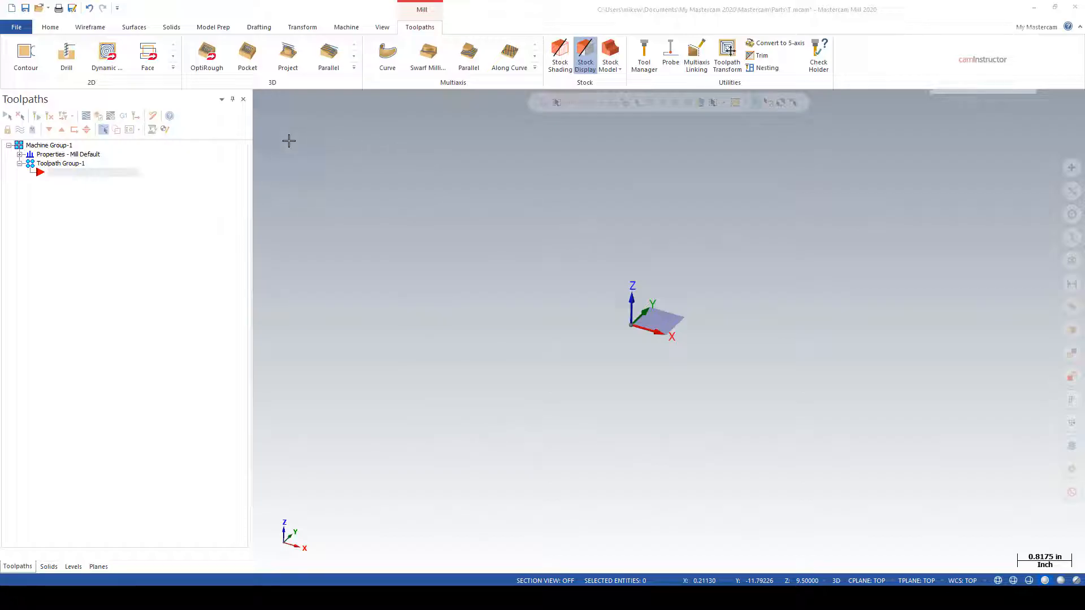
{"action": "mouse_move", "coordinate": [315, 105]}
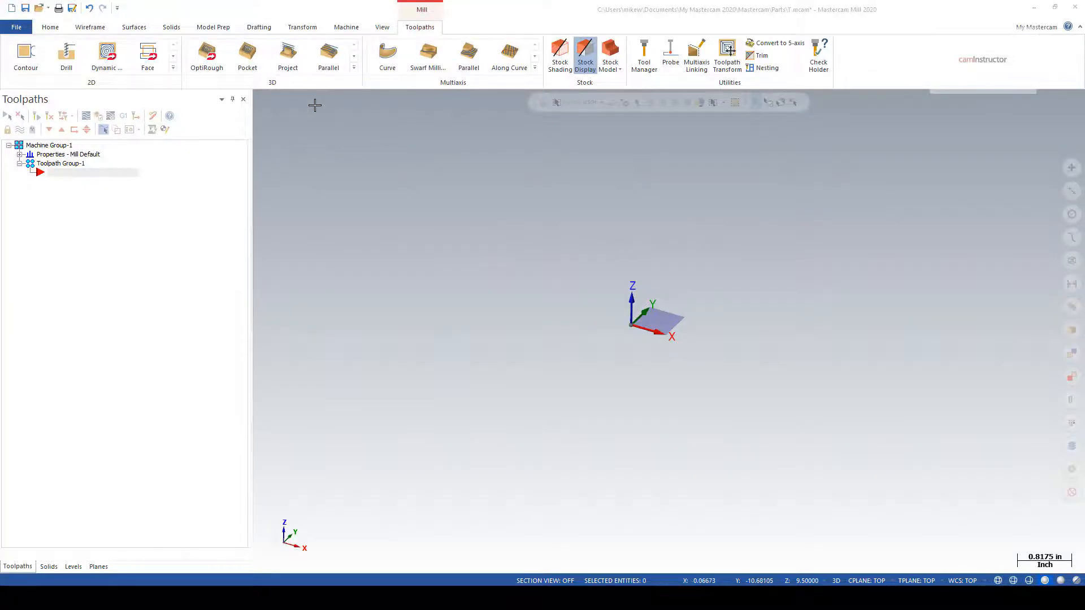
{"action": "mouse_move", "coordinate": [179, 93]}
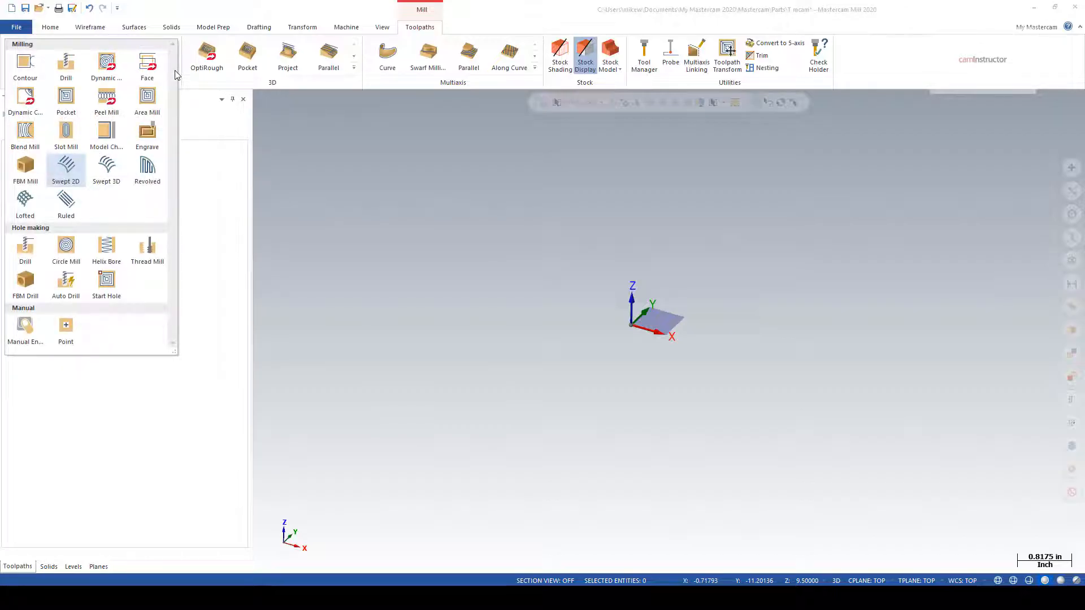
Close and reopen the 2D toolpath gallery listing Swept, Revolved, Lofted and Ruled.
{"action": "left_click", "coordinate": [174, 71]}
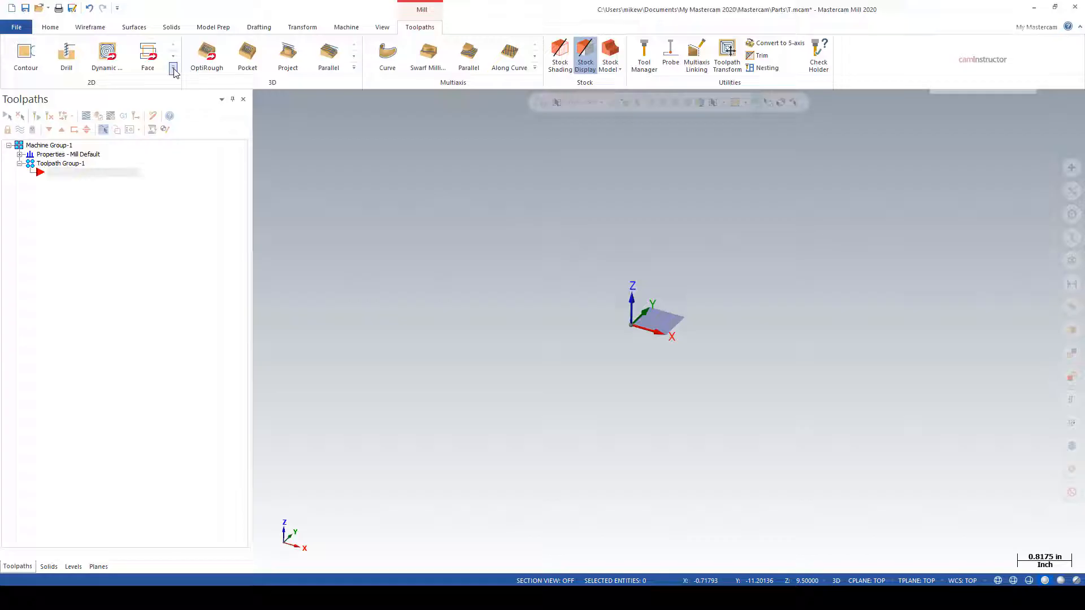
{"action": "left_click", "coordinate": [173, 69]}
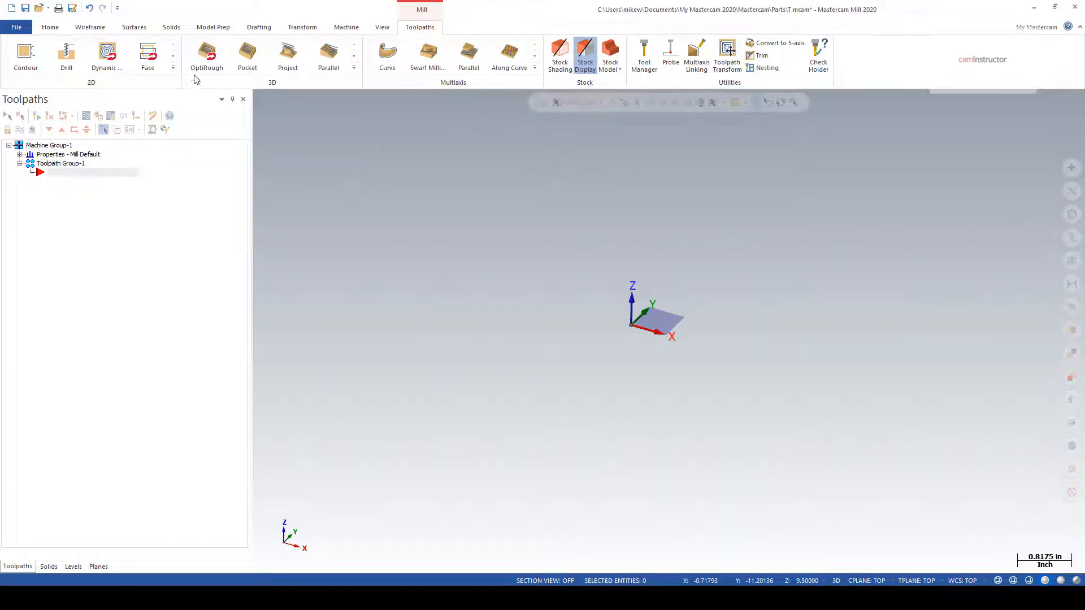
{"action": "left_click", "coordinate": [173, 68]}
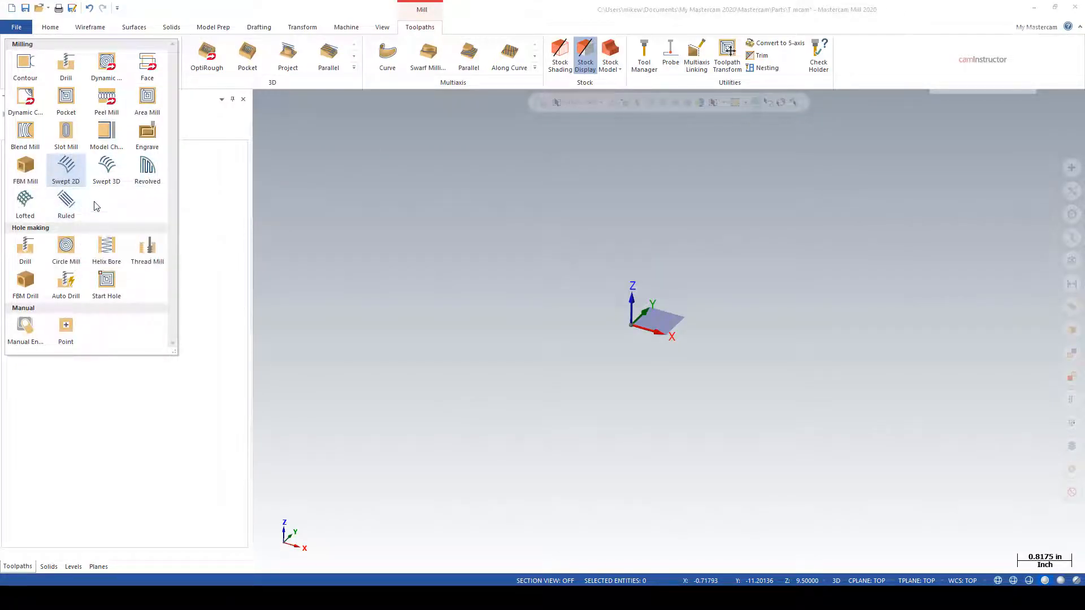
{"action": "mouse_move", "coordinate": [105, 170]}
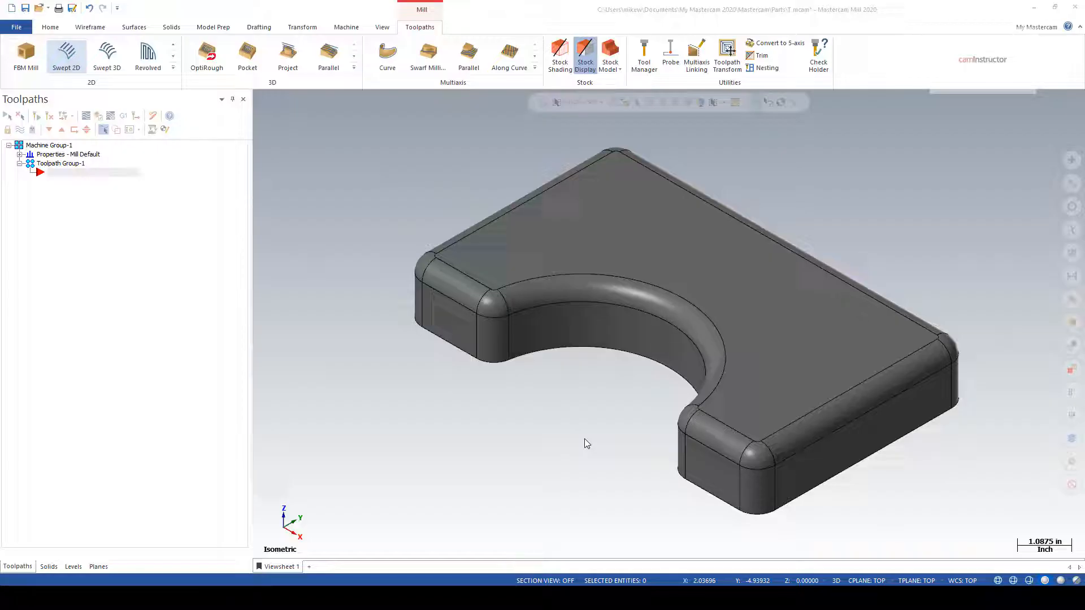
{"action": "left_click", "coordinate": [66, 56]}
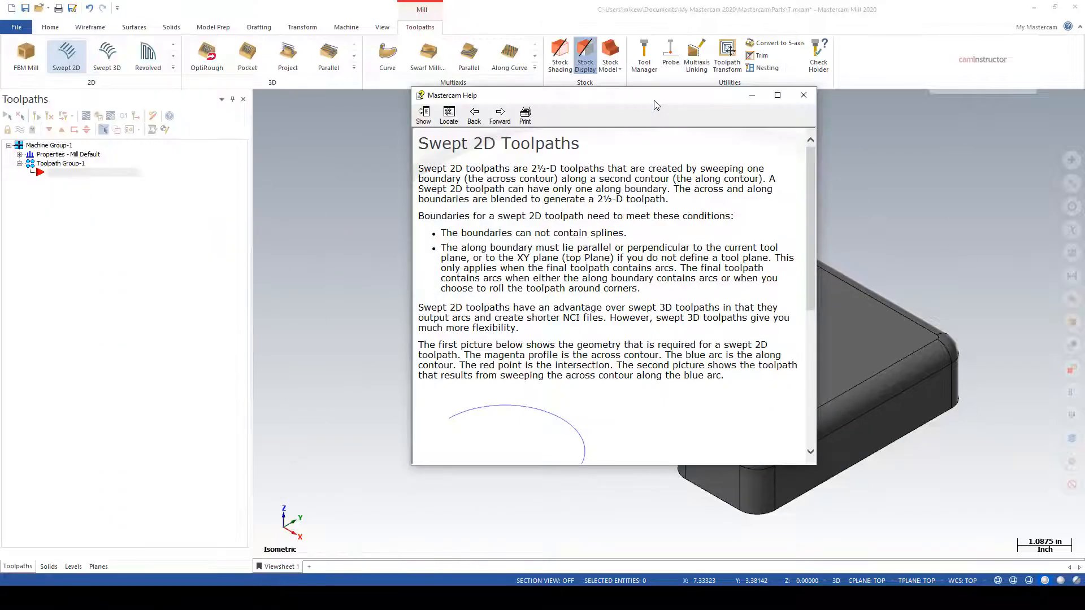
{"action": "left_click_drag", "start_coordinate": [419, 169], "coordinate": [666, 200]}
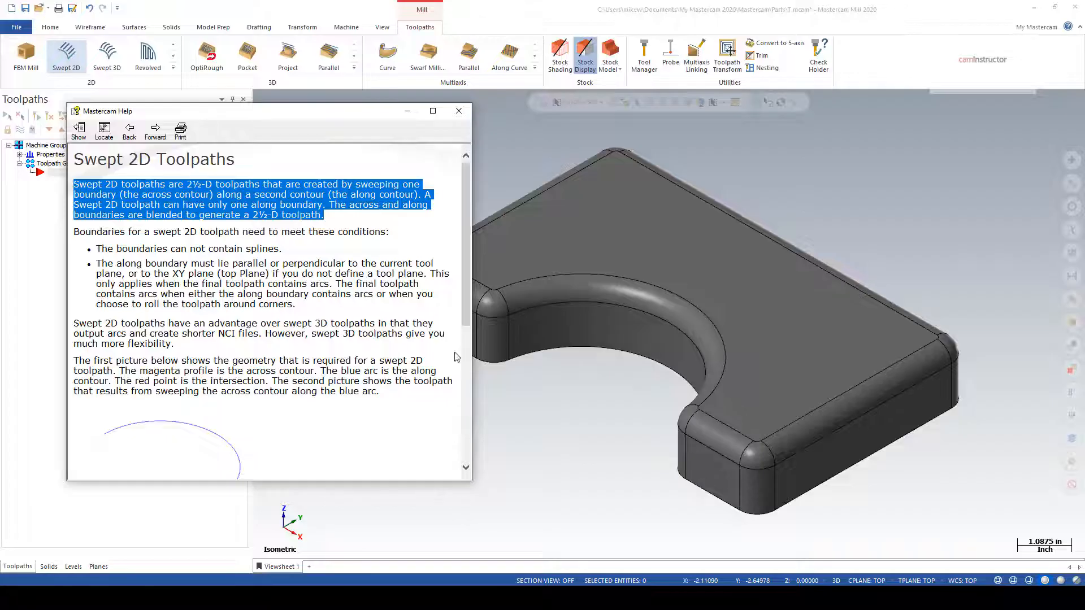
{"action": "mouse_move", "coordinate": [530, 407]}
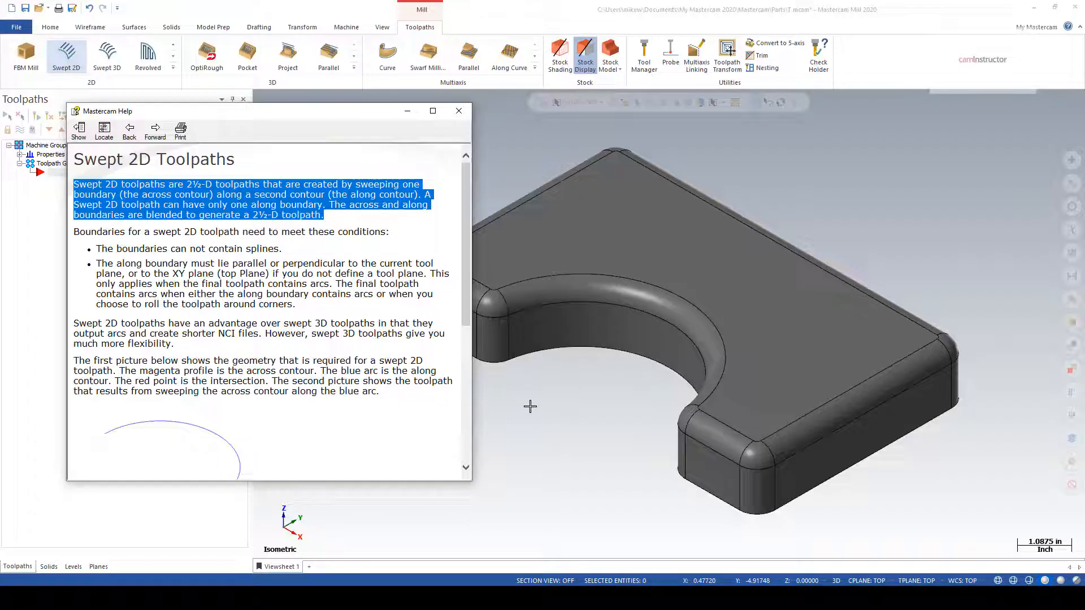
{"action": "left_click", "coordinate": [457, 111]}
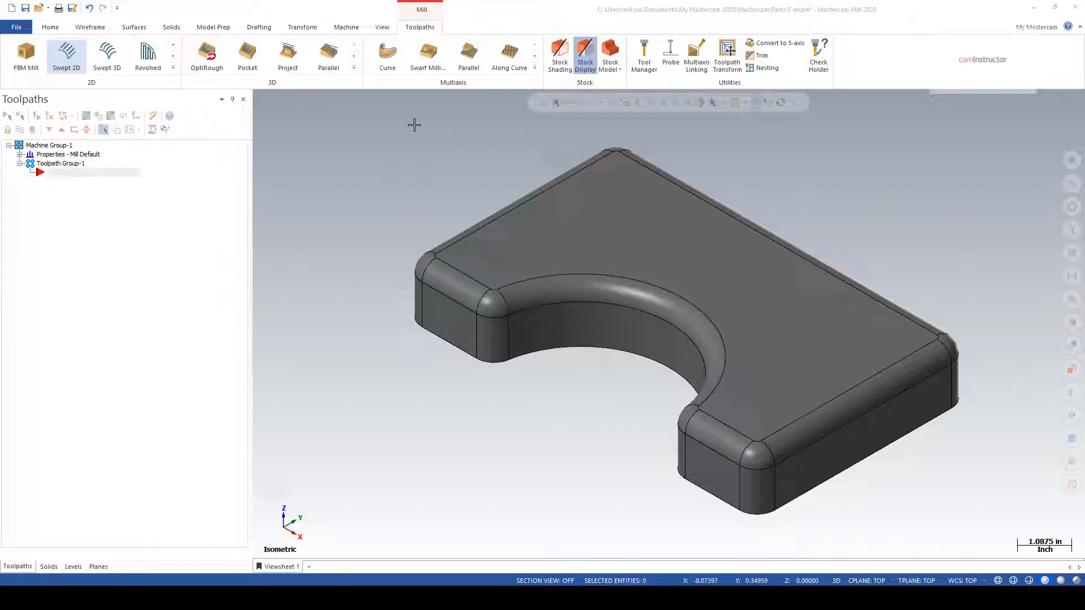
Generate Curve All Edges wireframe on the solid, giving 60 entities on level 2.
{"action": "left_click", "coordinate": [67, 55]}
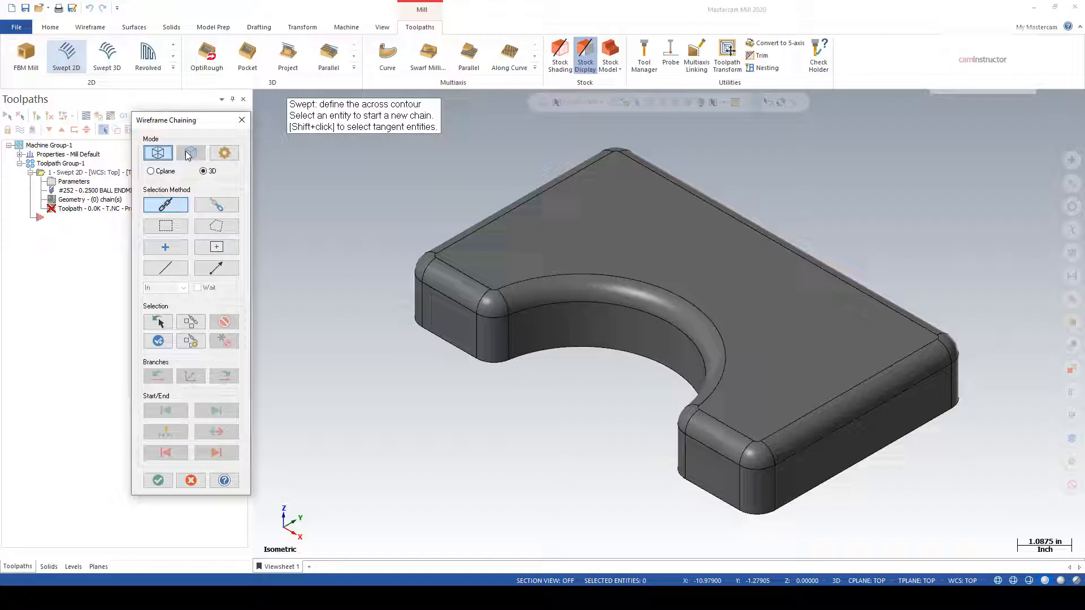
{"action": "mouse_move", "coordinate": [452, 247]}
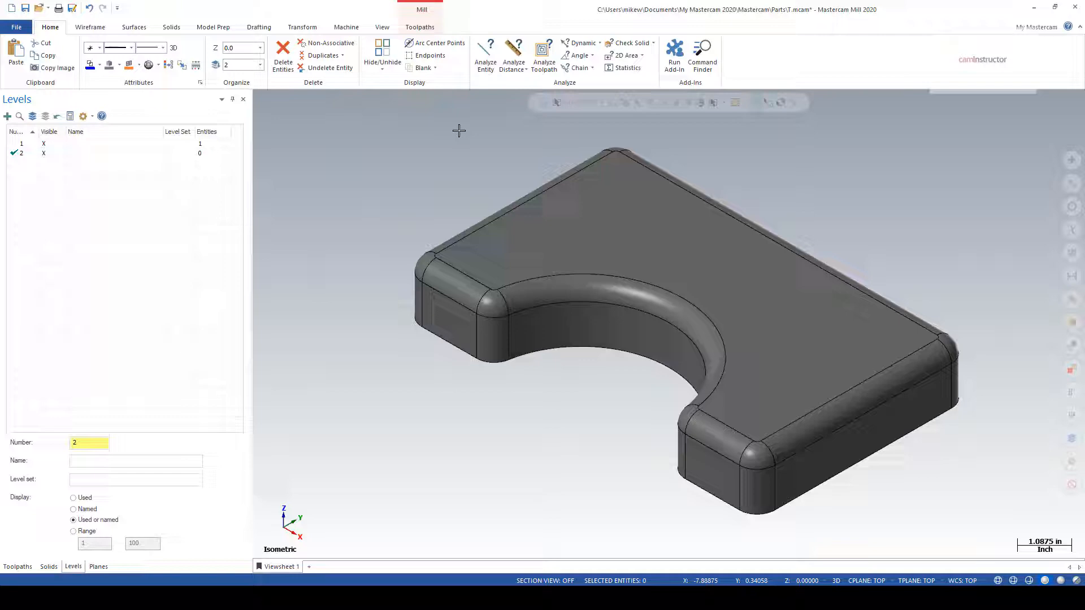
{"action": "left_click", "coordinate": [89, 27]}
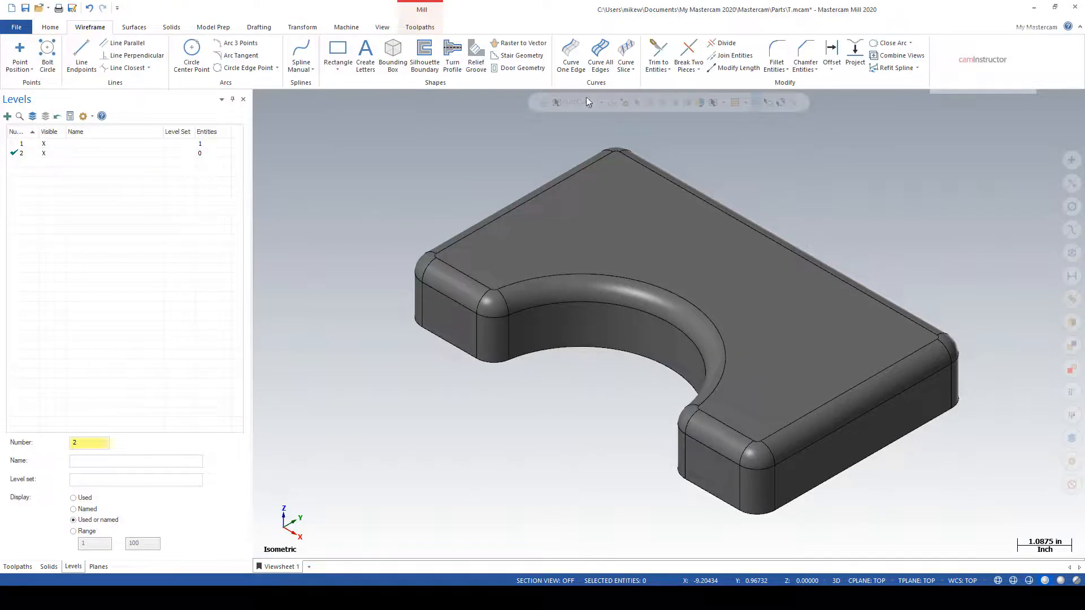
{"action": "left_click", "coordinate": [599, 56]}
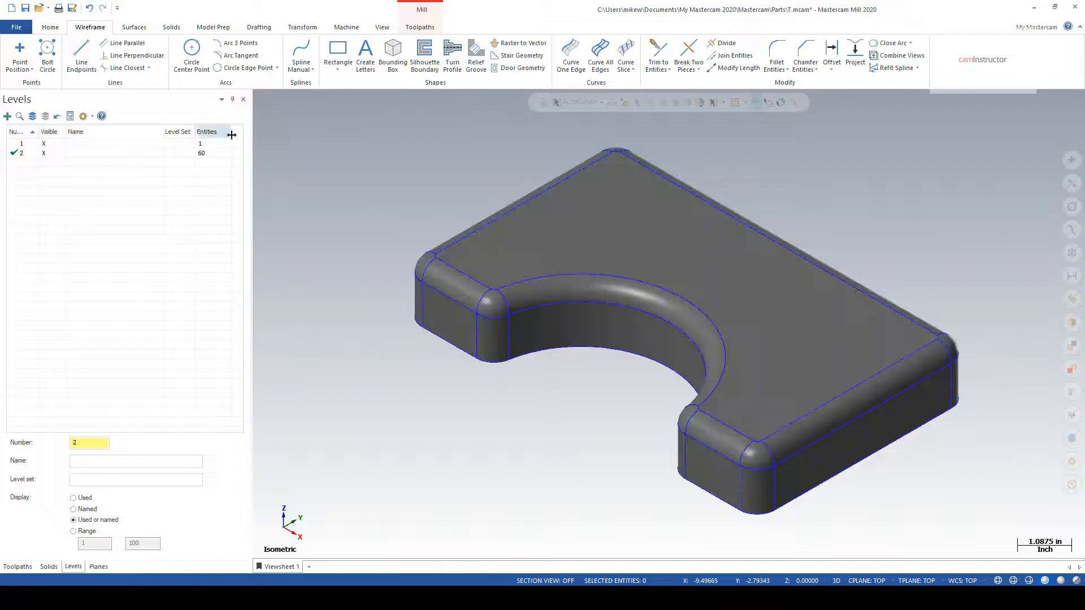
{"action": "left_click", "coordinate": [18, 567]}
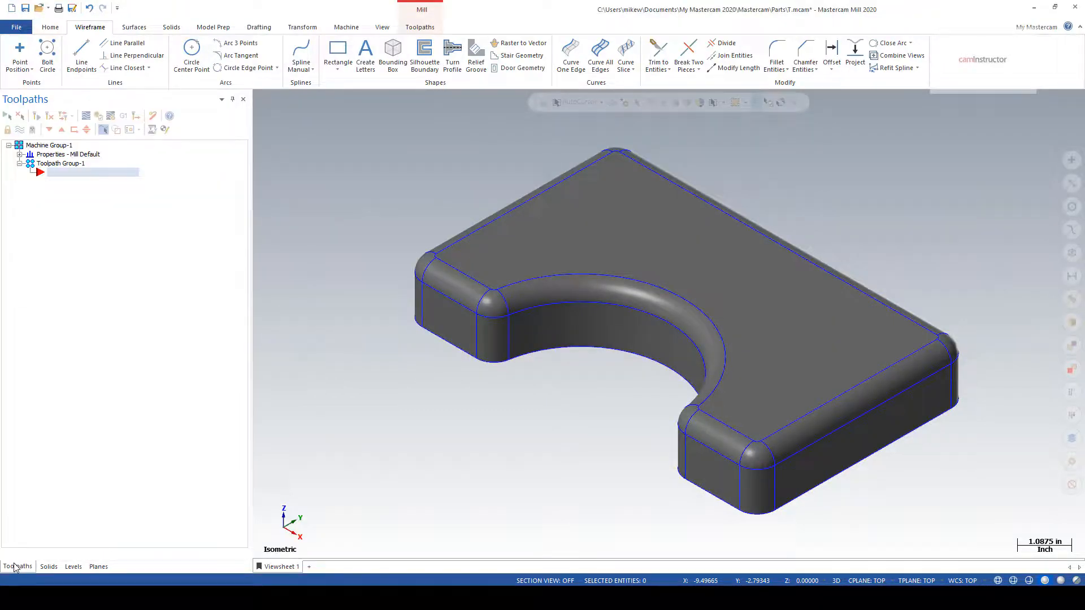
{"action": "left_click", "coordinate": [420, 27]}
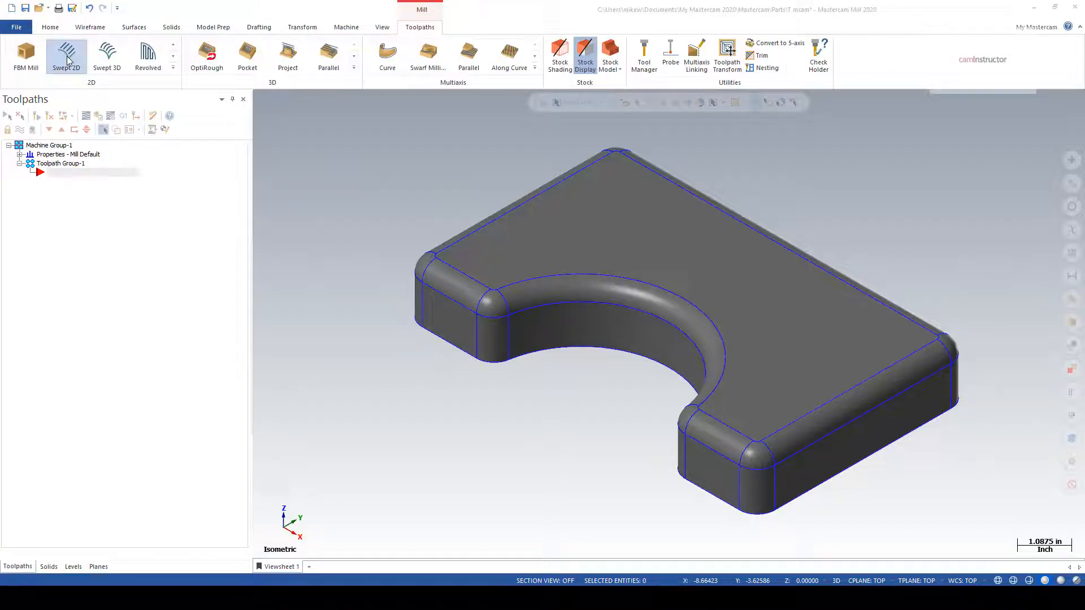
Start Swept 2D and chain the front corner fillet arc as the reversed across contour.
{"action": "left_click", "coordinate": [67, 56]}
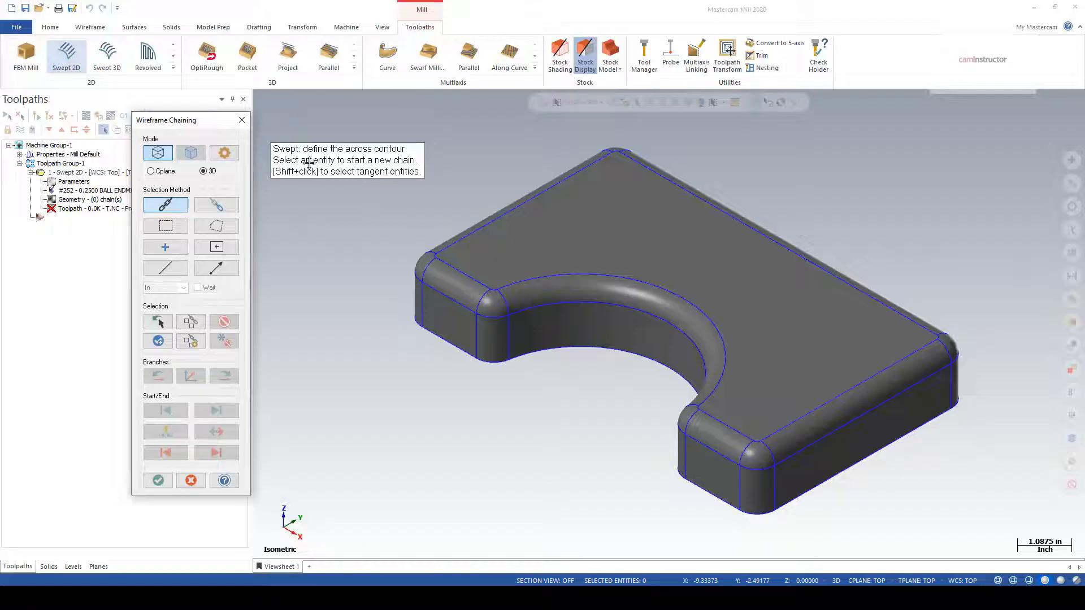
{"action": "mouse_move", "coordinate": [387, 145]}
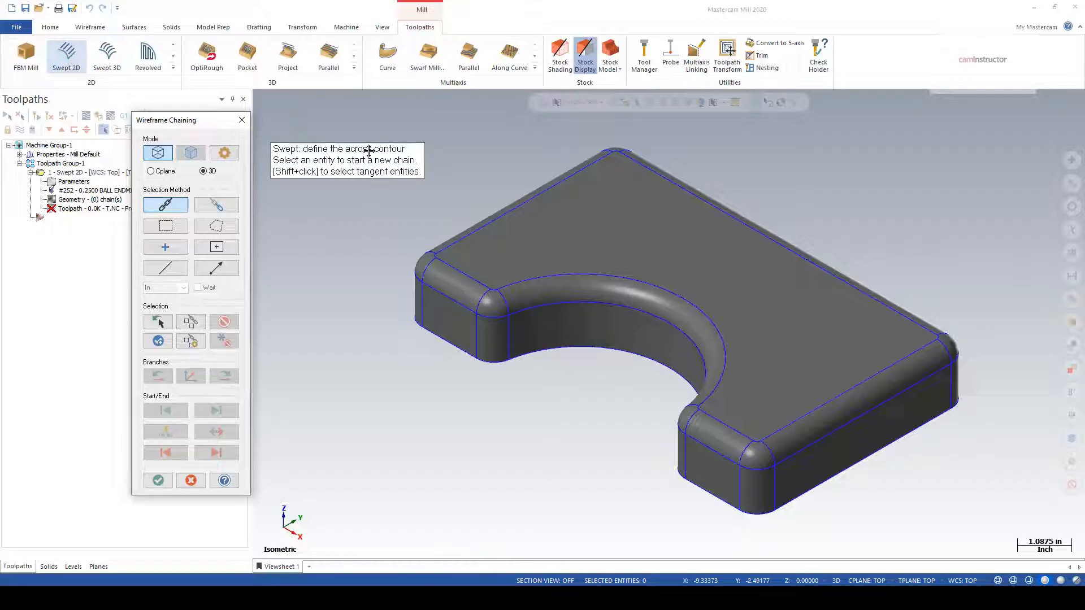
{"action": "mouse_move", "coordinate": [658, 408]}
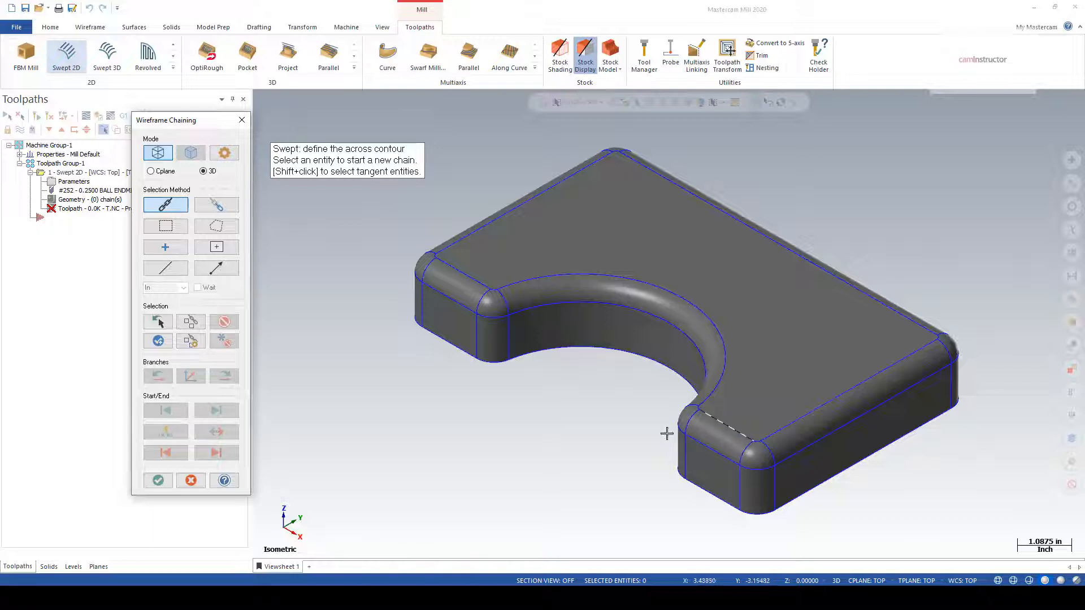
{"action": "left_click", "coordinate": [164, 268]}
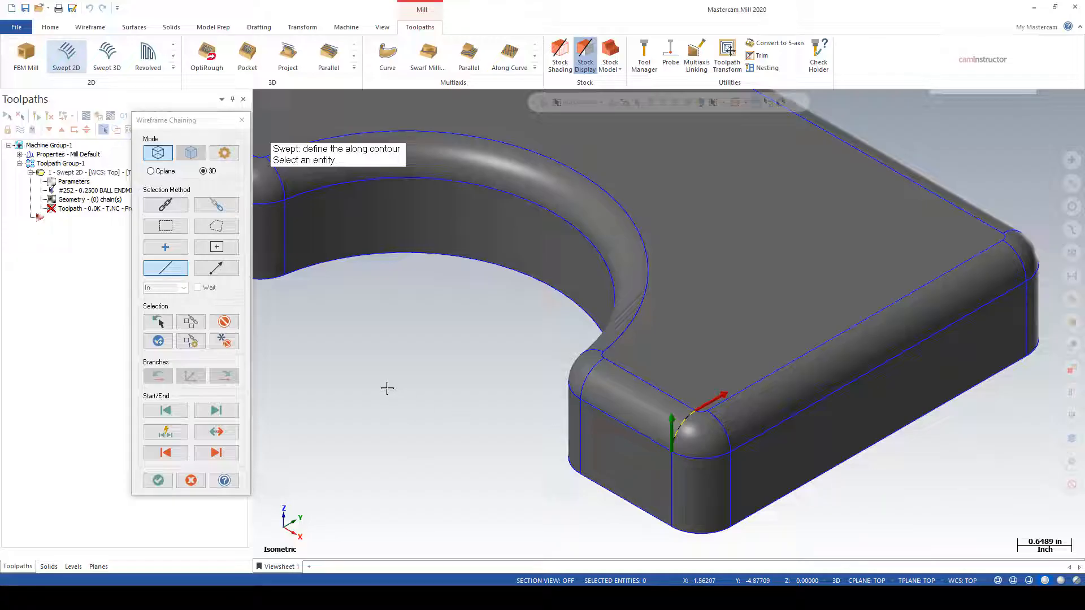
{"action": "mouse_move", "coordinate": [663, 448]}
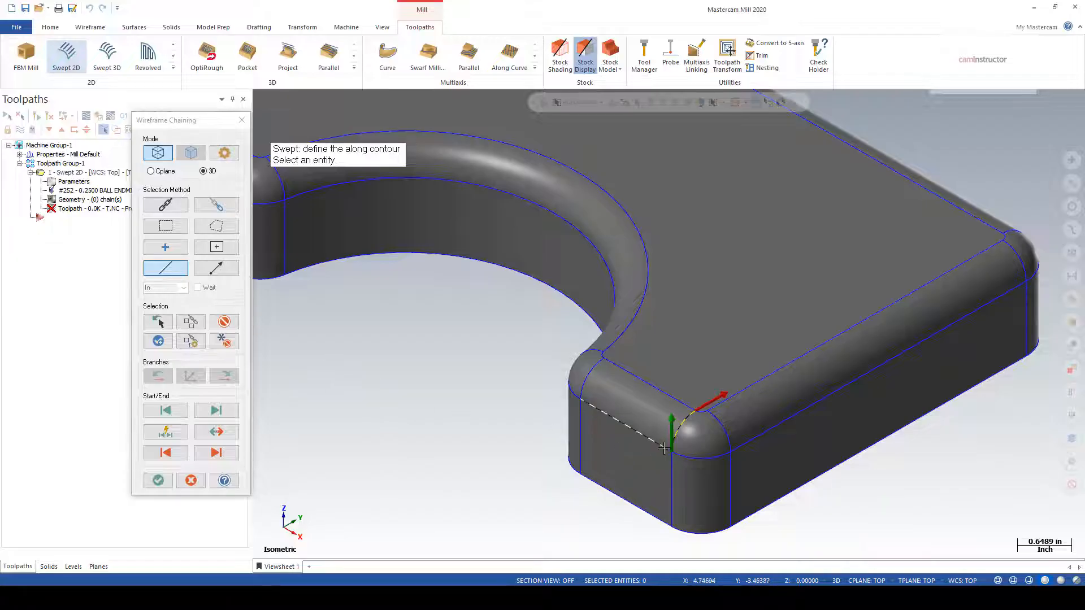
{"action": "left_click", "coordinate": [216, 431]}
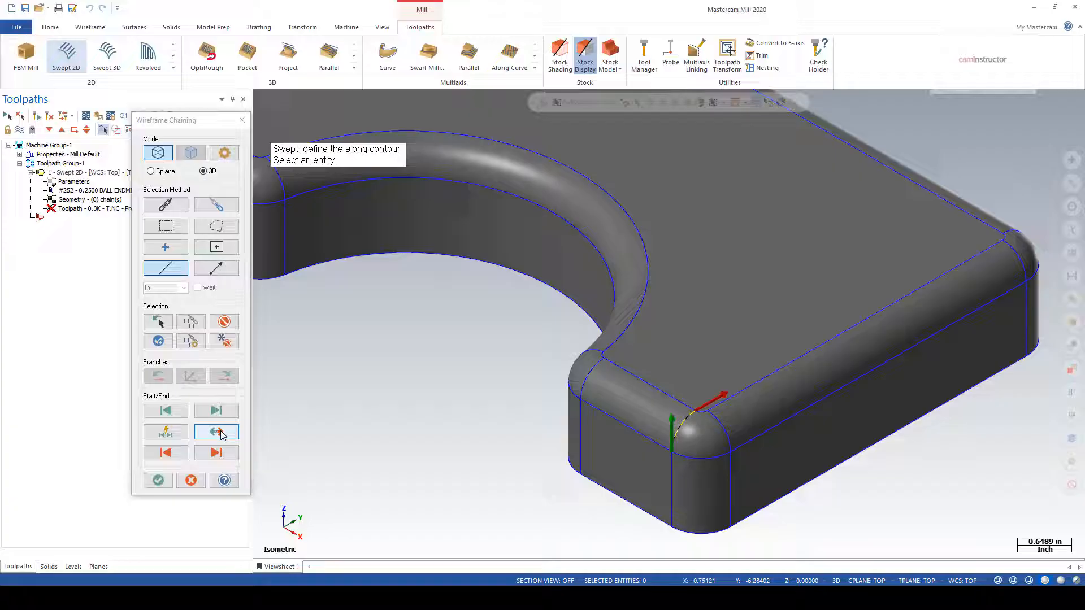
{"action": "left_click", "coordinate": [216, 431]}
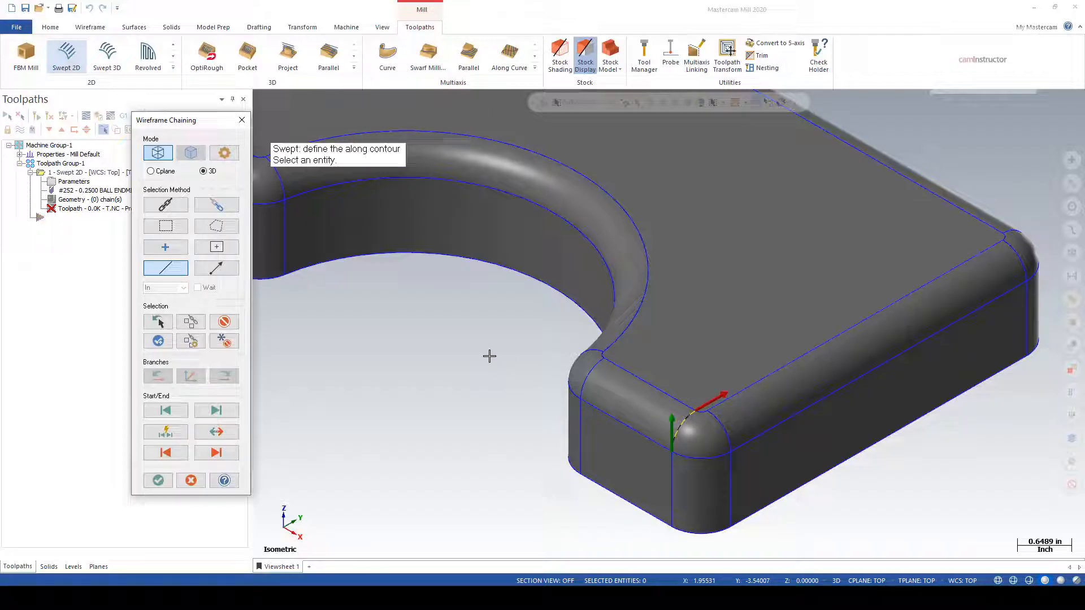
{"action": "mouse_move", "coordinate": [342, 160]}
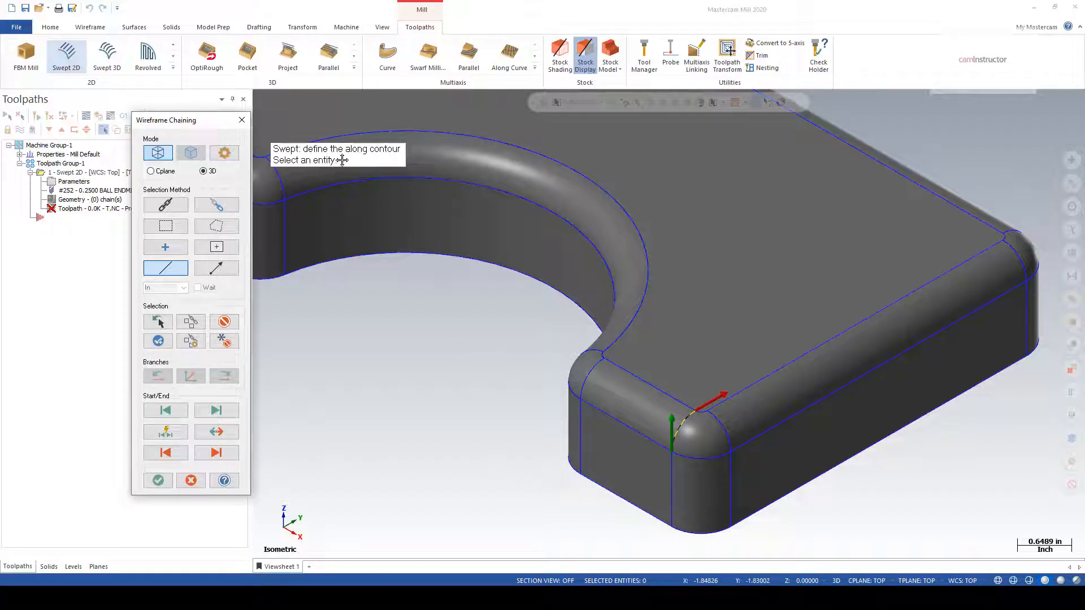
{"action": "mouse_move", "coordinate": [316, 154]}
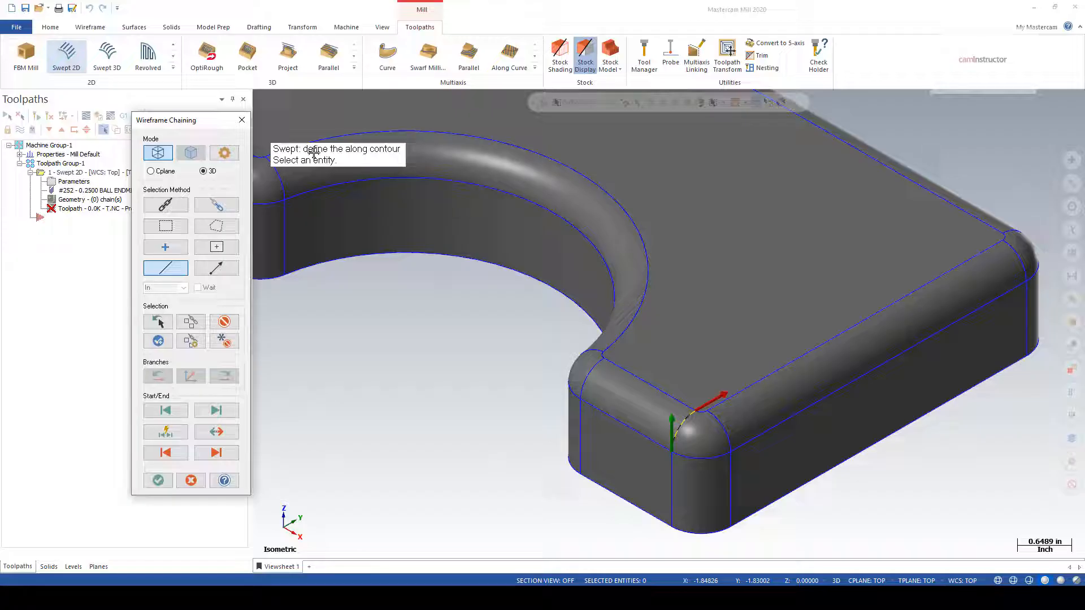
{"action": "mouse_move", "coordinate": [356, 154]}
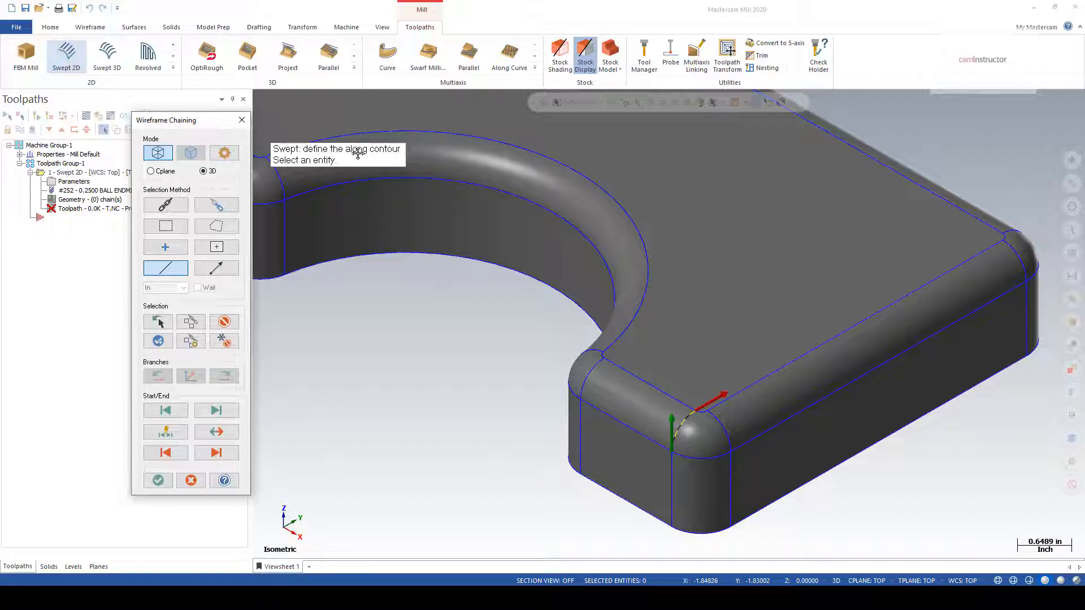
{"action": "mouse_move", "coordinate": [678, 431]}
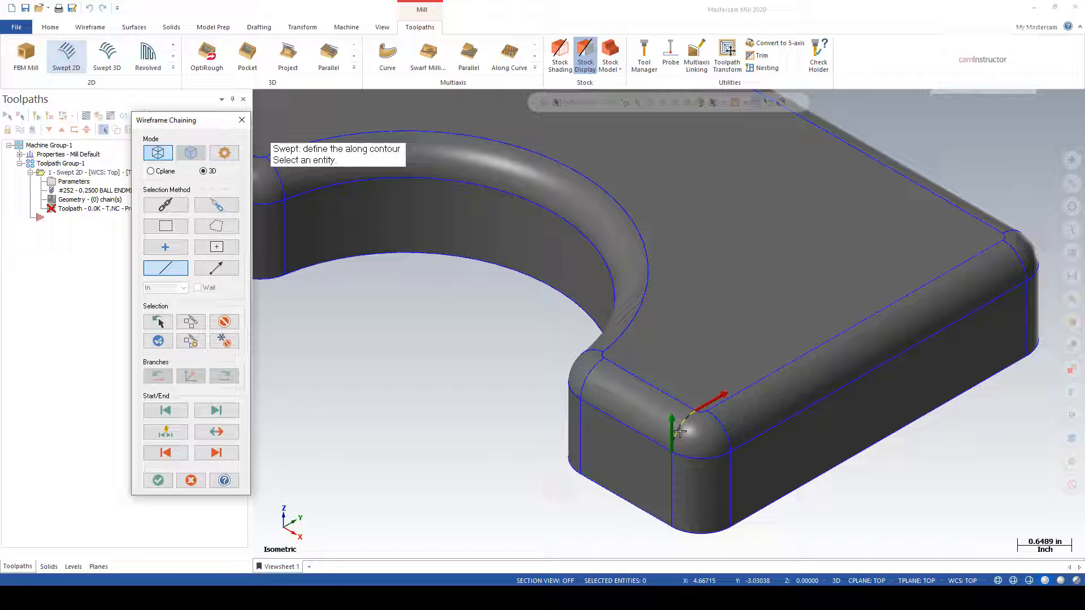
Chain the part's top outer profile in Cplane mode as the along contour.
{"action": "left_click", "coordinate": [165, 204]}
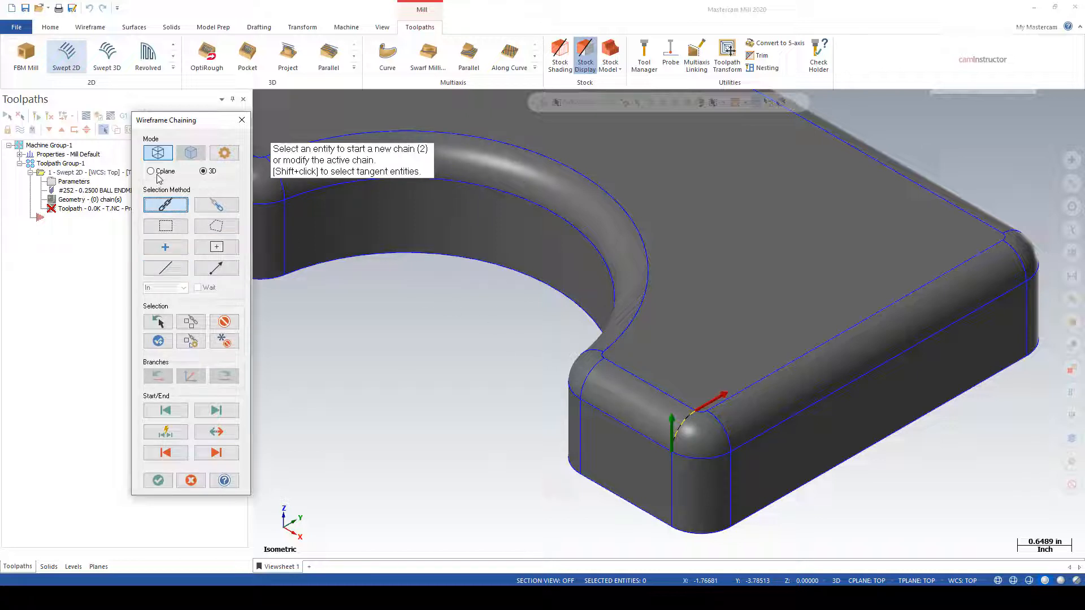
{"action": "left_click", "coordinate": [150, 170]}
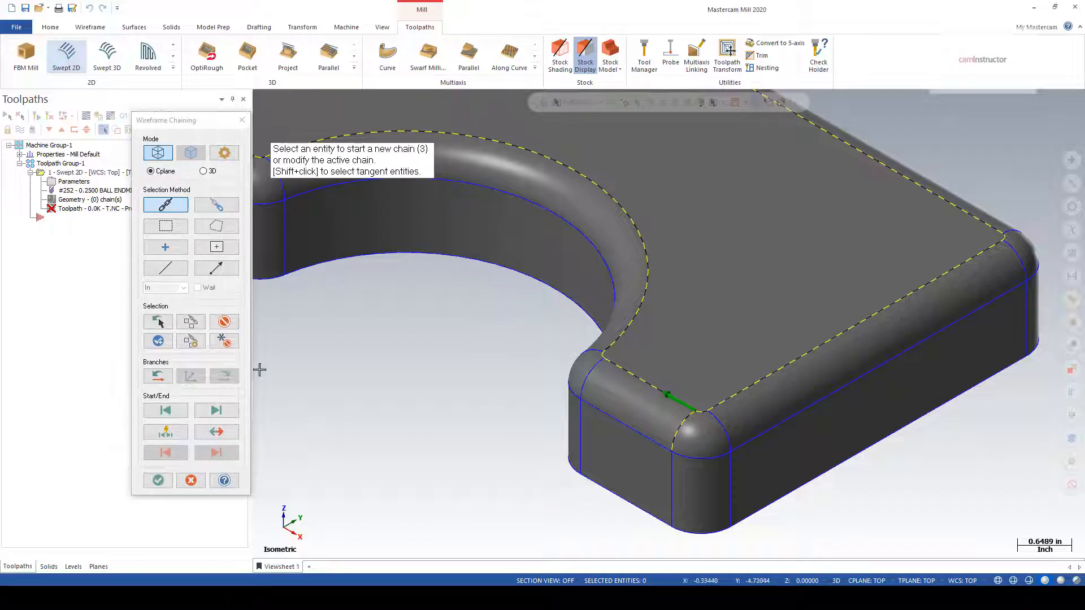
{"action": "left_click", "coordinate": [158, 481]}
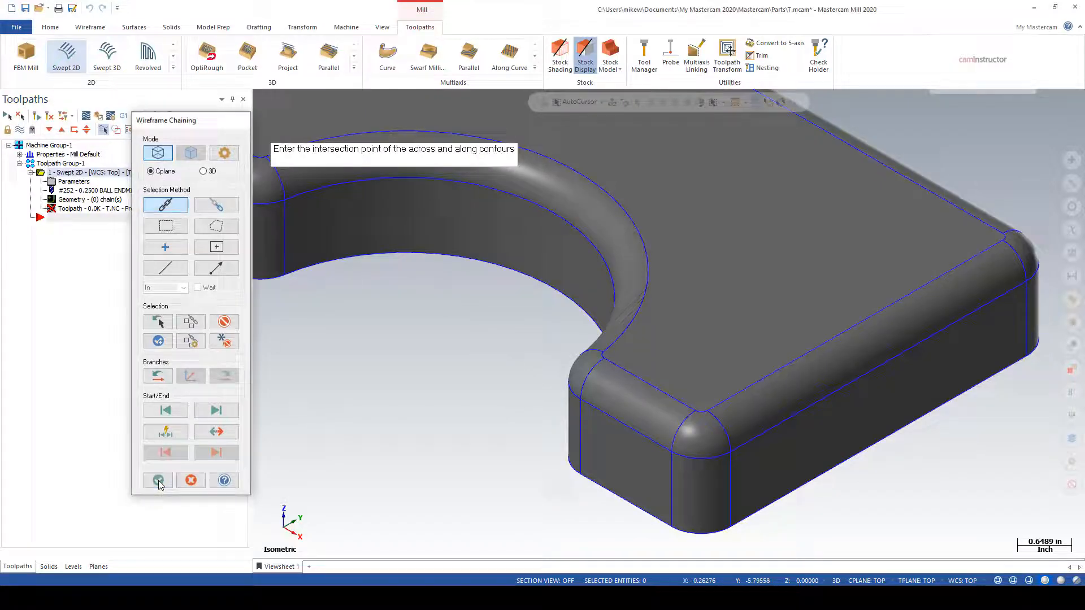
Accept both contours and pick the corner arc's top endpoint as the intersection point.
{"action": "left_click", "coordinate": [157, 480]}
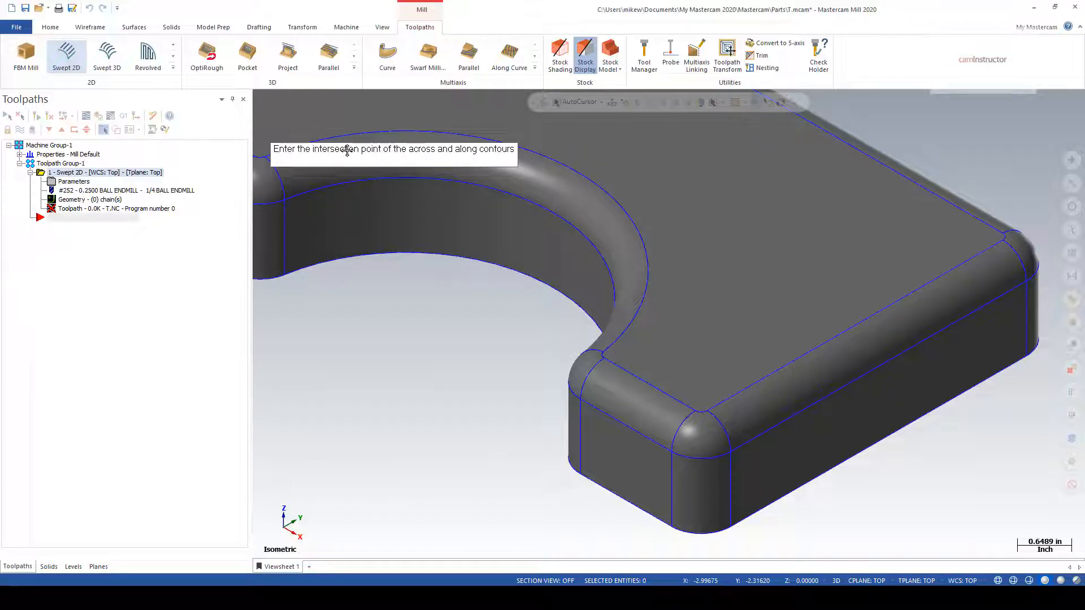
{"action": "mouse_move", "coordinate": [456, 150]}
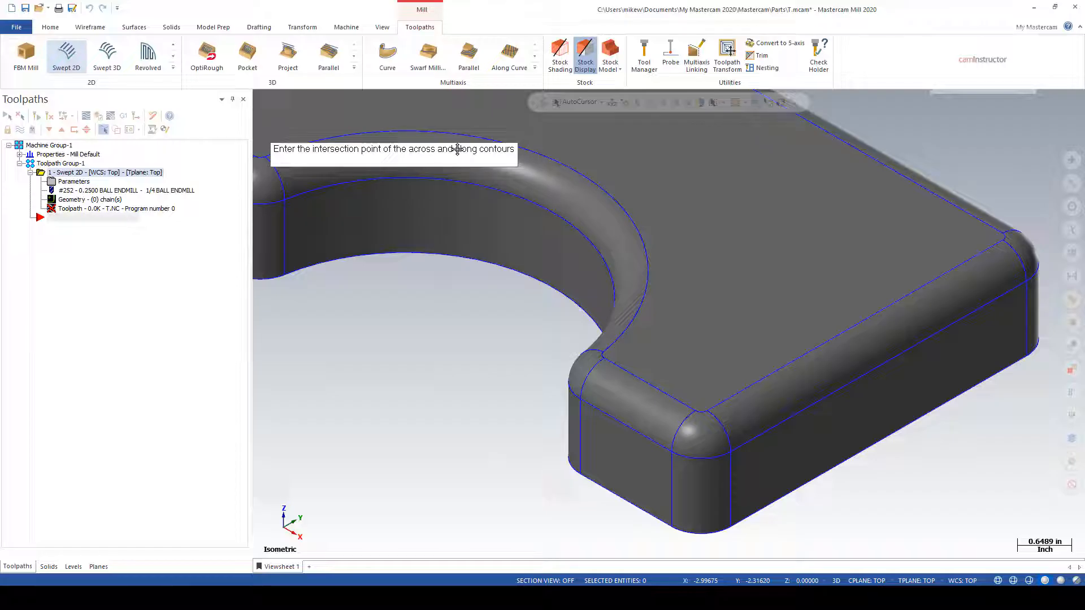
{"action": "mouse_move", "coordinate": [483, 251]}
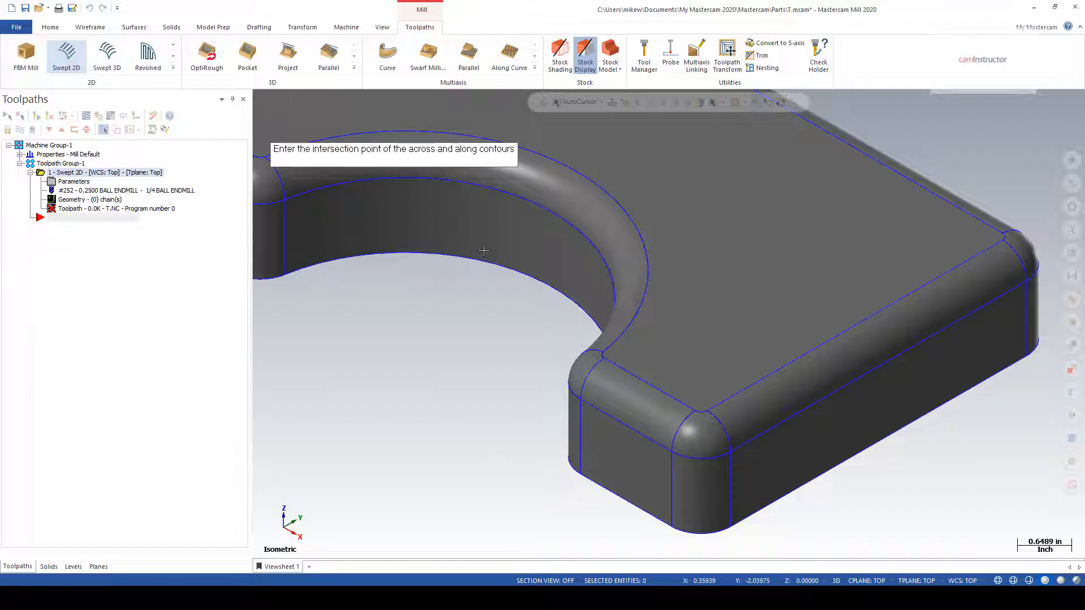
{"action": "mouse_move", "coordinate": [554, 327]}
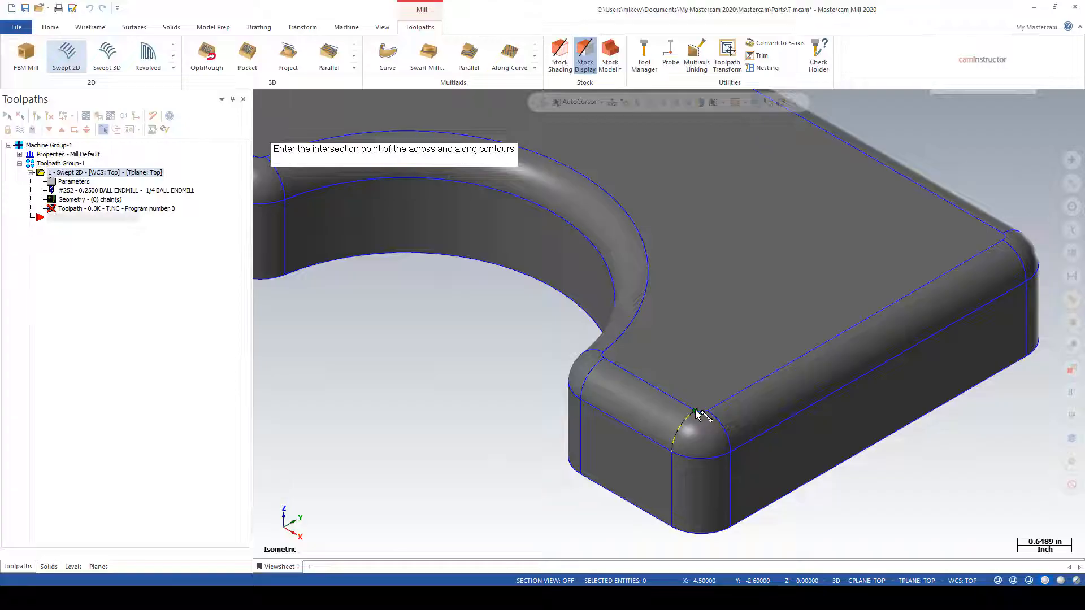
{"action": "left_click", "coordinate": [695, 414]}
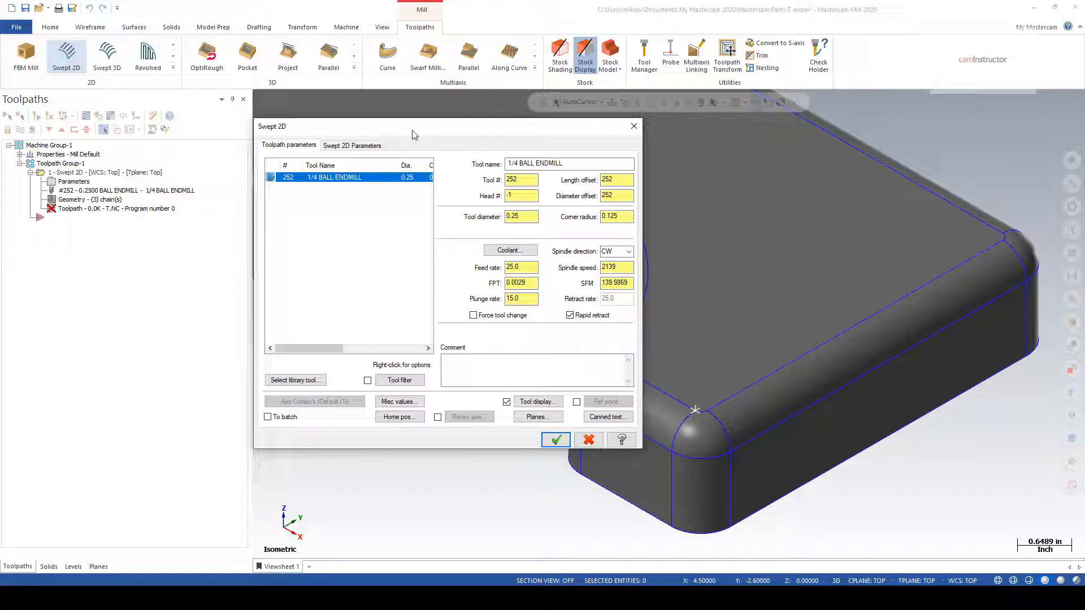
{"action": "mouse_move", "coordinate": [333, 185]}
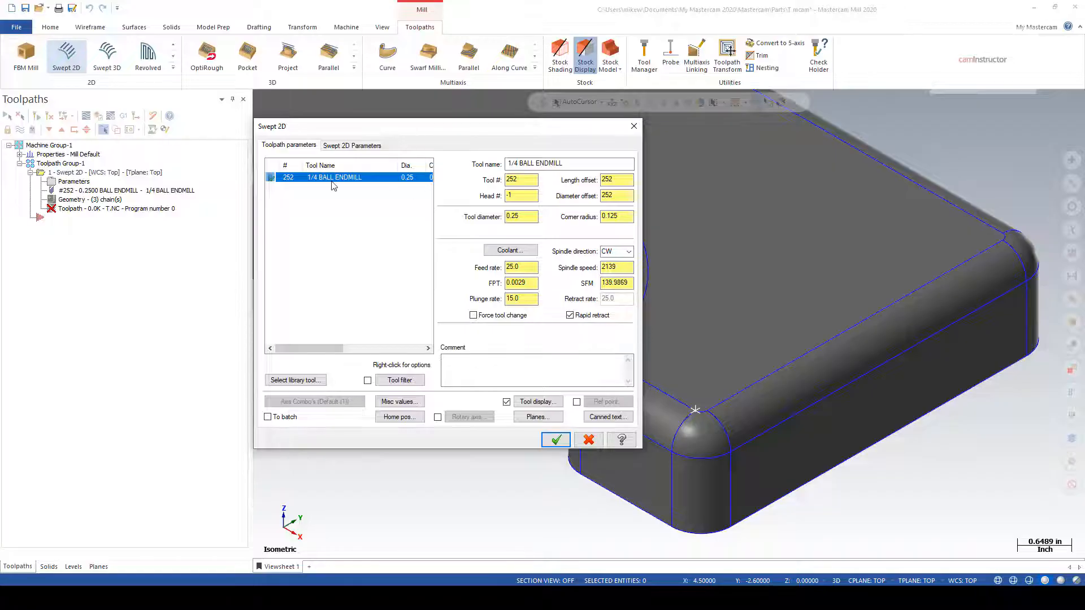
Select tool 252, the 1/4 BALL ENDMILL, for the Swept 2D toolpath.
{"action": "left_click", "coordinate": [352, 145]}
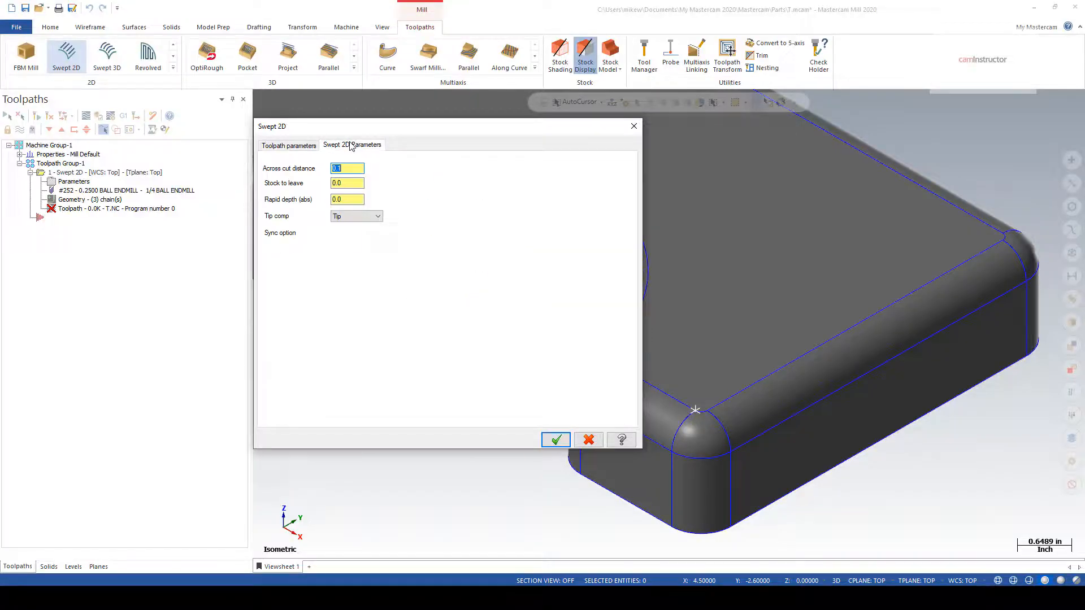
Accept 0.1 across-cut distance, no stock, no corner rolling and left compensation.
{"action": "left_click", "coordinate": [352, 144]}
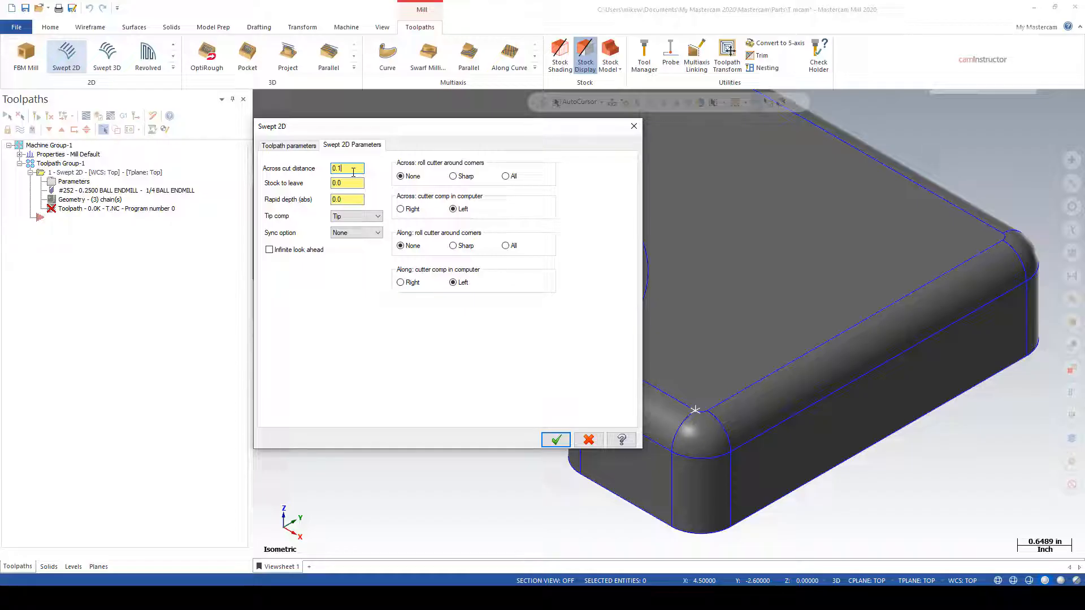
{"action": "mouse_move", "coordinate": [682, 422]}
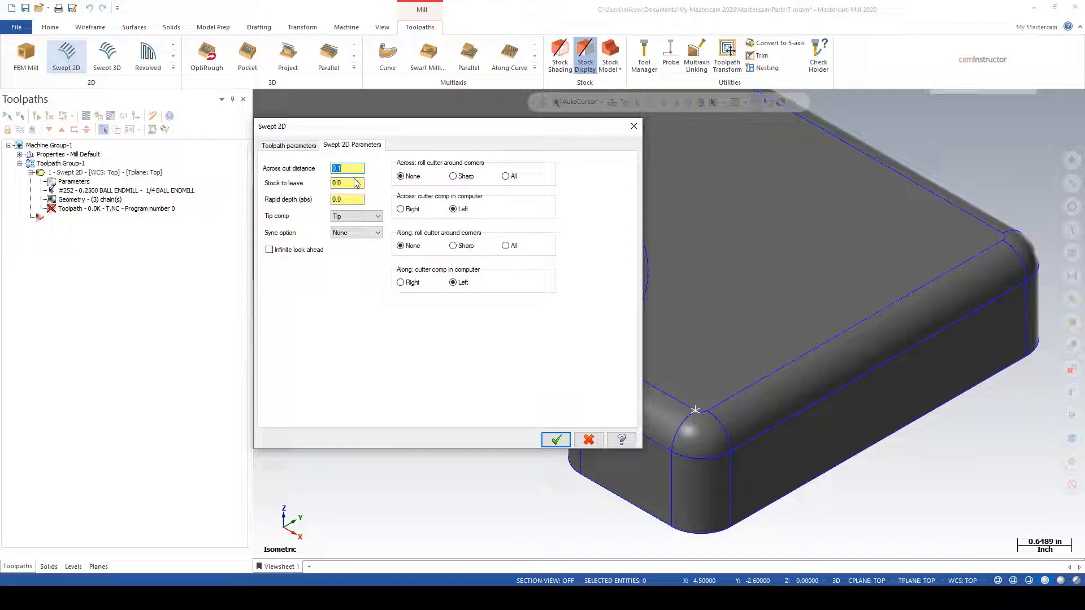
{"action": "left_click", "coordinate": [346, 183]}
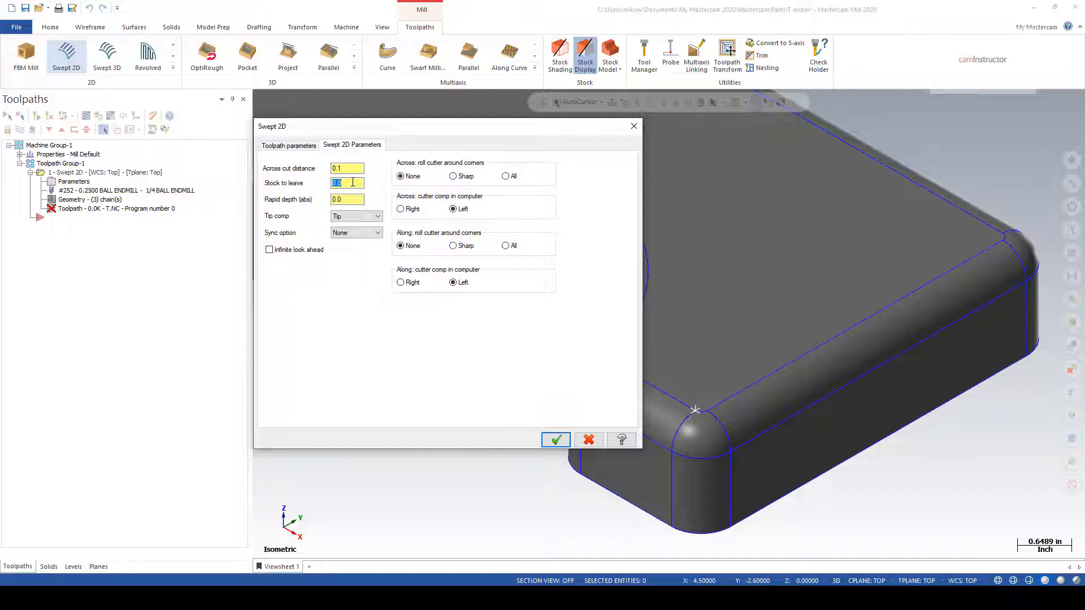
{"action": "left_click", "coordinate": [347, 199]}
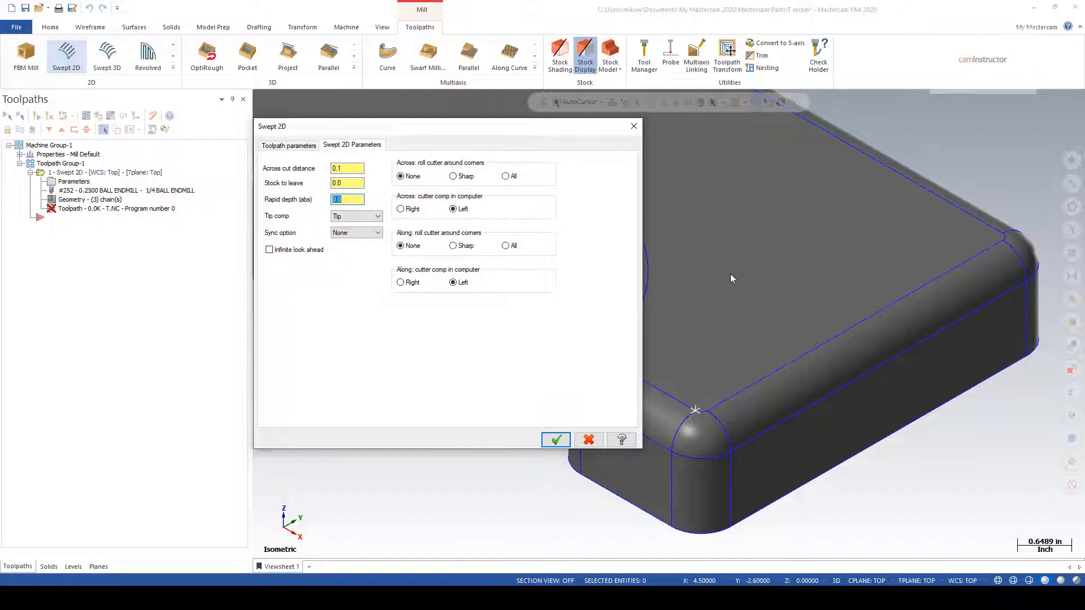
{"action": "type", "text": "0.25"}
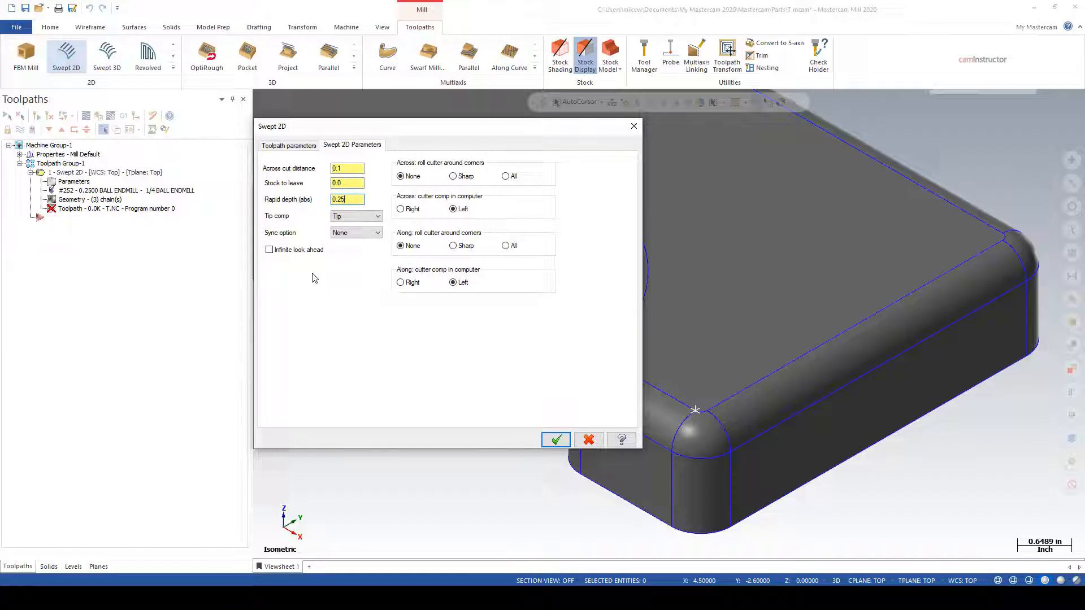
{"action": "mouse_move", "coordinate": [339, 268]}
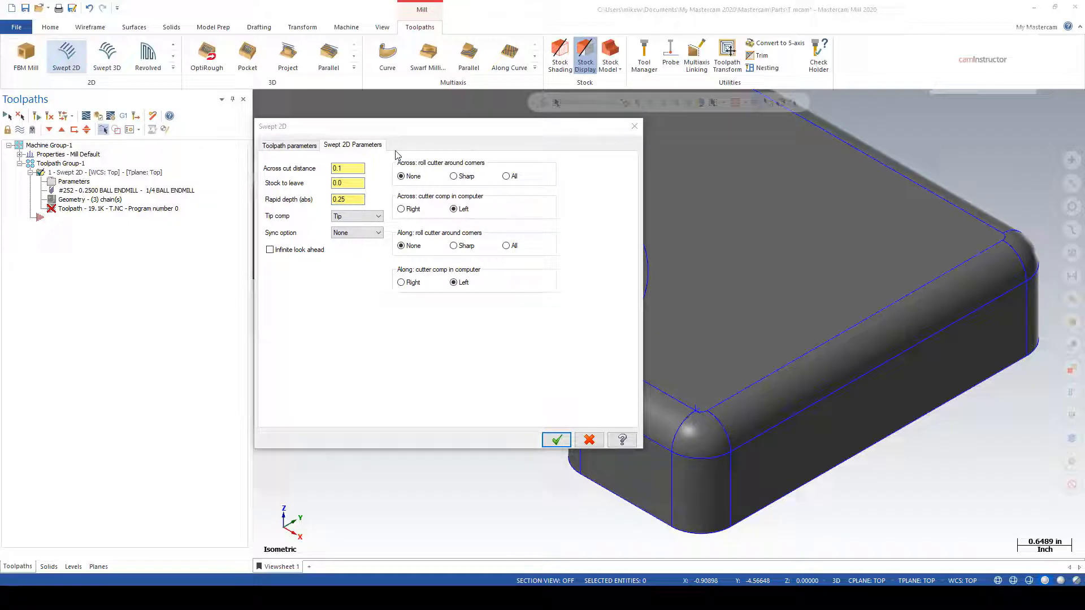
{"action": "mouse_move", "coordinate": [386, 163]}
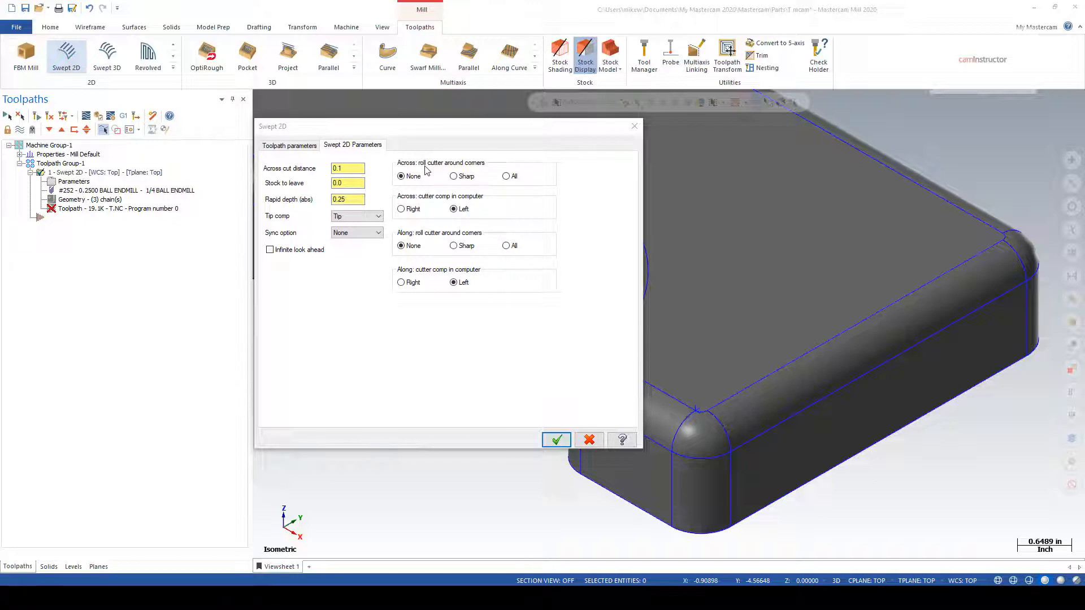
{"action": "mouse_move", "coordinate": [462, 172]}
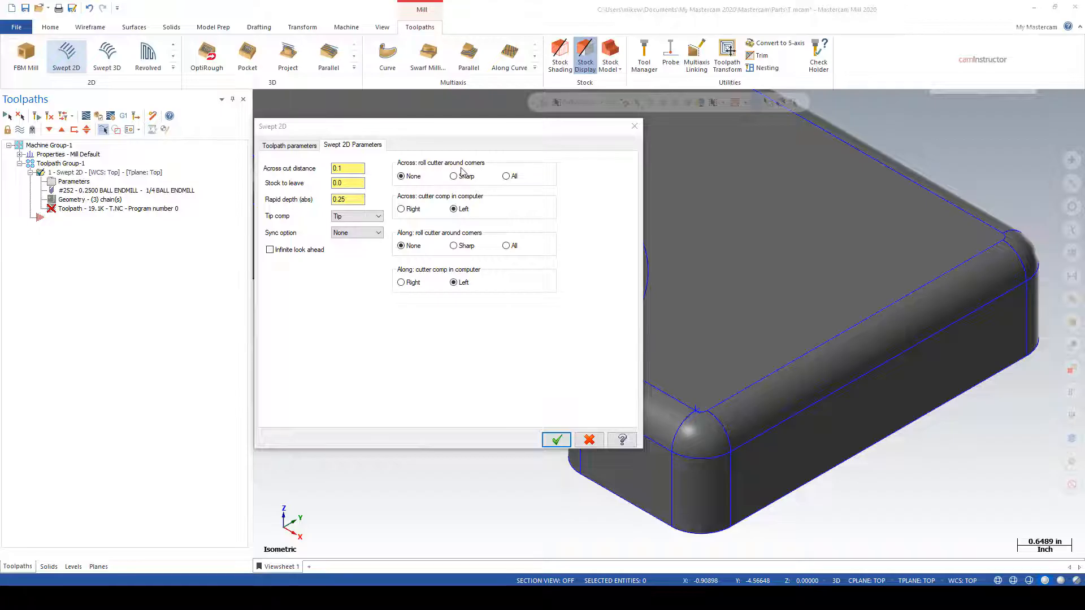
{"action": "mouse_move", "coordinate": [524, 175]}
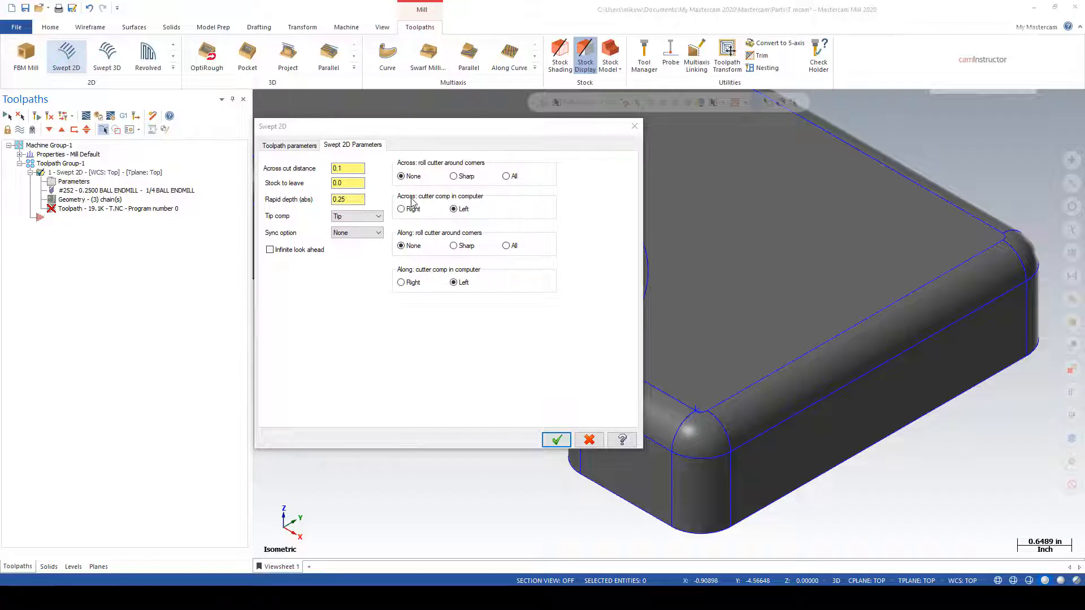
{"action": "left_click_drag", "start_coordinate": [443, 127], "coordinate": [432, 133]}
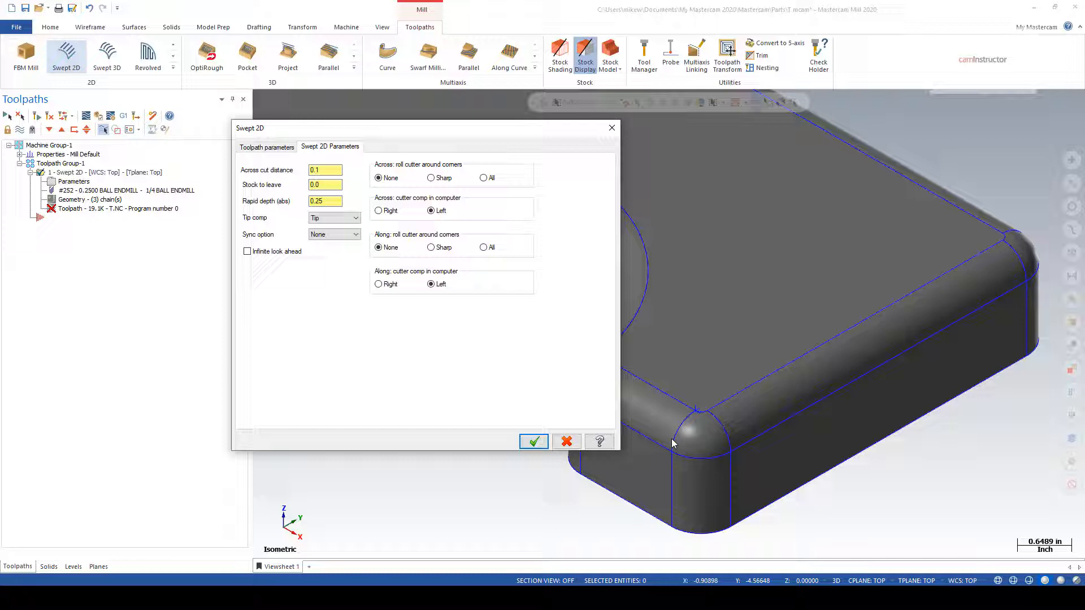
{"action": "mouse_move", "coordinate": [674, 453]}
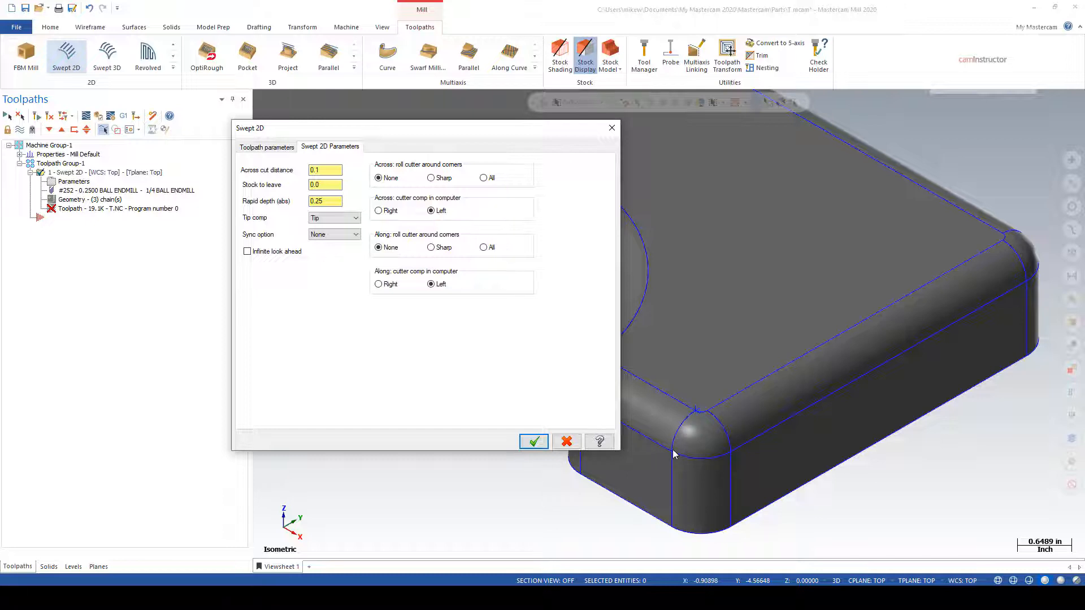
{"action": "mouse_move", "coordinate": [689, 419]}
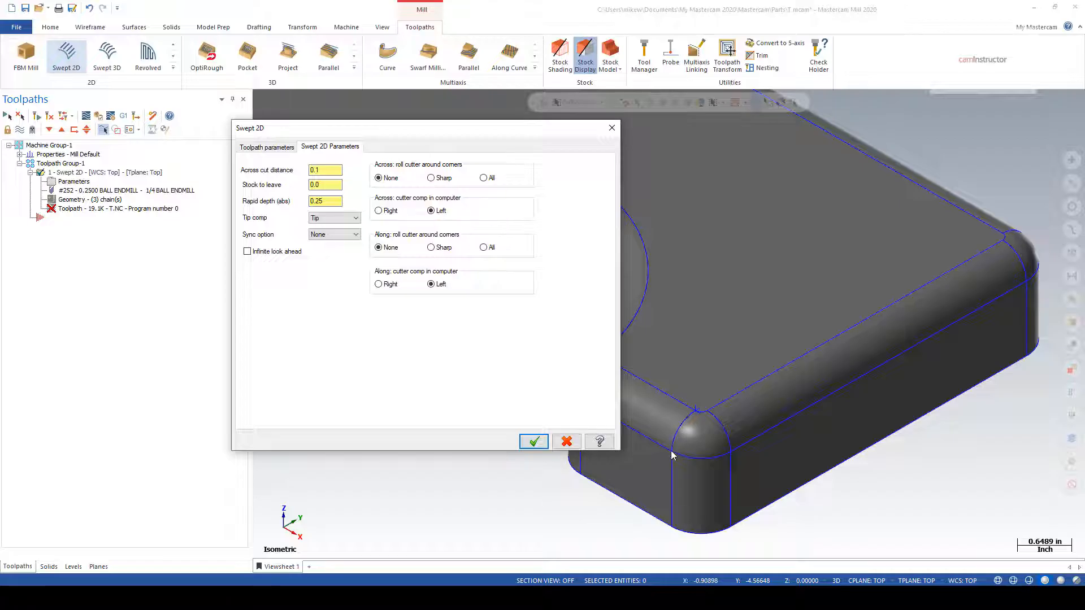
{"action": "mouse_move", "coordinate": [682, 432]}
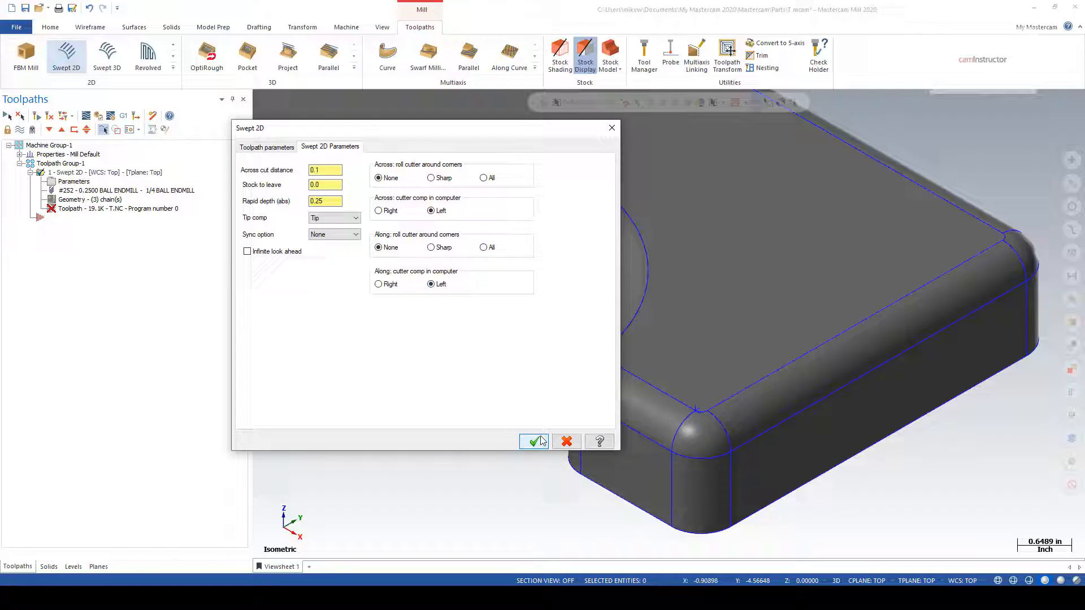
{"action": "left_click", "coordinate": [533, 441]}
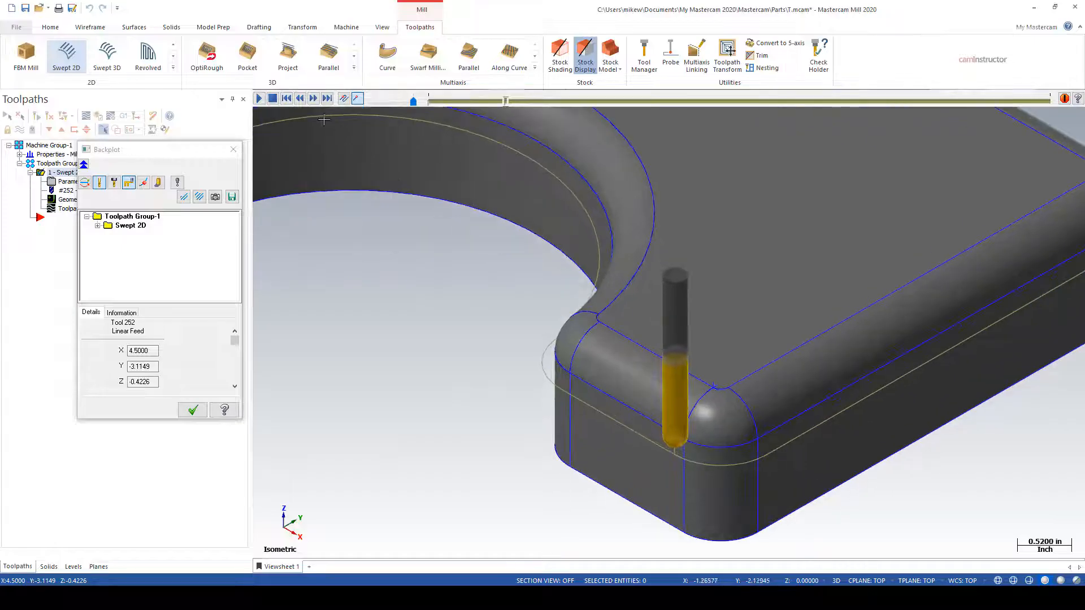
Step the backplot forward as the ball endmill follows each pass around the fillet.
{"action": "left_click", "coordinate": [312, 98]}
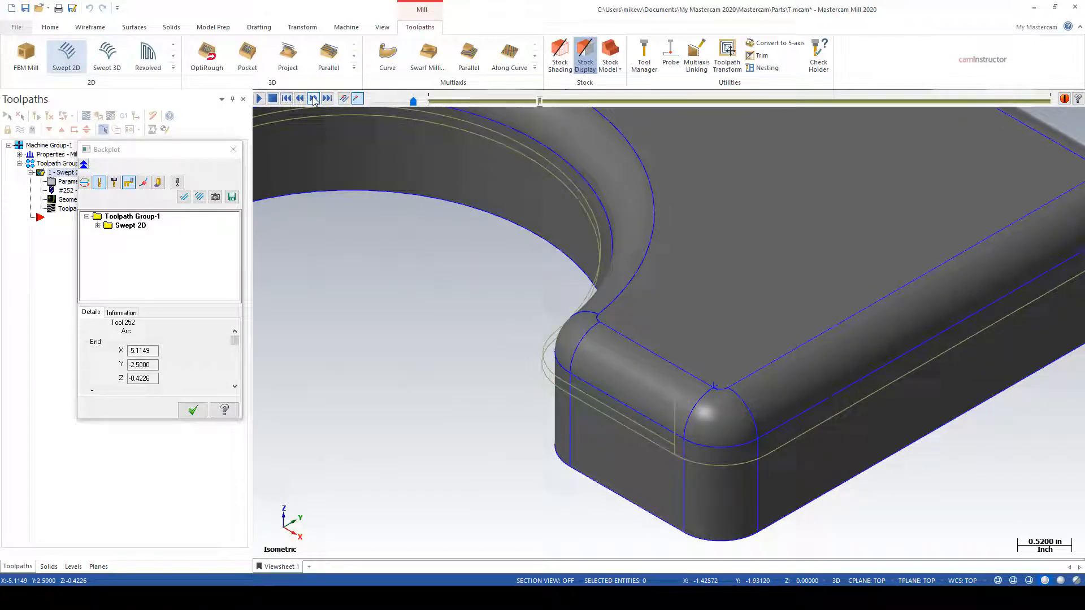
{"action": "left_click", "coordinate": [313, 98]}
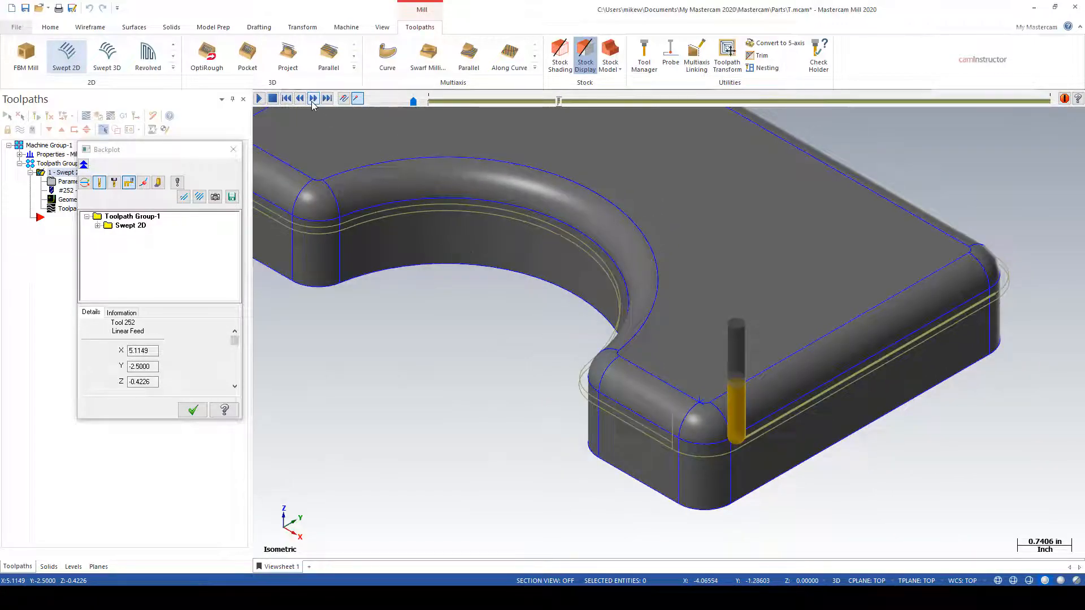
{"action": "left_click", "coordinate": [312, 99]}
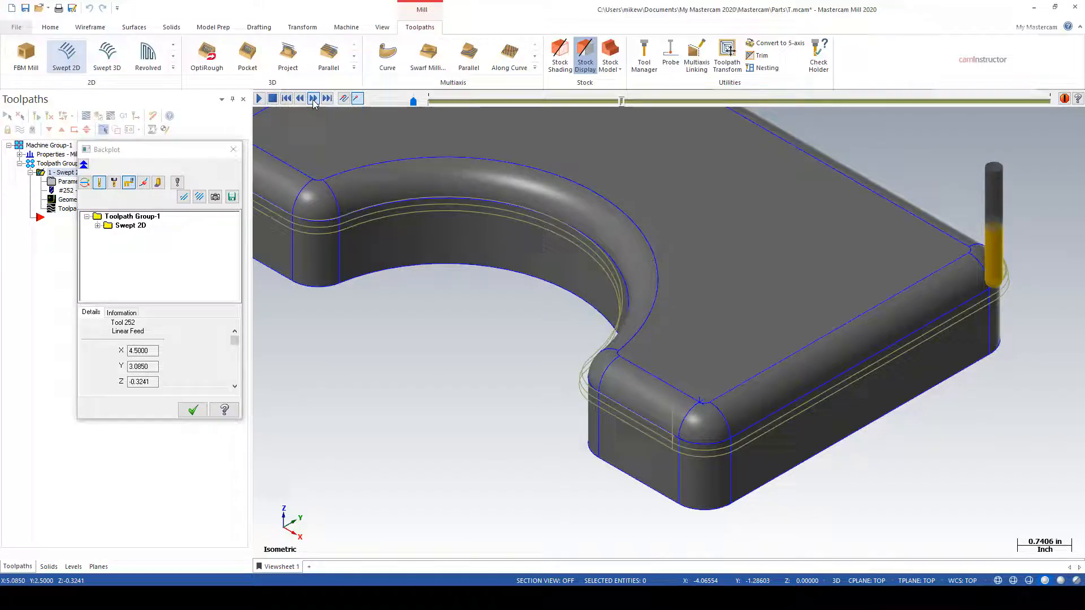
{"action": "left_click", "coordinate": [313, 98]}
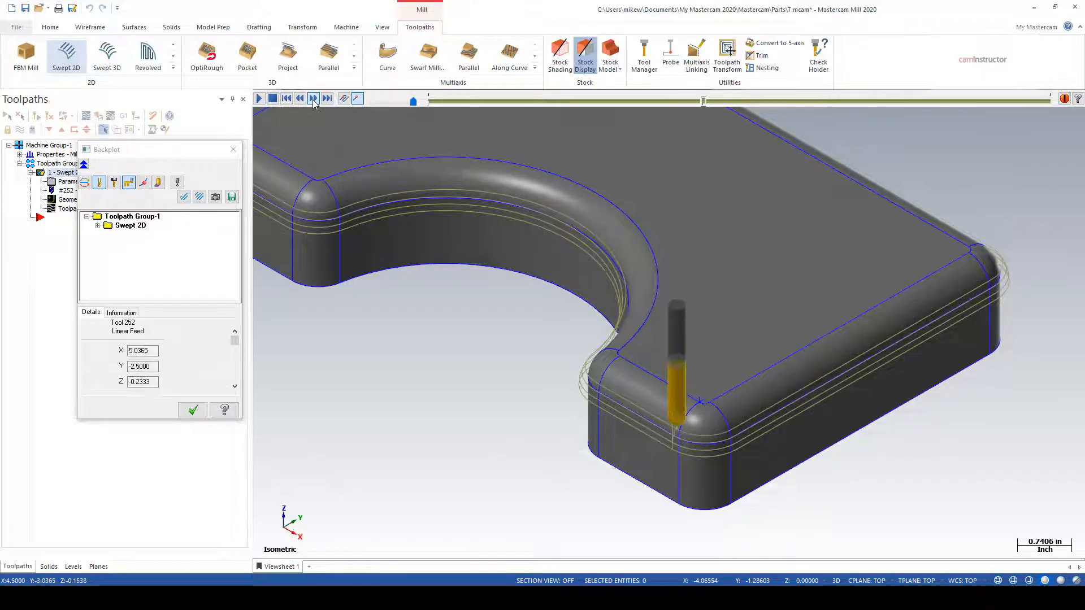
{"action": "left_click", "coordinate": [312, 98]}
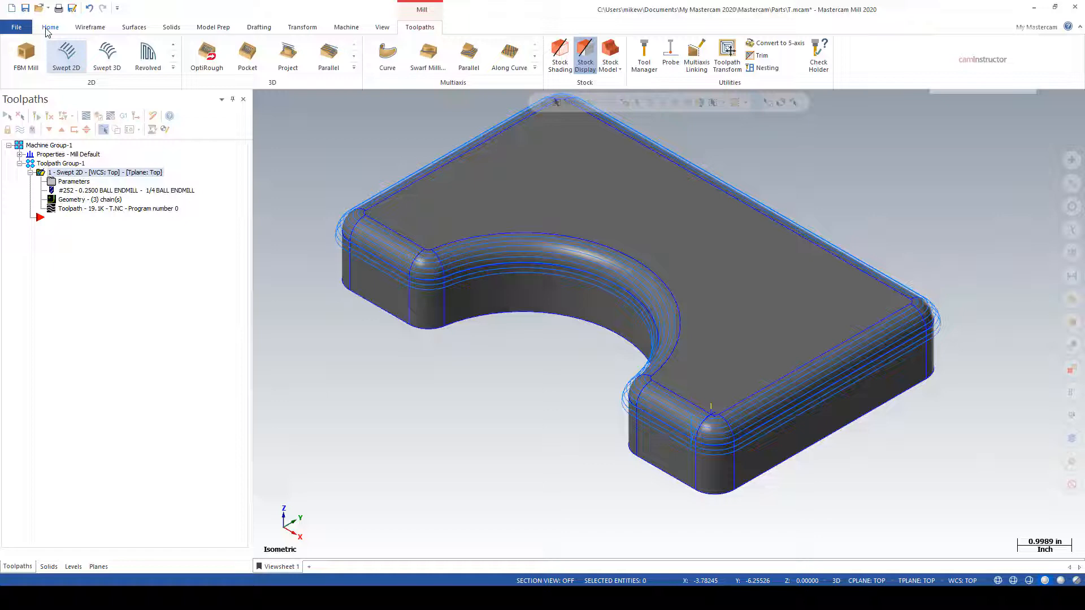
{"action": "left_click", "coordinate": [49, 27]}
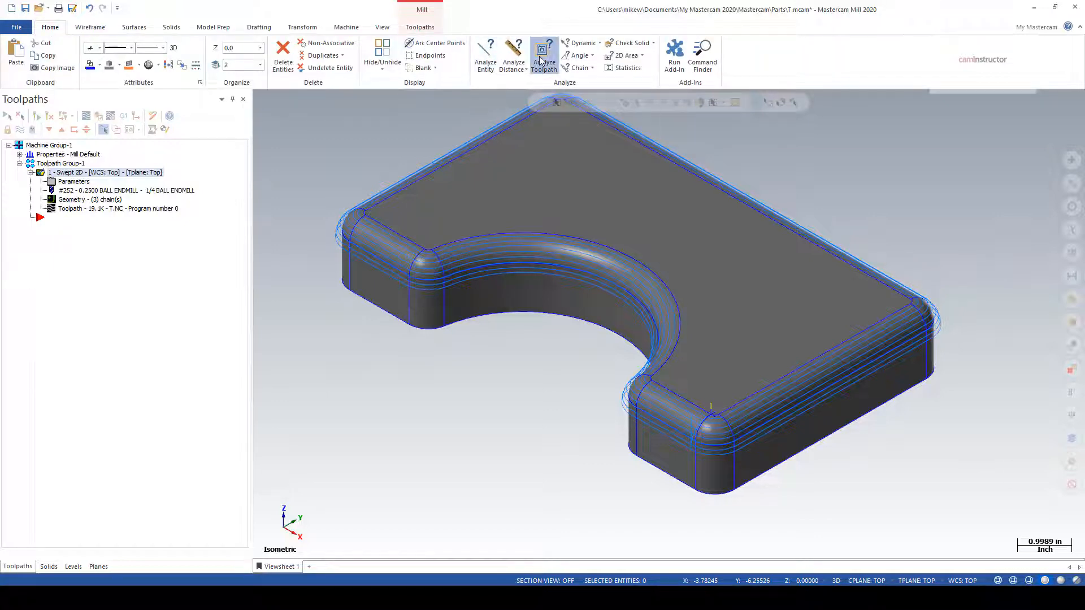
{"action": "left_click", "coordinate": [544, 52]}
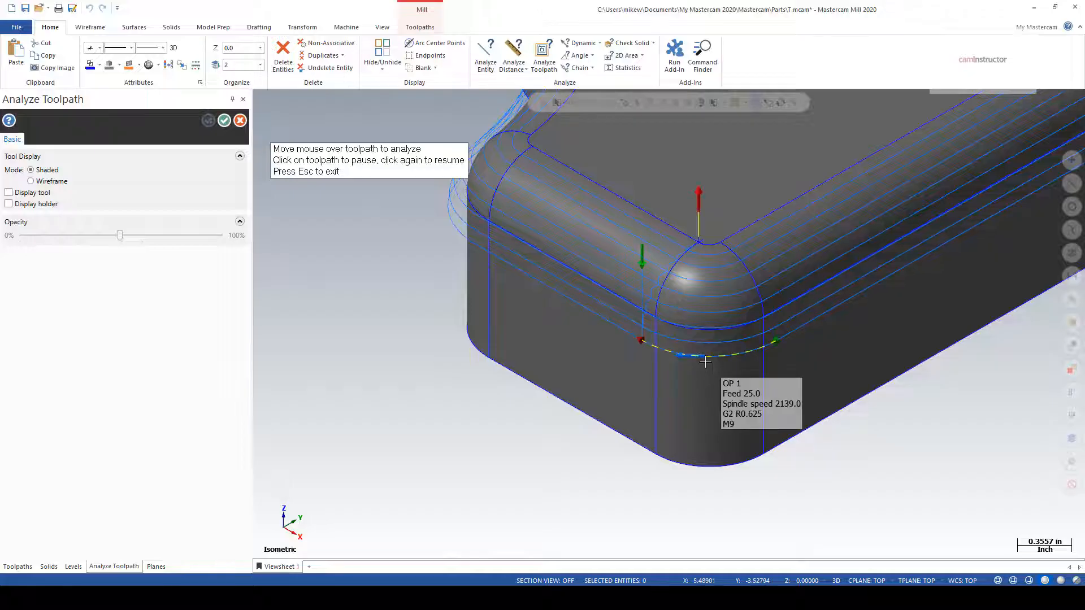
{"action": "mouse_move", "coordinate": [699, 357]}
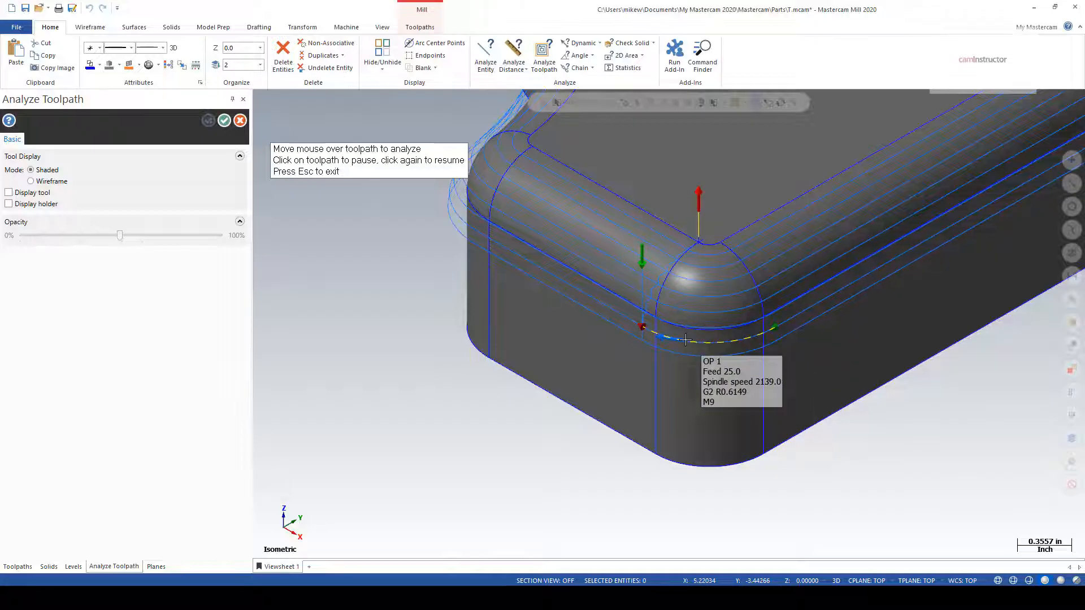
{"action": "mouse_move", "coordinate": [694, 296]}
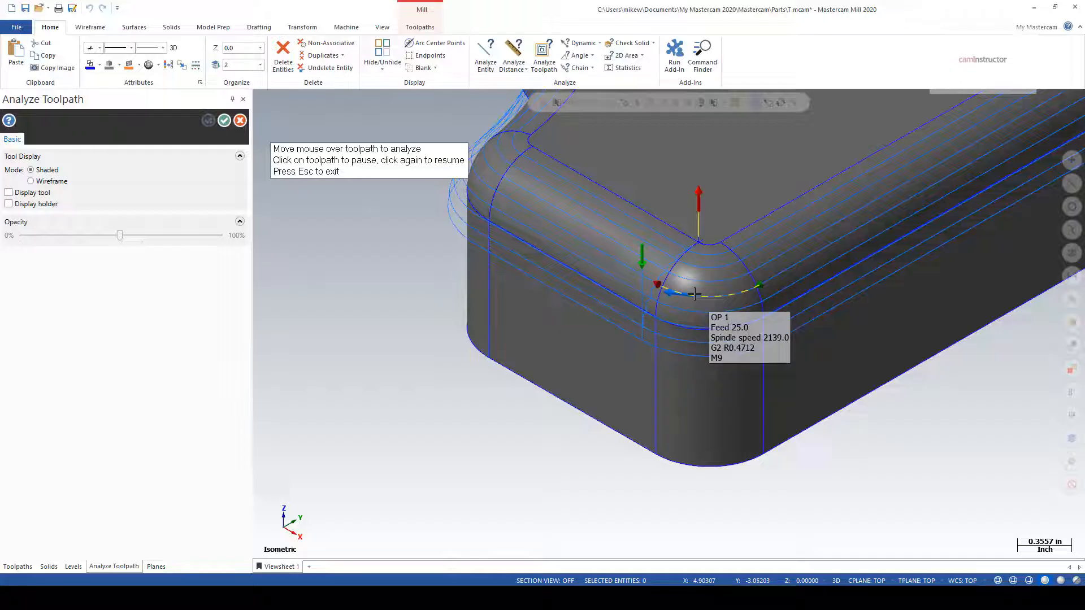
{"action": "mouse_move", "coordinate": [726, 249]}
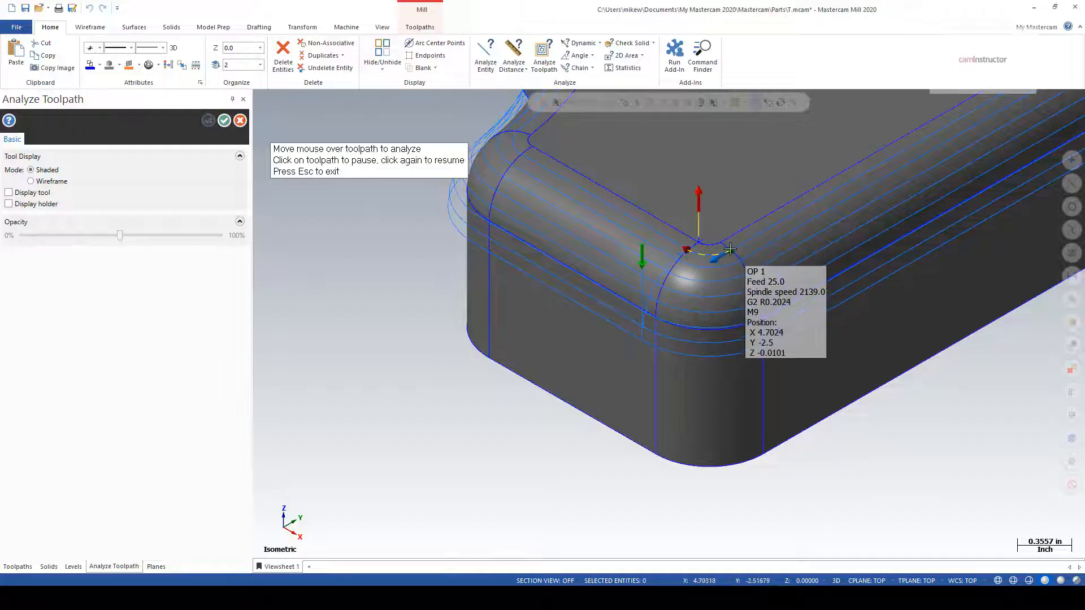
{"action": "mouse_move", "coordinate": [609, 215]}
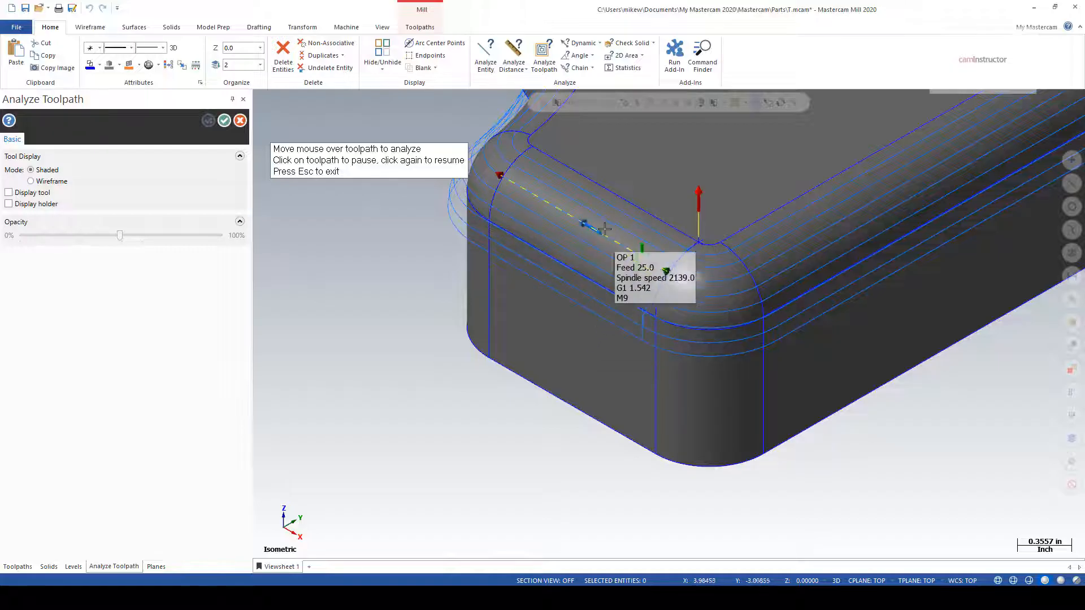
{"action": "mouse_move", "coordinate": [605, 229]}
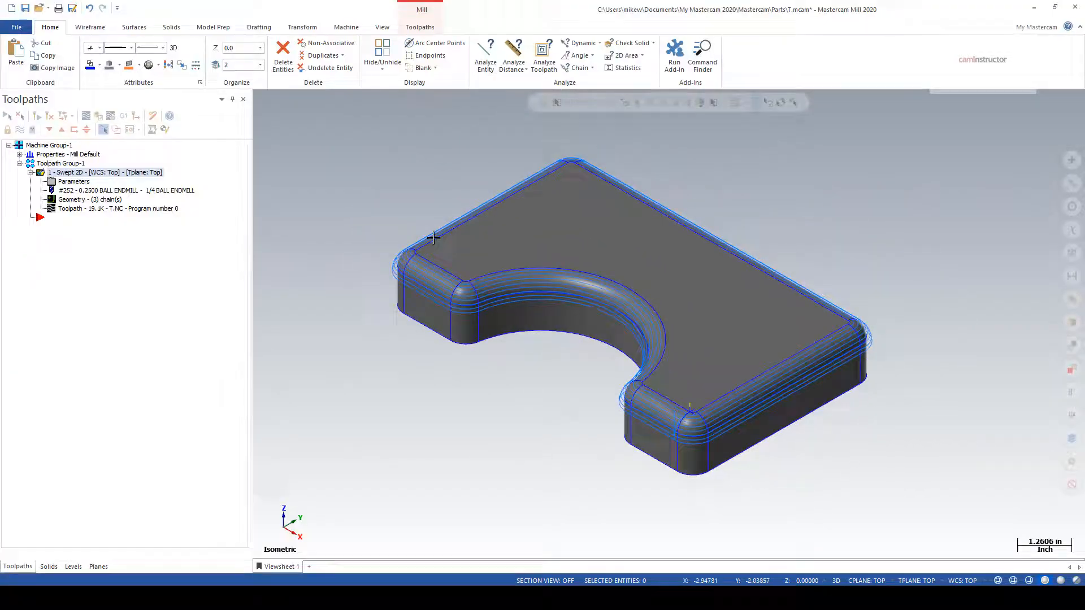
Start a Surface Finish Flowline toolpath from the 3D surface toolpath gallery.
{"action": "left_click", "coordinate": [419, 27]}
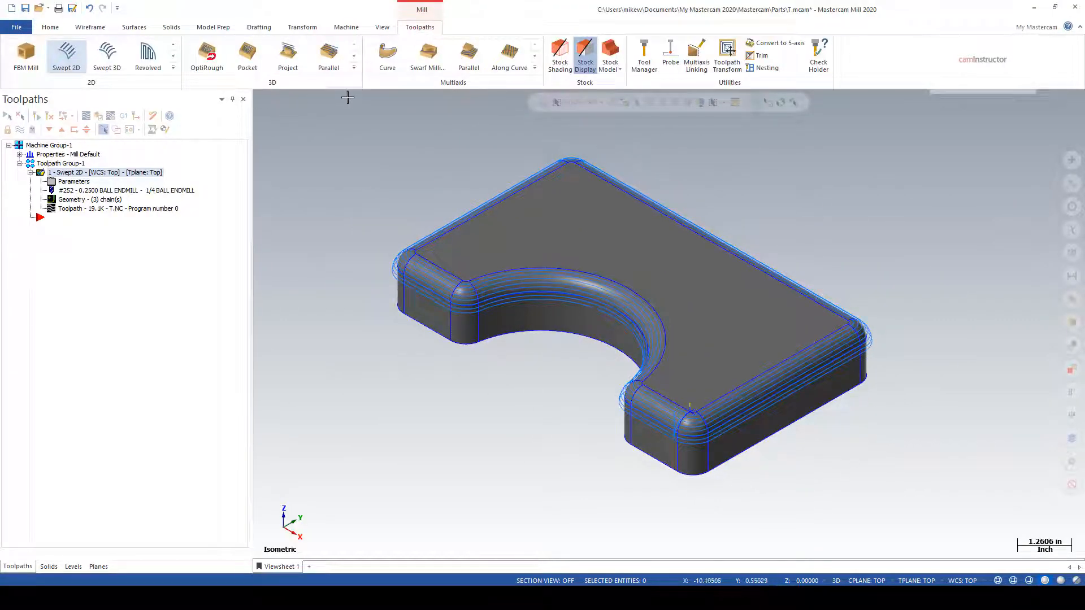
{"action": "left_click", "coordinate": [353, 66]}
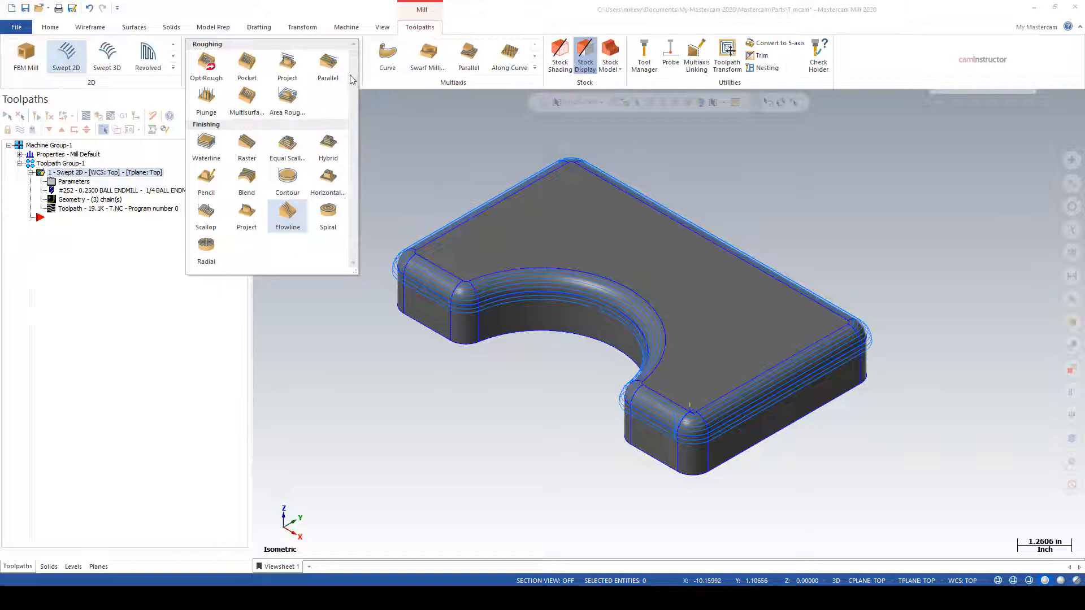
{"action": "mouse_move", "coordinate": [286, 176]}
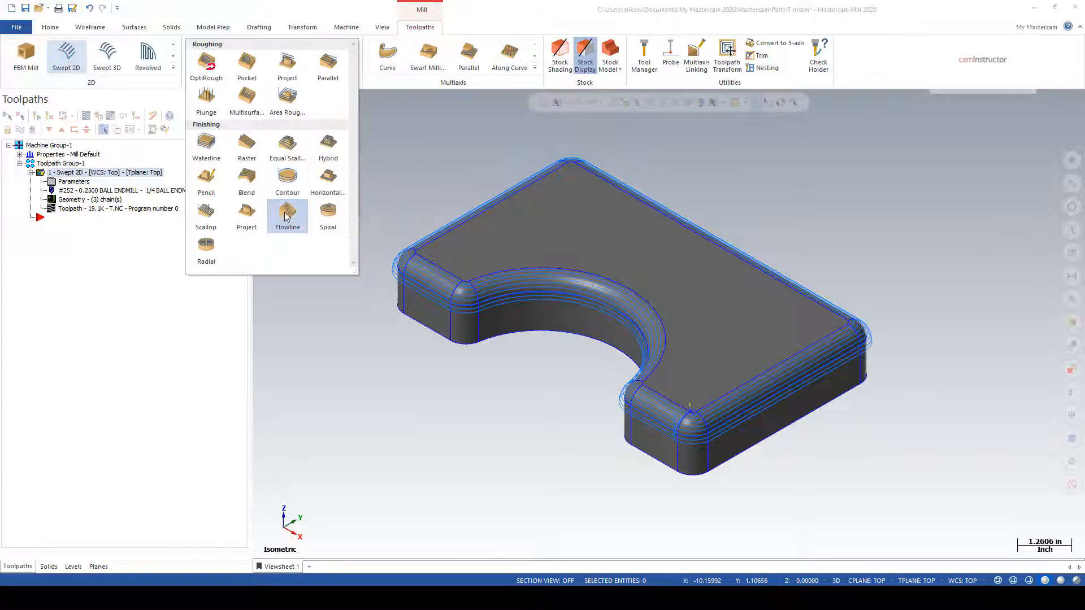
{"action": "left_click", "coordinate": [287, 215]}
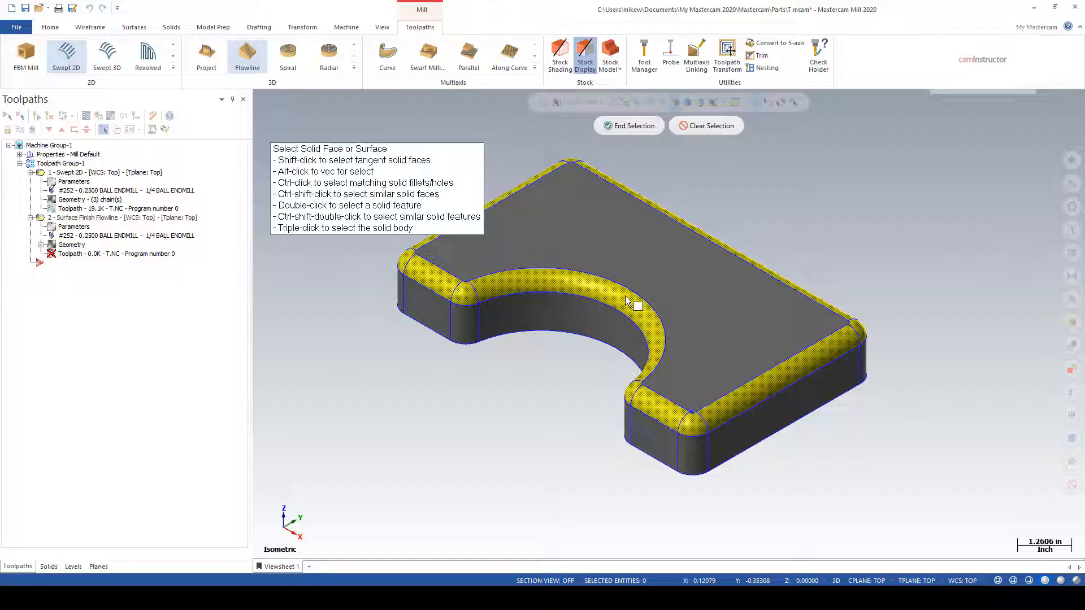
Accept the twelve drive surfaces after flipping the flowline cutting and step directions.
{"action": "left_click", "coordinate": [627, 125]}
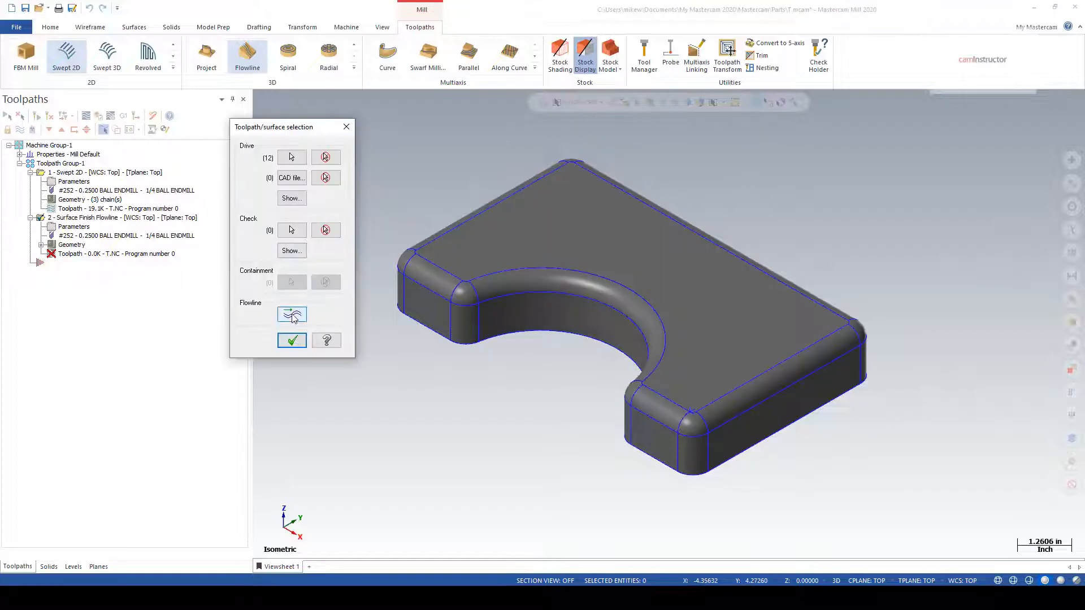
{"action": "left_click", "coordinate": [292, 315]}
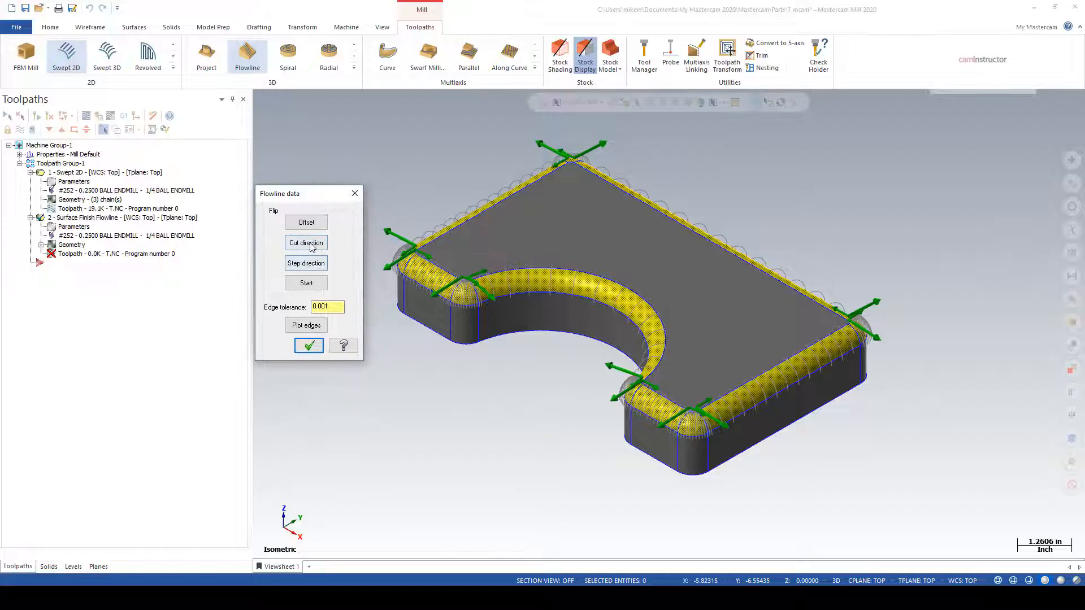
{"action": "left_click", "coordinate": [306, 243]}
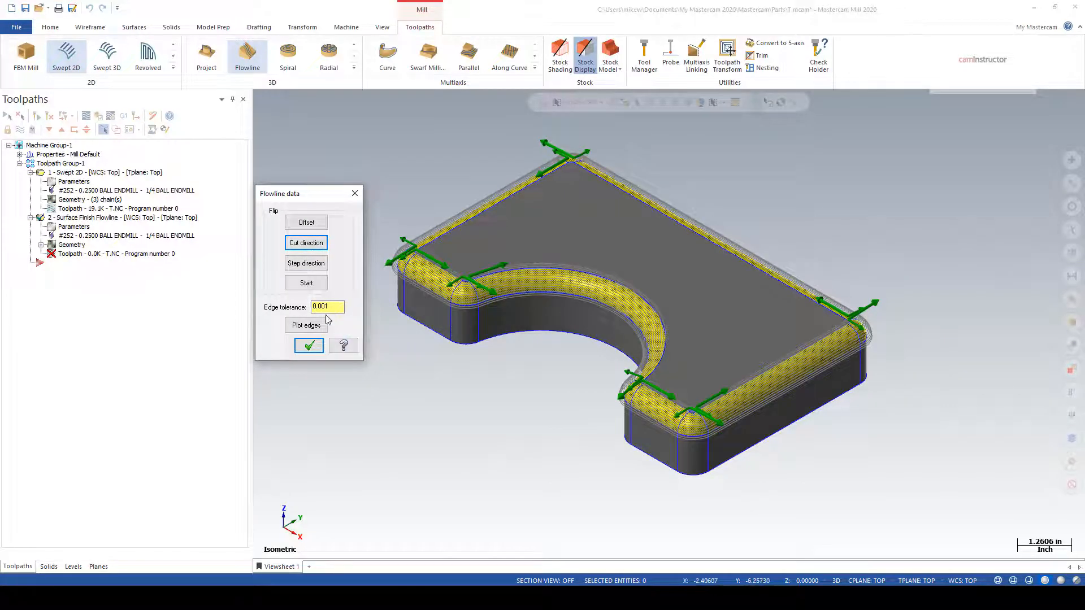
{"action": "left_click", "coordinate": [305, 263]}
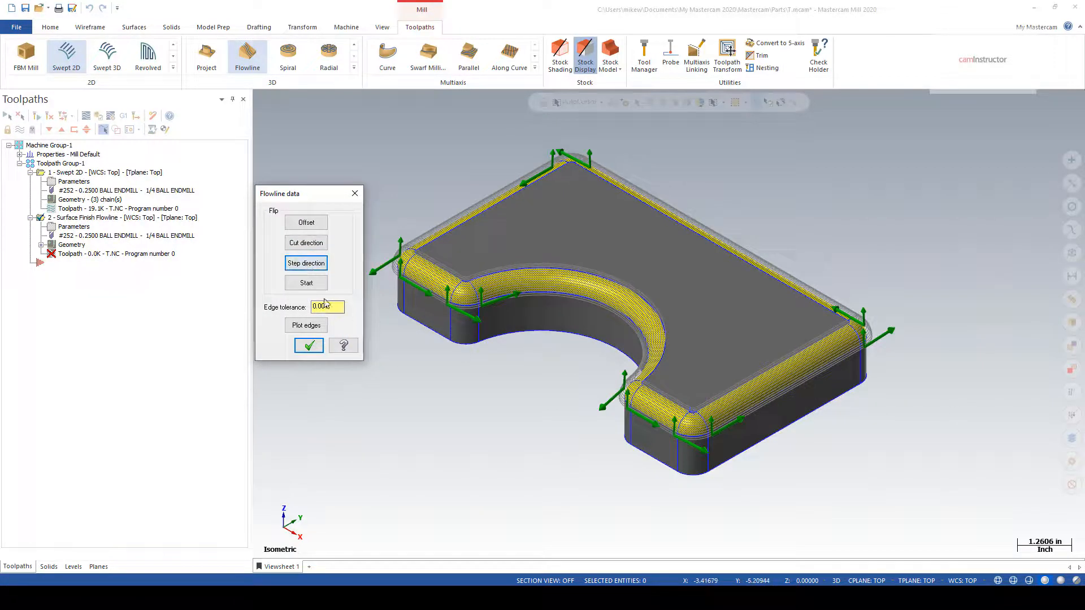
{"action": "left_click", "coordinate": [305, 282]}
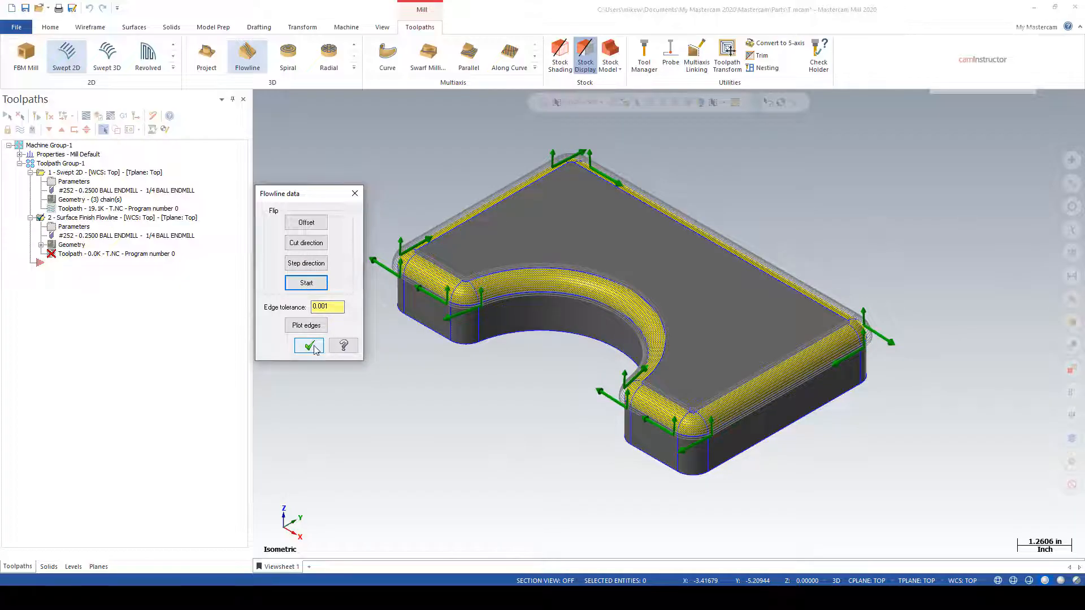
{"action": "left_click", "coordinate": [309, 346]}
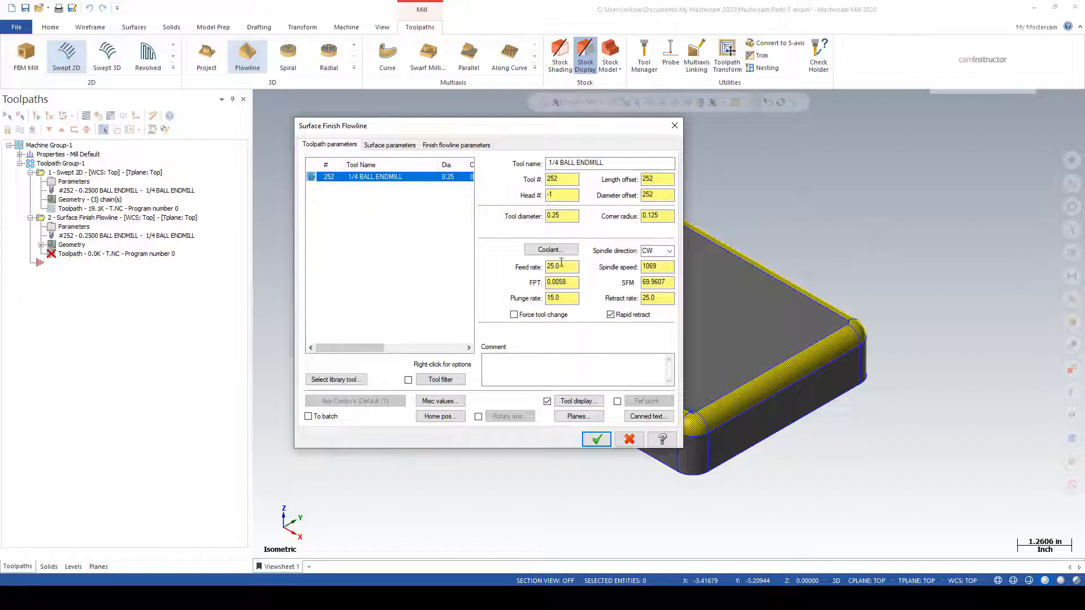
Set the flowline stepover to a fixed 0.1 distance with One way cutting, and accept.
{"action": "left_click", "coordinate": [389, 145]}
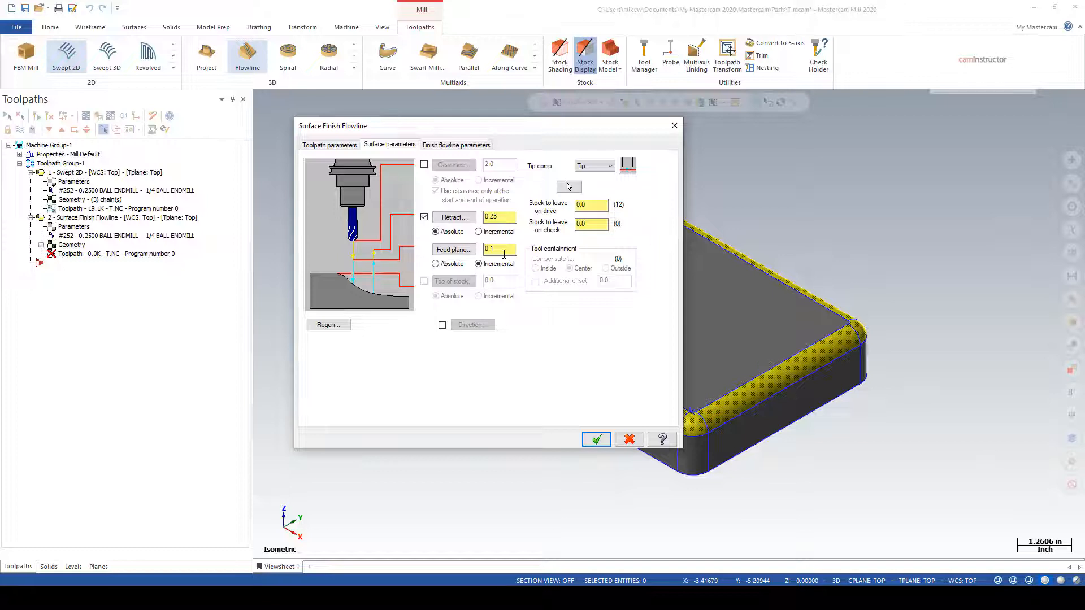
{"action": "left_click", "coordinate": [456, 145]}
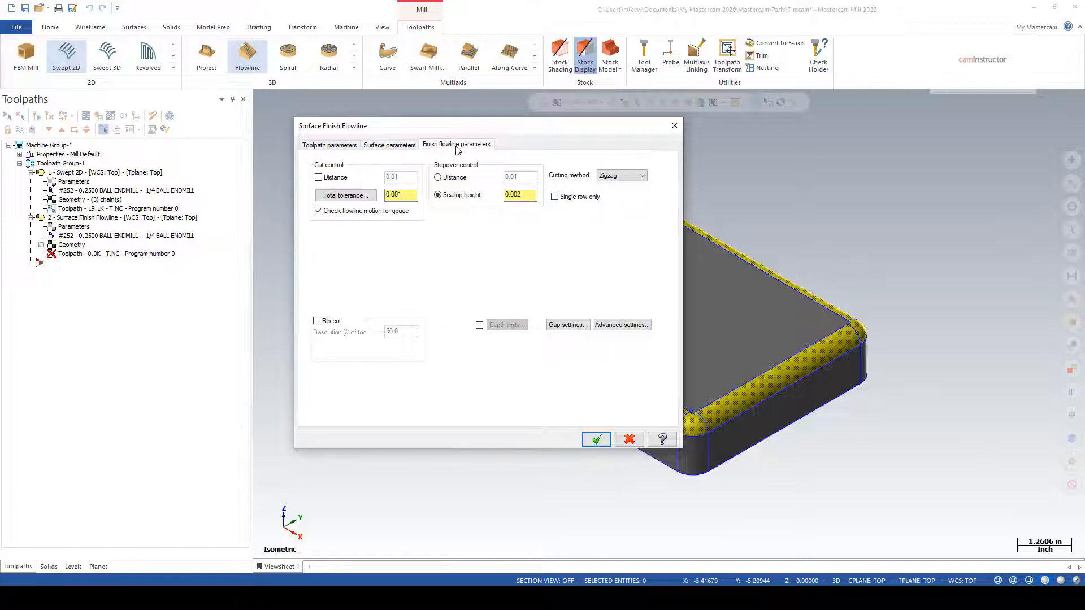
{"action": "left_click", "coordinate": [437, 177]}
{"action": "type", "text": "0.1"}
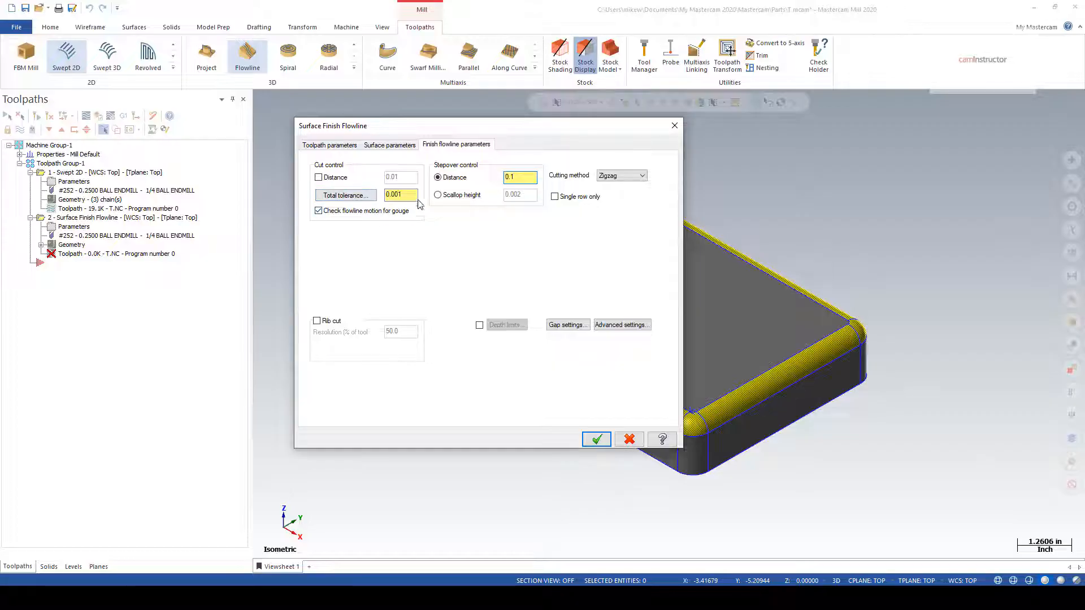
{"action": "left_click", "coordinate": [640, 175]}
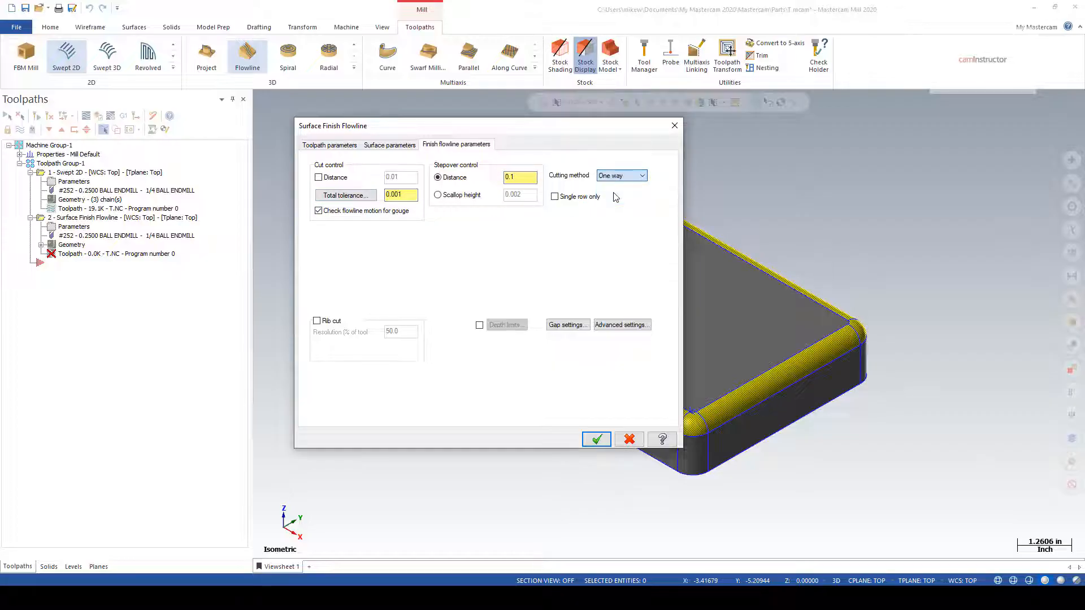
{"action": "left_click", "coordinate": [595, 439]}
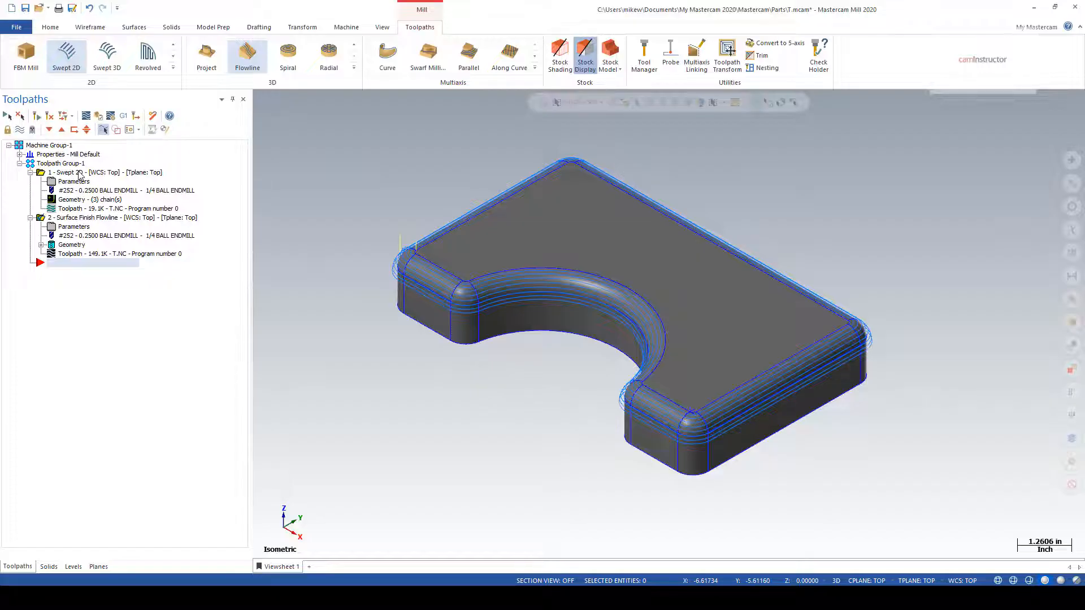
Backplot the Surface Finish Flowline toolpath on the part, then close the playback.
{"action": "left_click", "coordinate": [124, 235]}
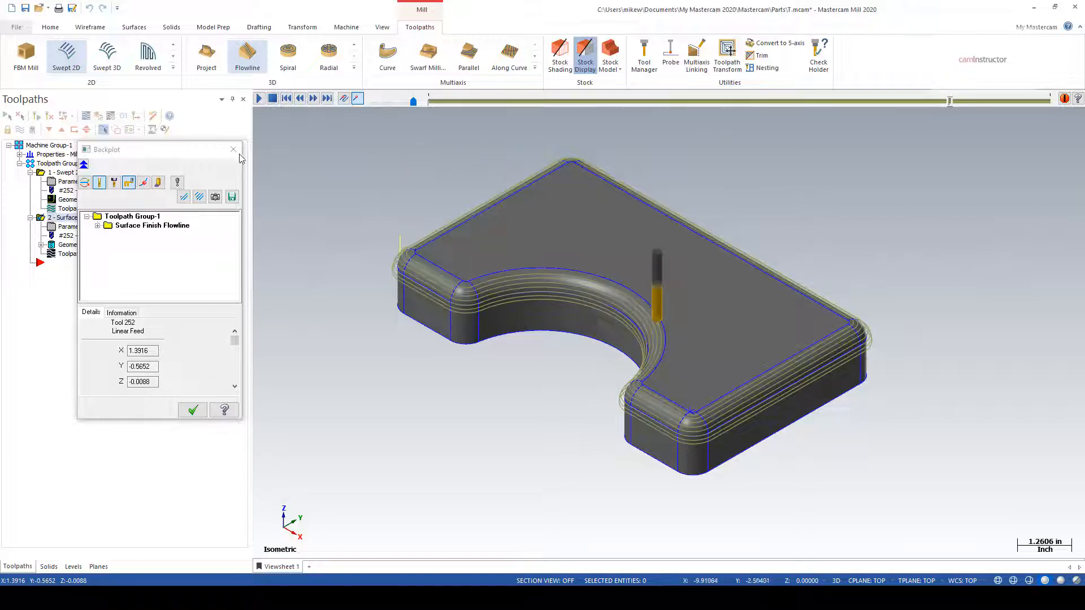
{"action": "left_click", "coordinate": [234, 150]}
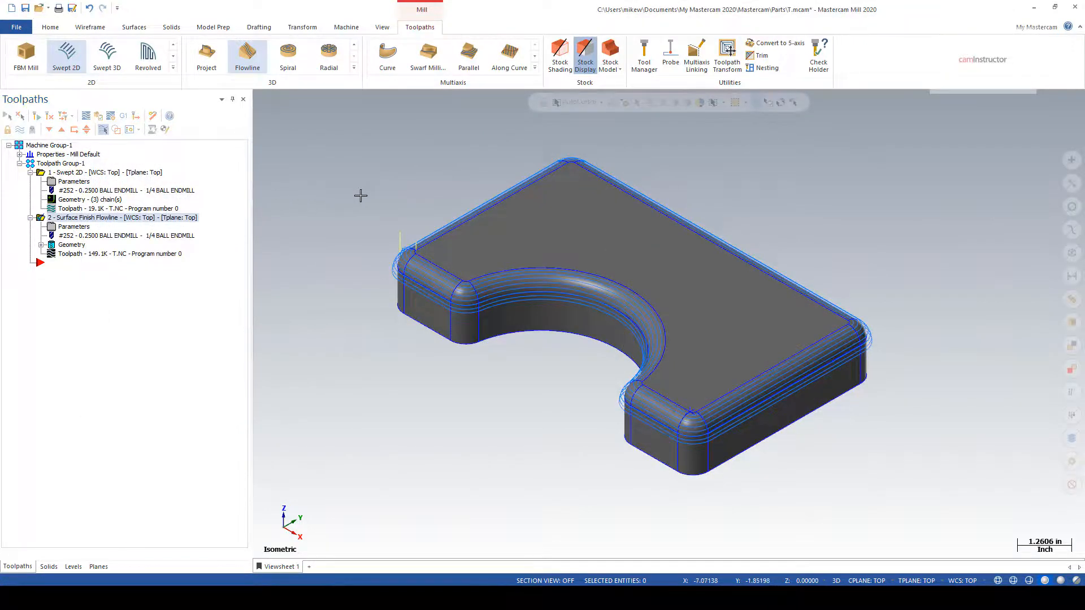
{"action": "left_click", "coordinate": [50, 27]}
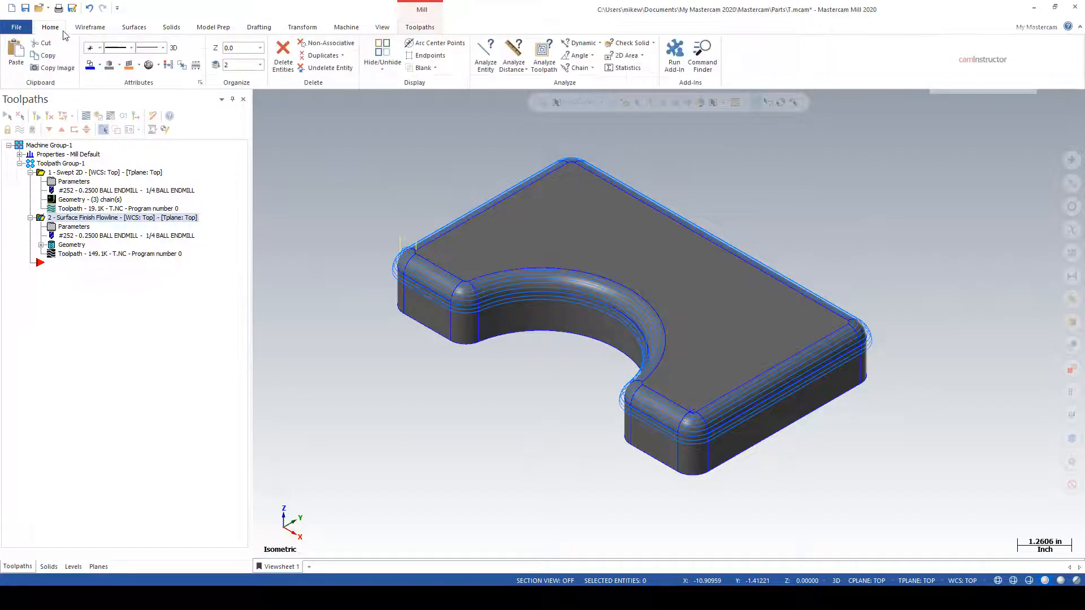
Analyze the flowline corner moves, showing OP 2 with feed 25.0, spindle 1069, G1.
{"action": "left_click", "coordinate": [544, 52]}
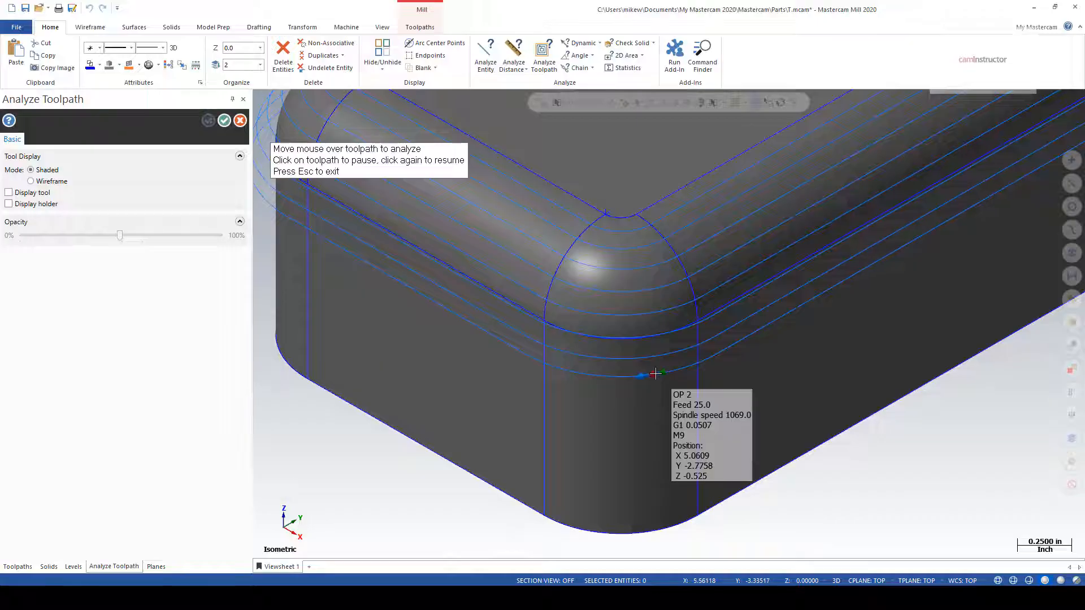
{"action": "mouse_move", "coordinate": [669, 354]}
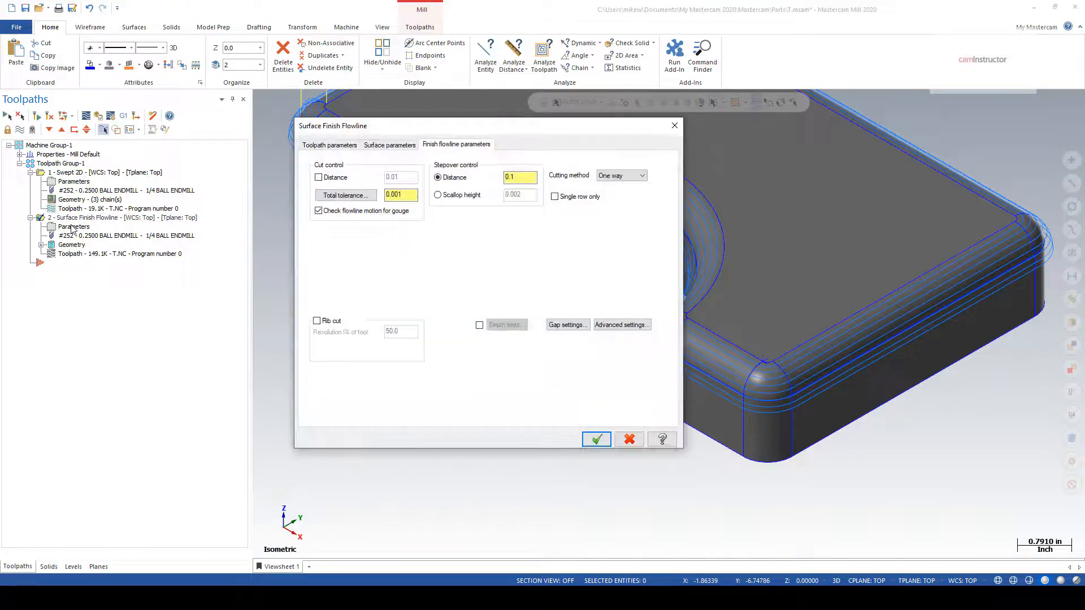
Enable Line/Arc filtering at 0.001 tolerance and regenerate the flowline toolpath to 21.6K.
{"action": "left_click", "coordinate": [345, 195]}
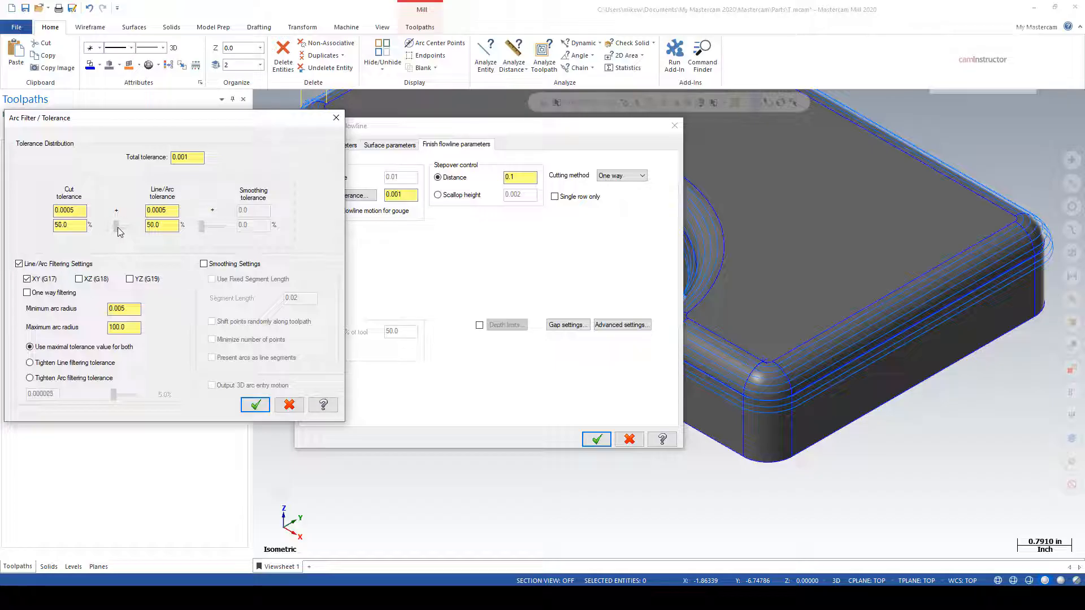
{"action": "left_click", "coordinate": [255, 405]}
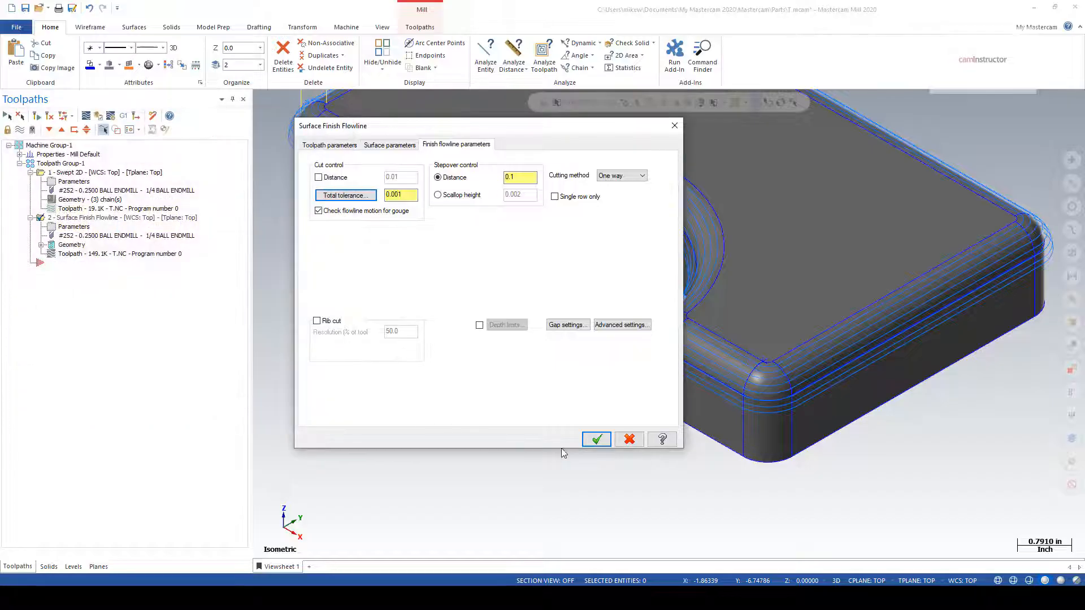
{"action": "left_click", "coordinate": [596, 439]}
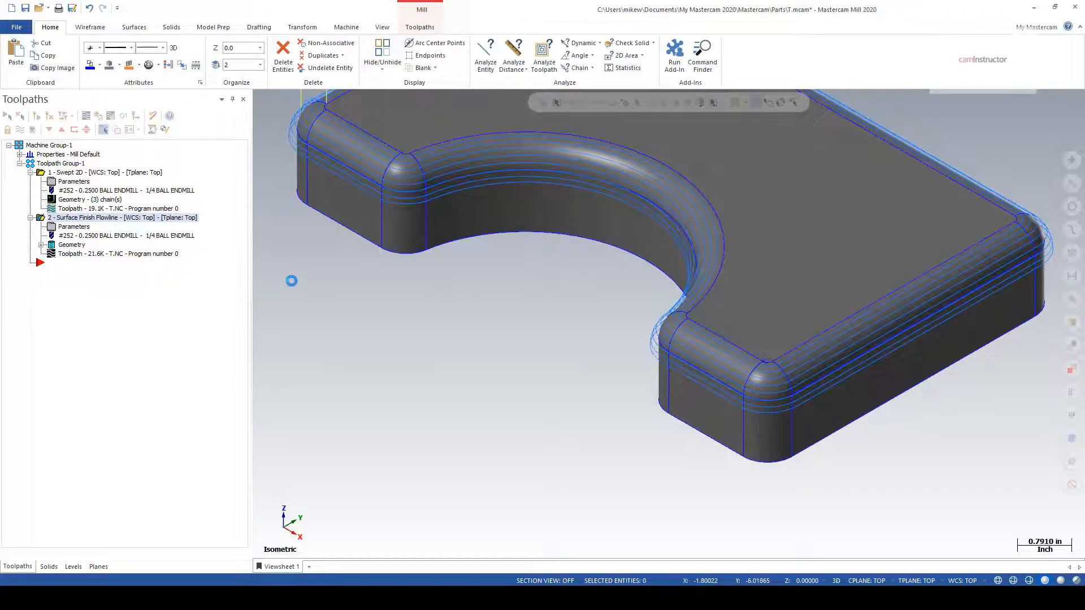
{"action": "left_click", "coordinate": [117, 253]}
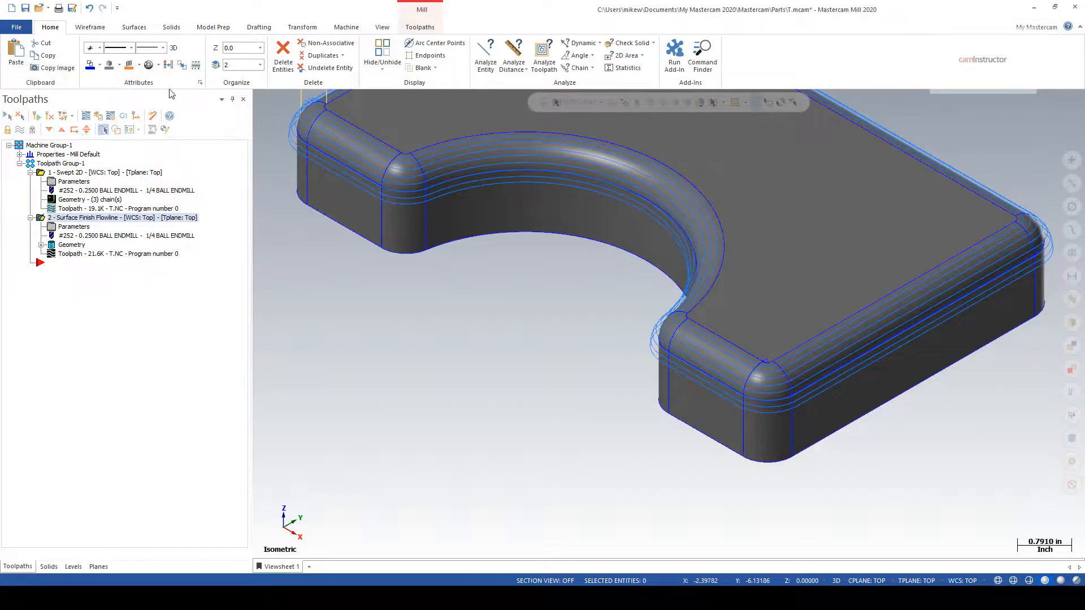
{"action": "left_click", "coordinate": [544, 55]}
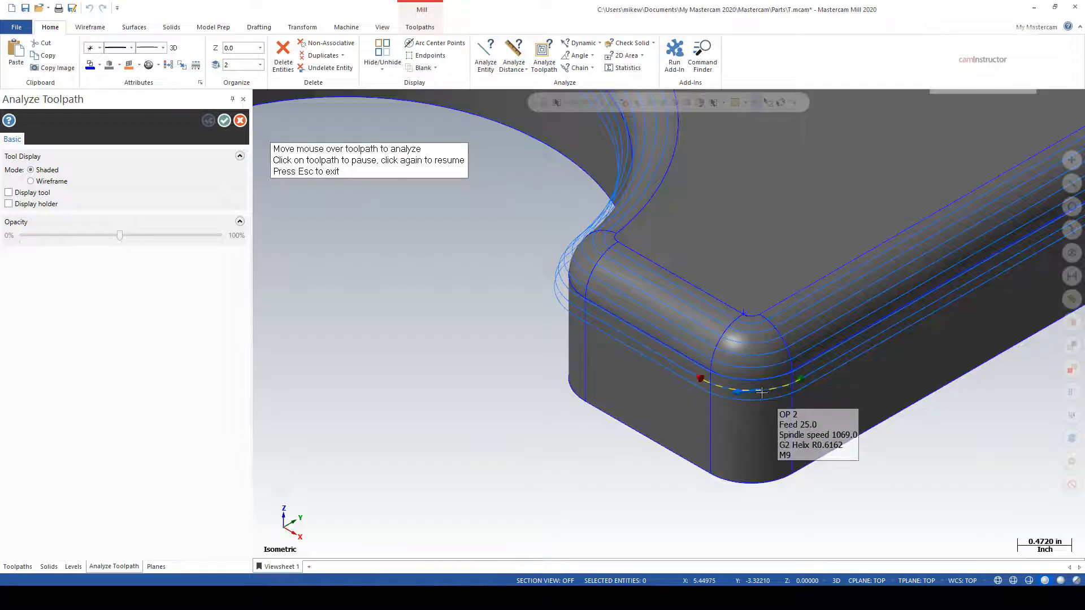
{"action": "mouse_move", "coordinate": [754, 332]}
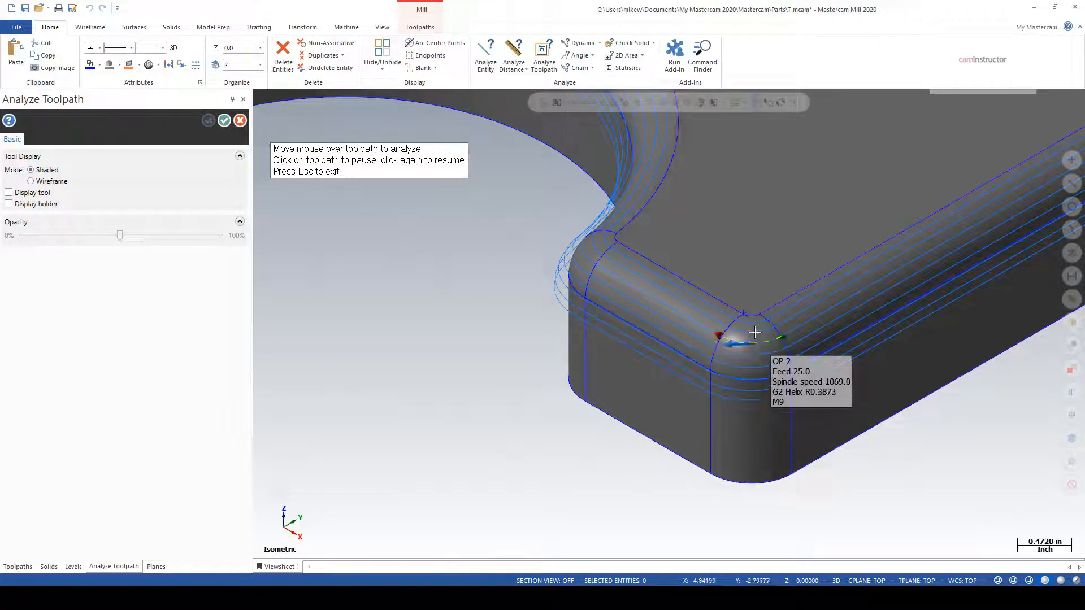
{"action": "left_click", "coordinate": [223, 120]}
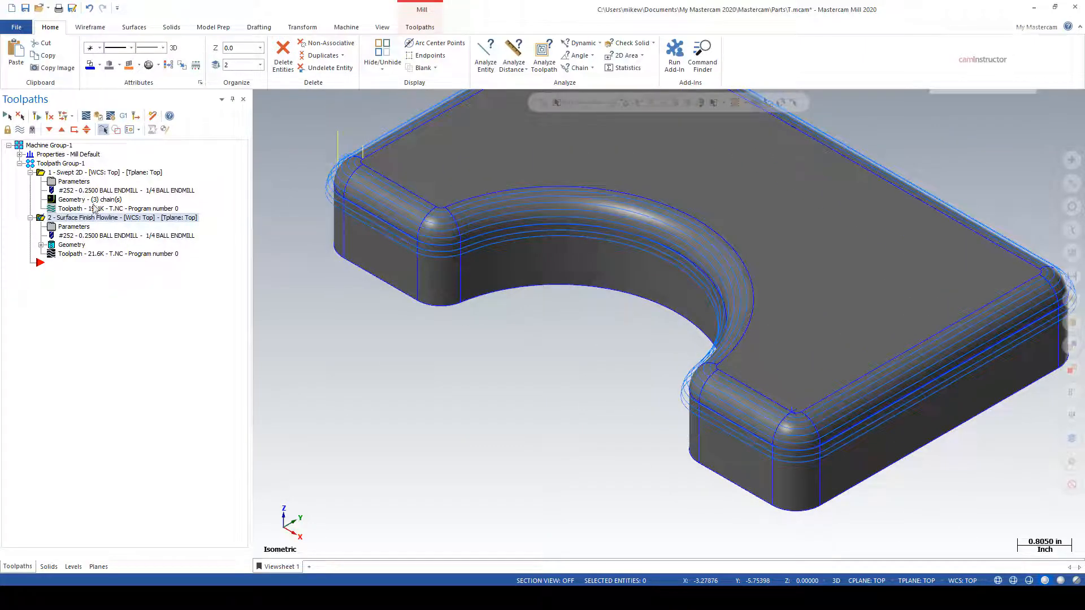
Compare the Swept 2D passes, then load the multi-fillet part holding only the flowline operation.
{"action": "left_click", "coordinate": [104, 172]}
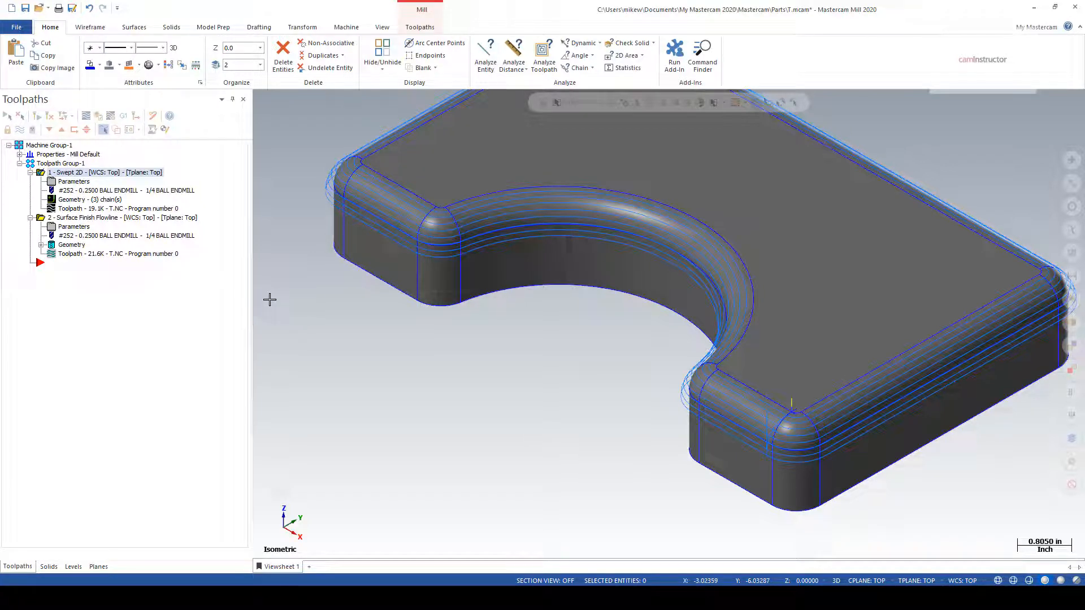
{"action": "mouse_move", "coordinate": [262, 240]}
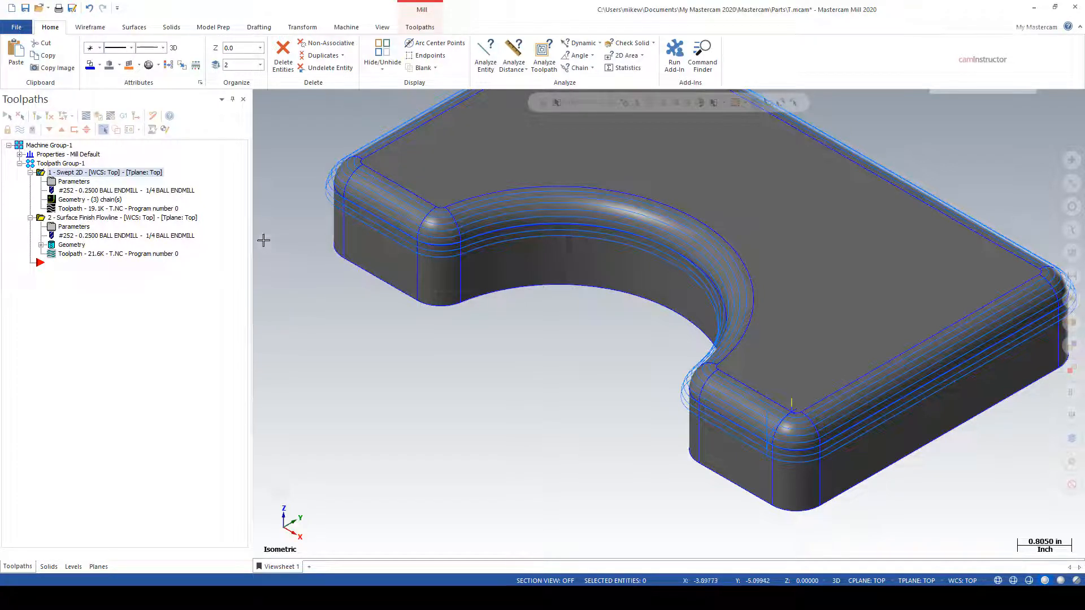
{"action": "mouse_move", "coordinate": [408, 384]}
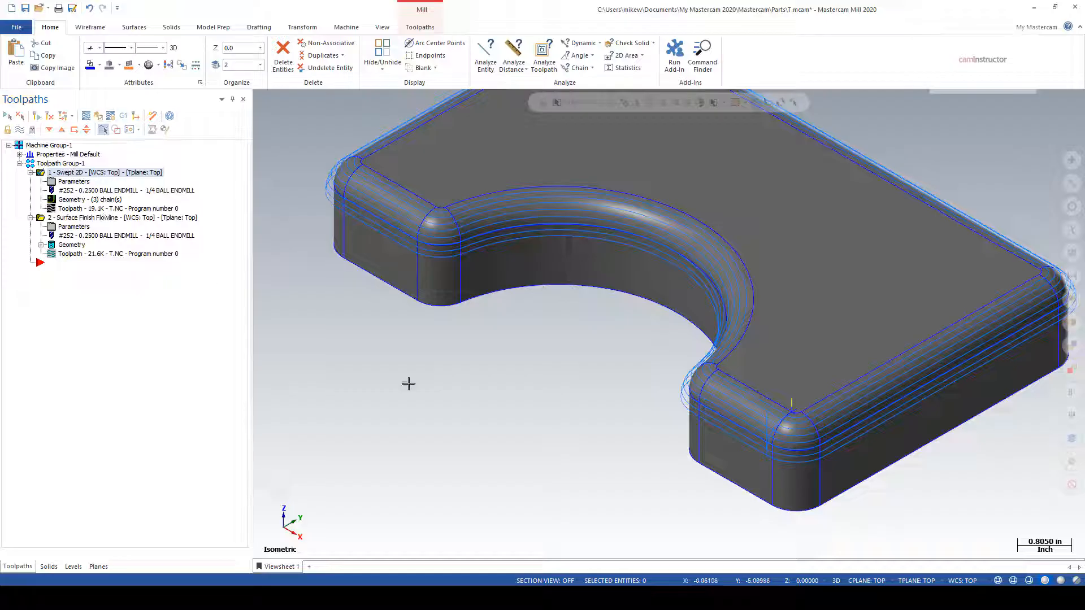
{"action": "mouse_move", "coordinate": [403, 394]}
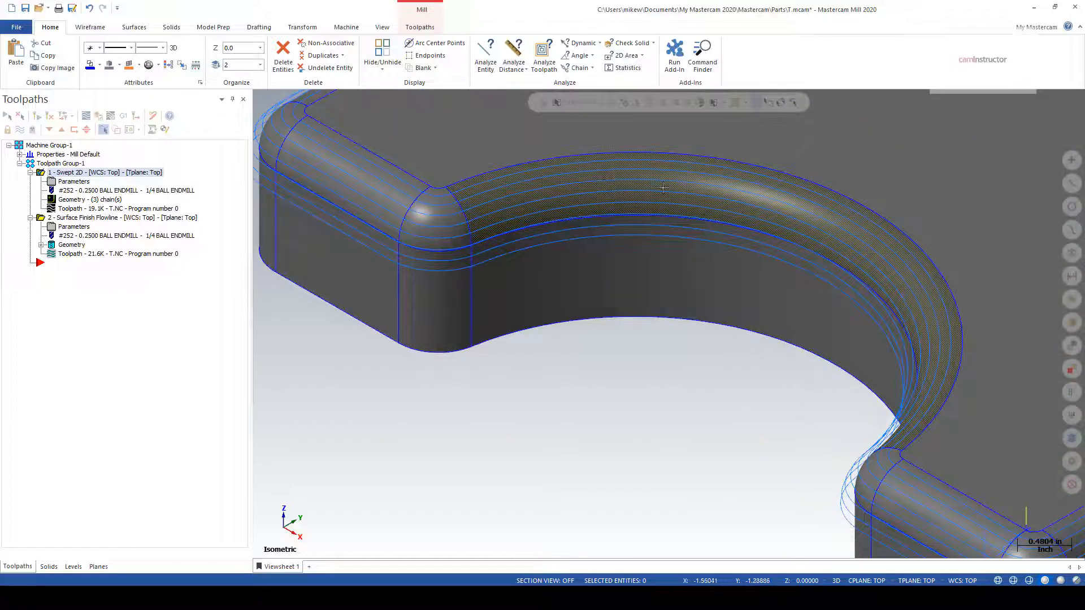
{"action": "left_click", "coordinate": [621, 159]}
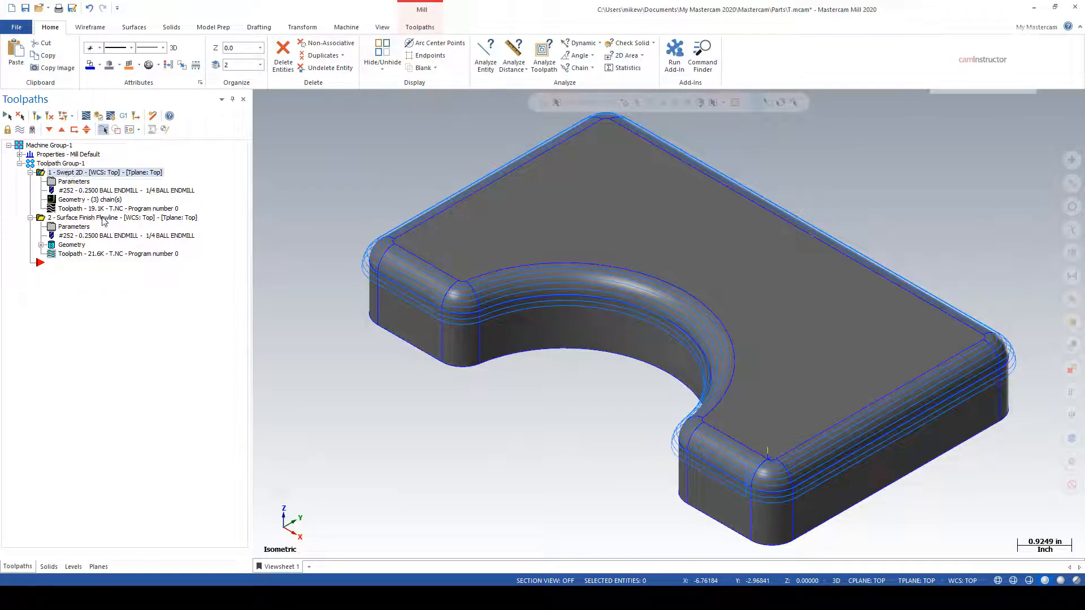
{"action": "left_click", "coordinate": [39, 217]}
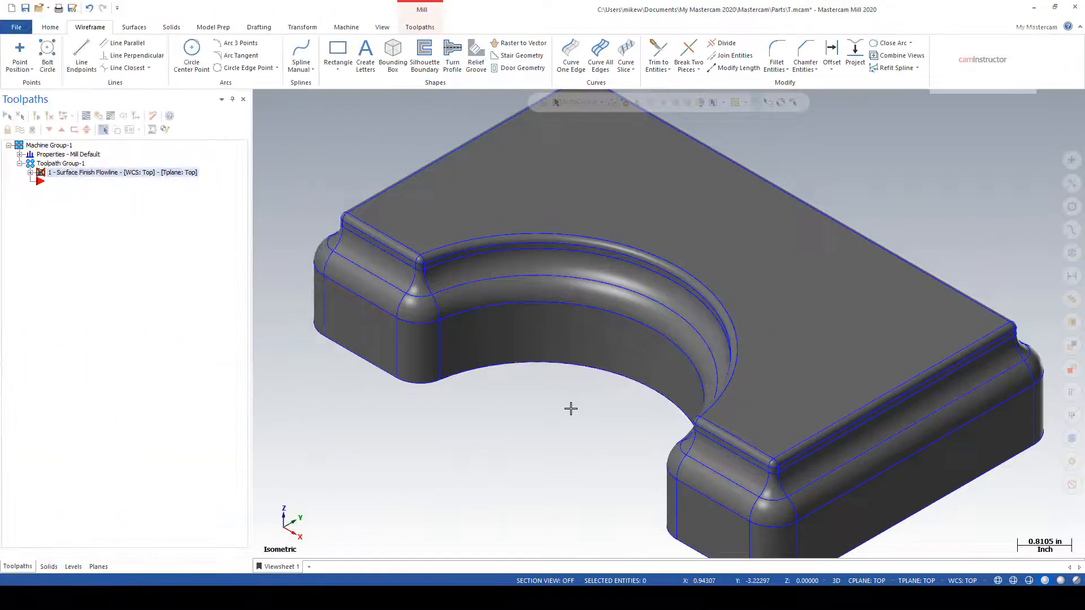
Bring up the Toolpaths tab for the multi-fillet part.
{"action": "left_click", "coordinate": [475, 277]}
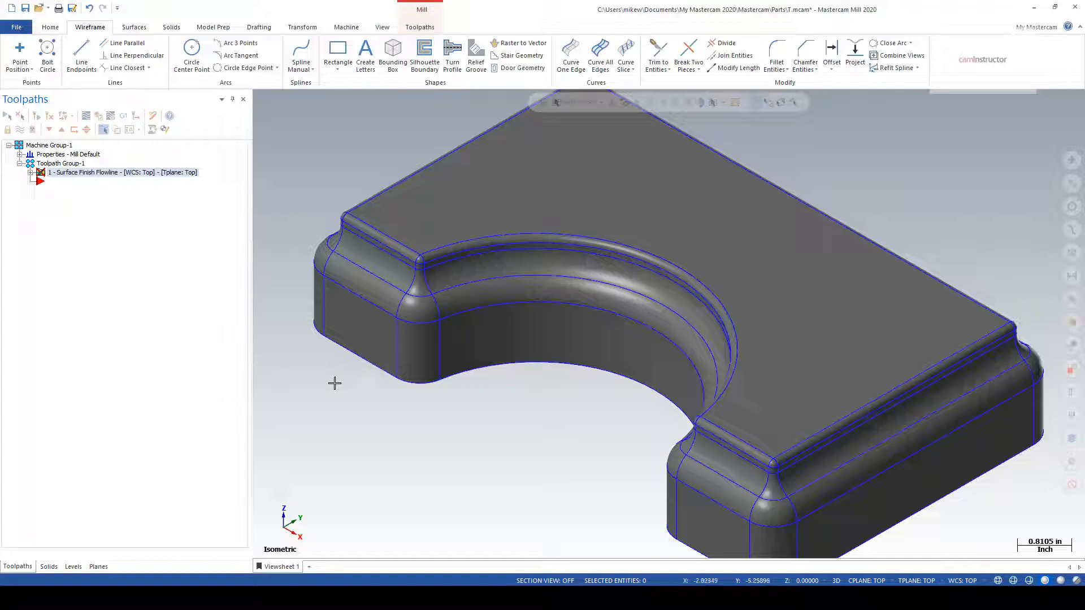
{"action": "left_click", "coordinate": [419, 27]}
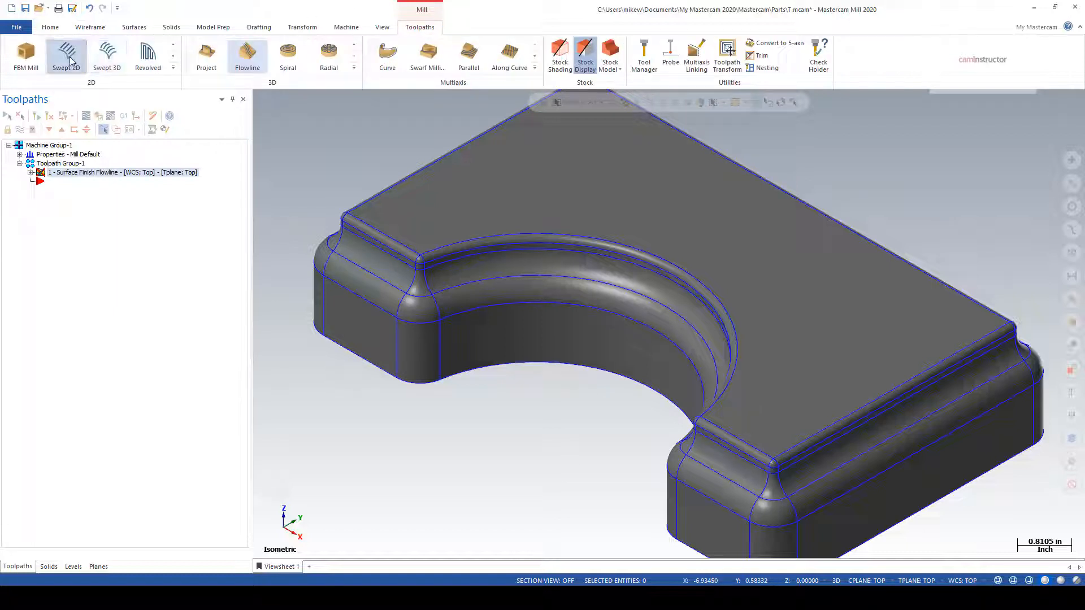
Chain the corner fillet profile and top outline as Swept 2D contours.
{"action": "left_click", "coordinate": [67, 56]}
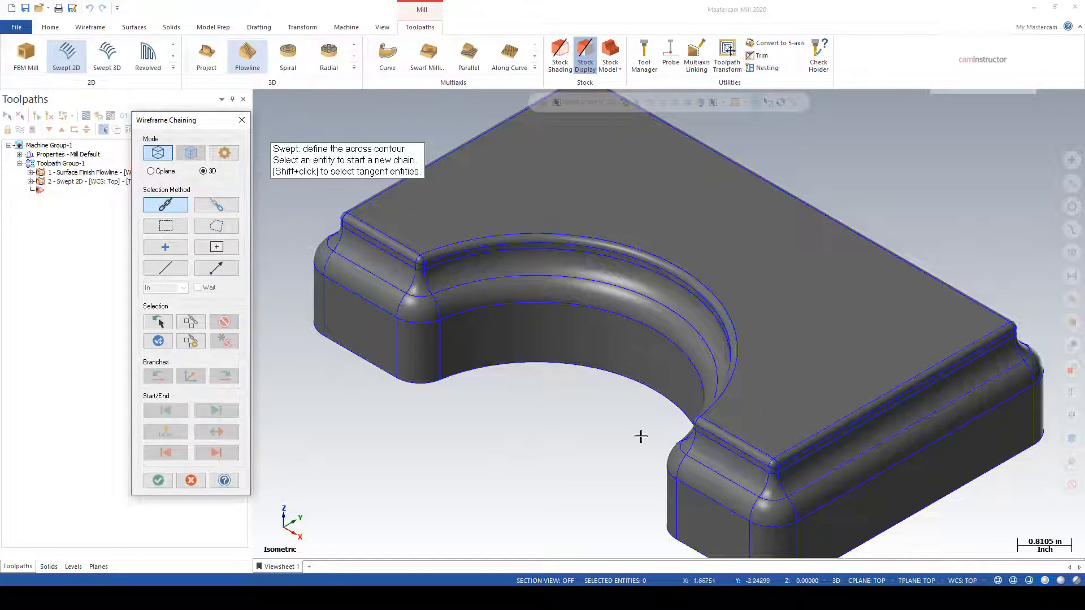
{"action": "scroll", "scroll_direction": "down", "scroll_amount": 3}
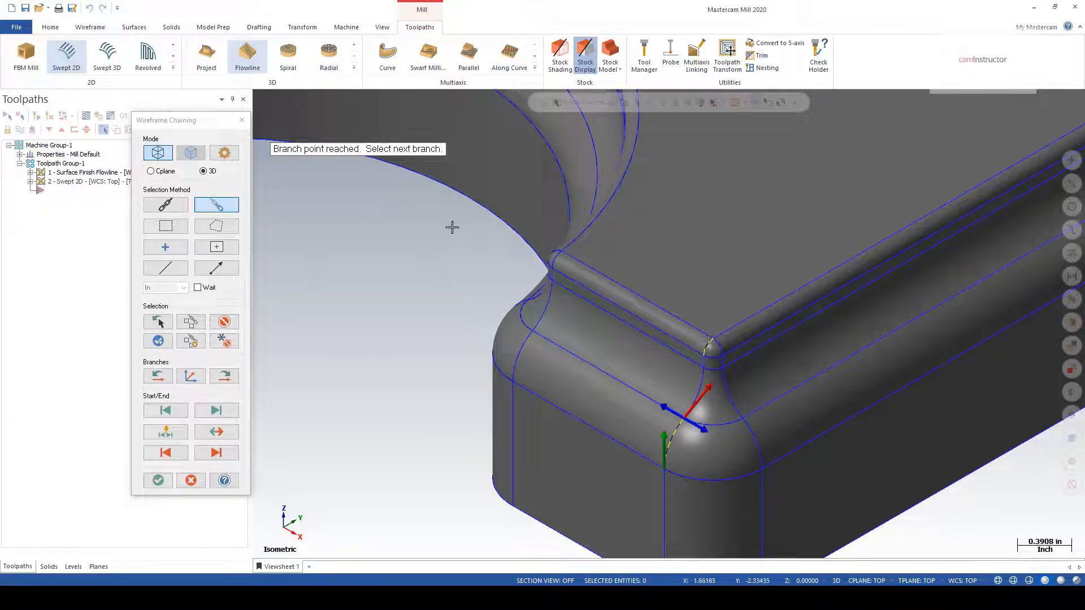
{"action": "mouse_move", "coordinate": [725, 439]}
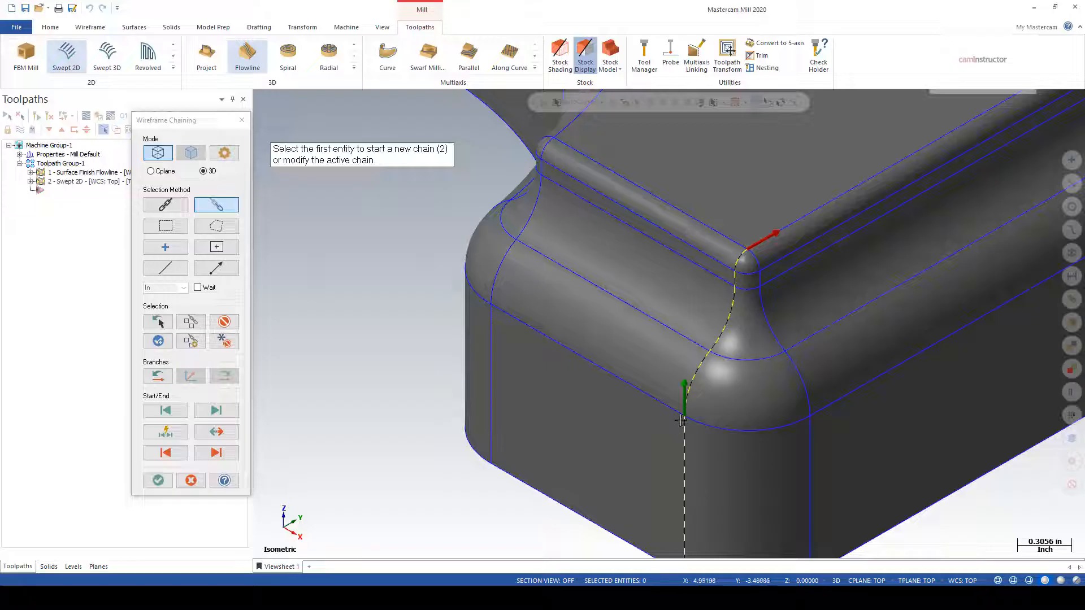
{"action": "mouse_move", "coordinate": [308, 129]}
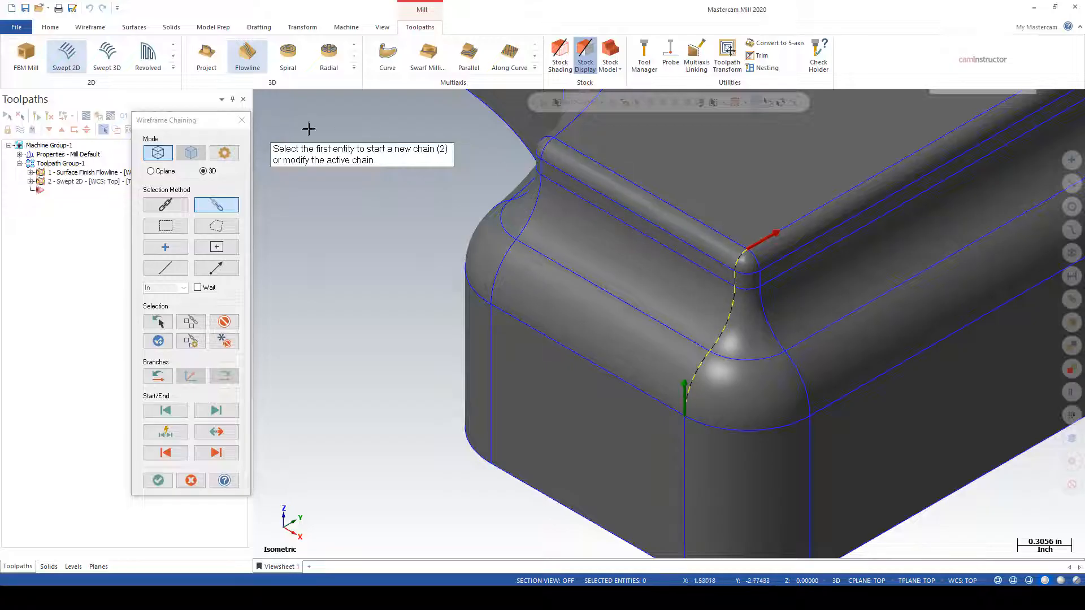
{"action": "mouse_move", "coordinate": [409, 180]}
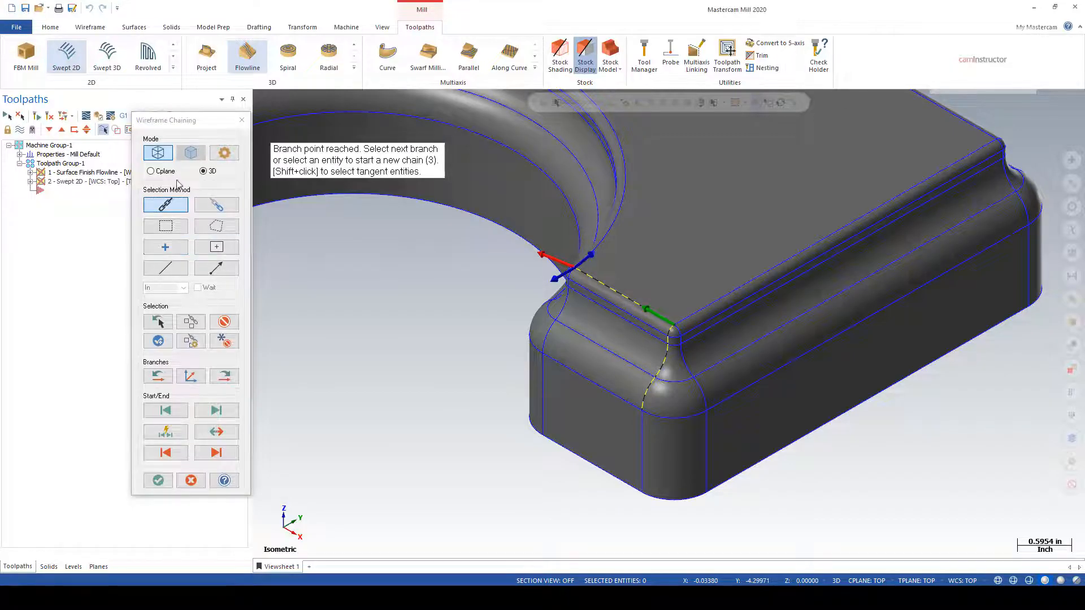
{"action": "left_click", "coordinate": [149, 171]}
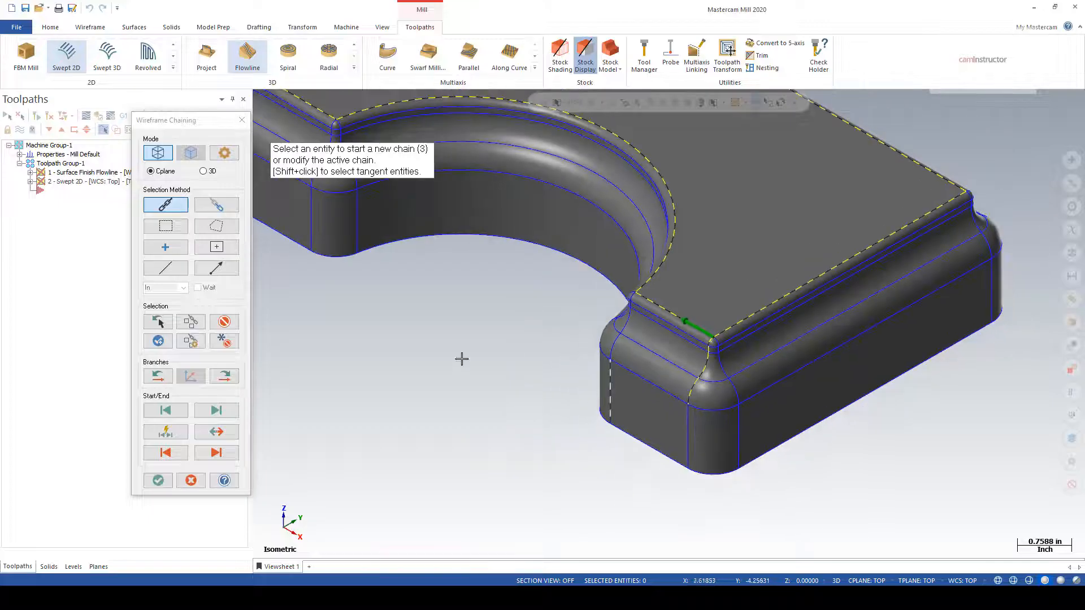
{"action": "left_click", "coordinate": [157, 481]}
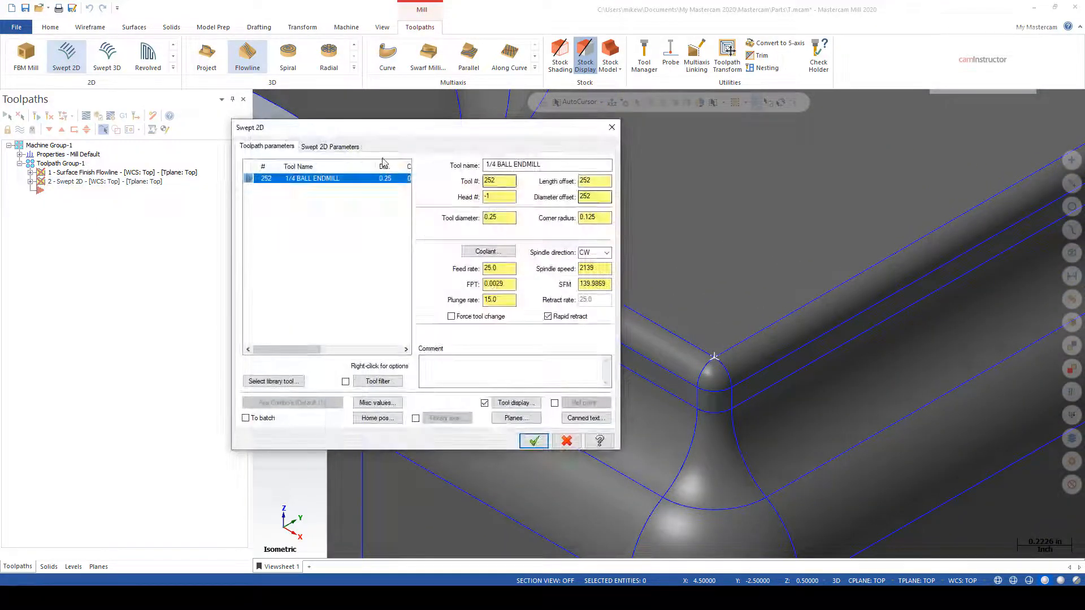
Set the Swept 2D across cut distance to 0.025 and generate the toolpath.
{"action": "left_click", "coordinate": [330, 146]}
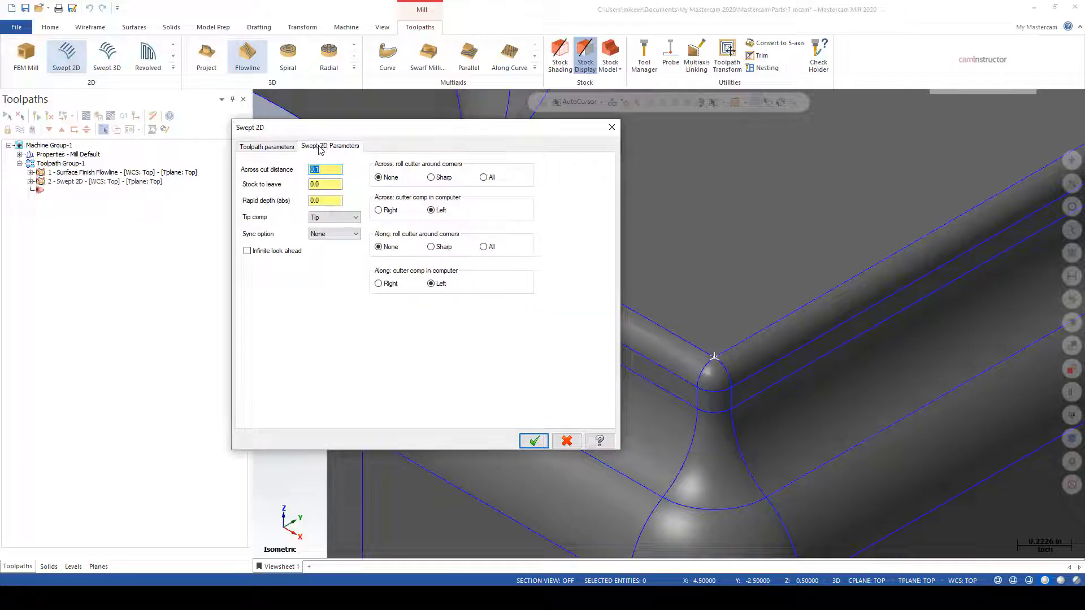
{"action": "left_click", "coordinate": [326, 169]}
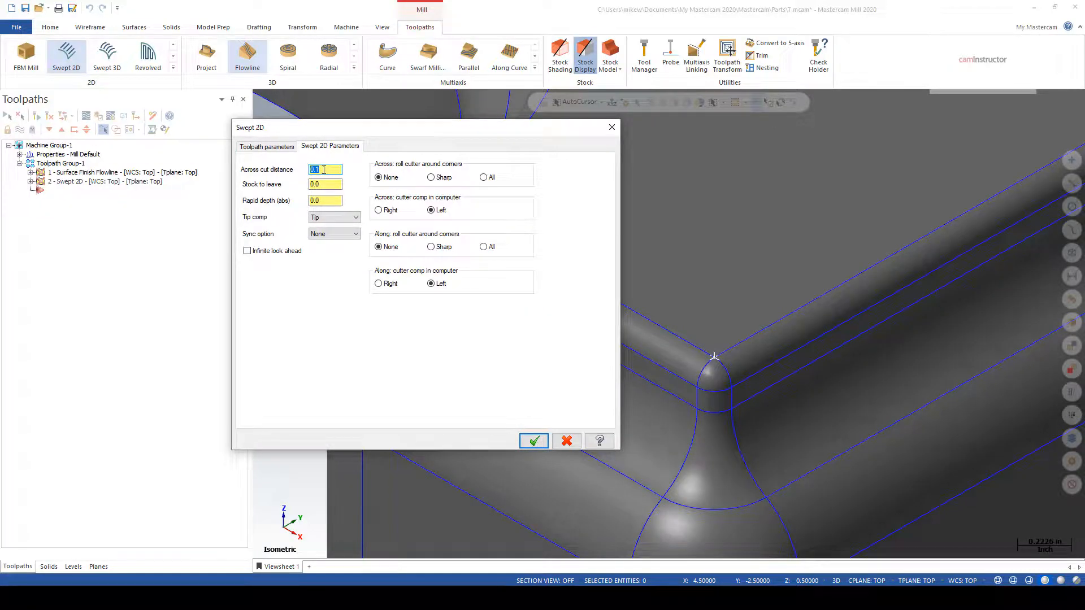
{"action": "type", "text": "0"}
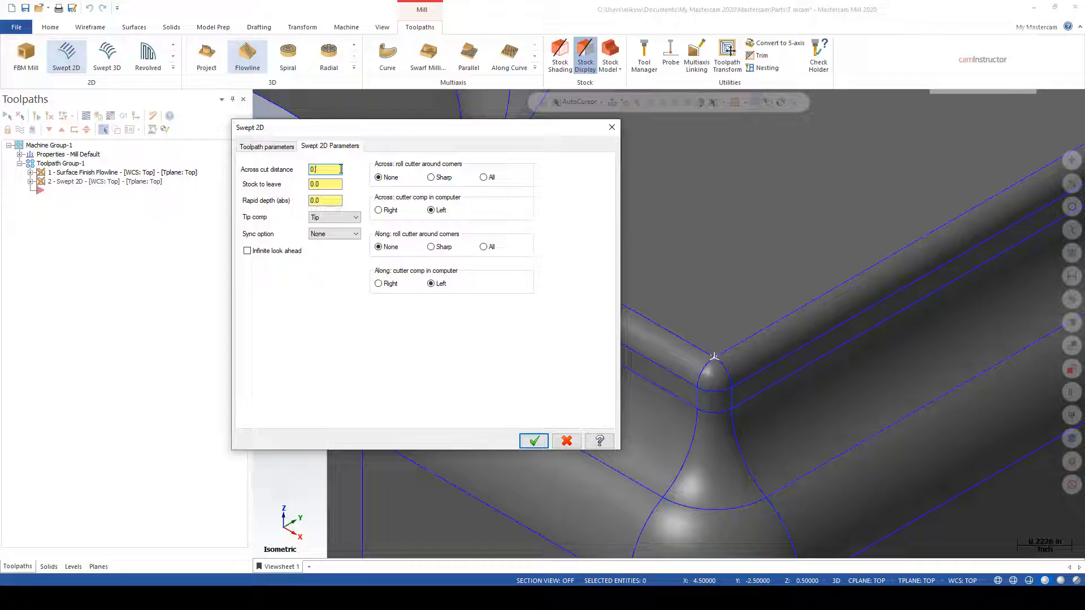
{"action": "type", "text": "0.025"}
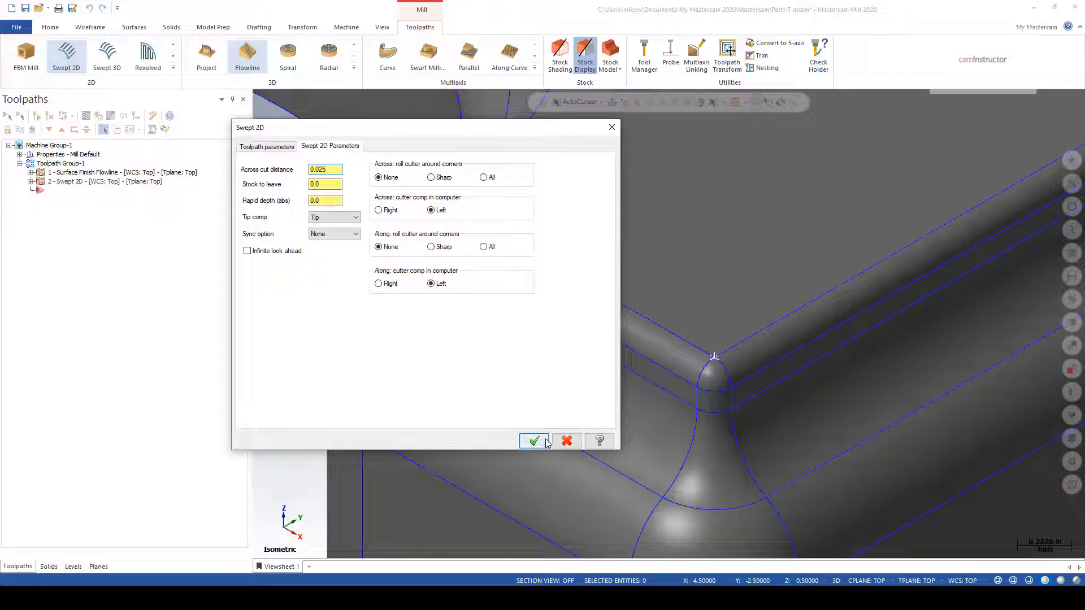
{"action": "mouse_move", "coordinate": [533, 441]}
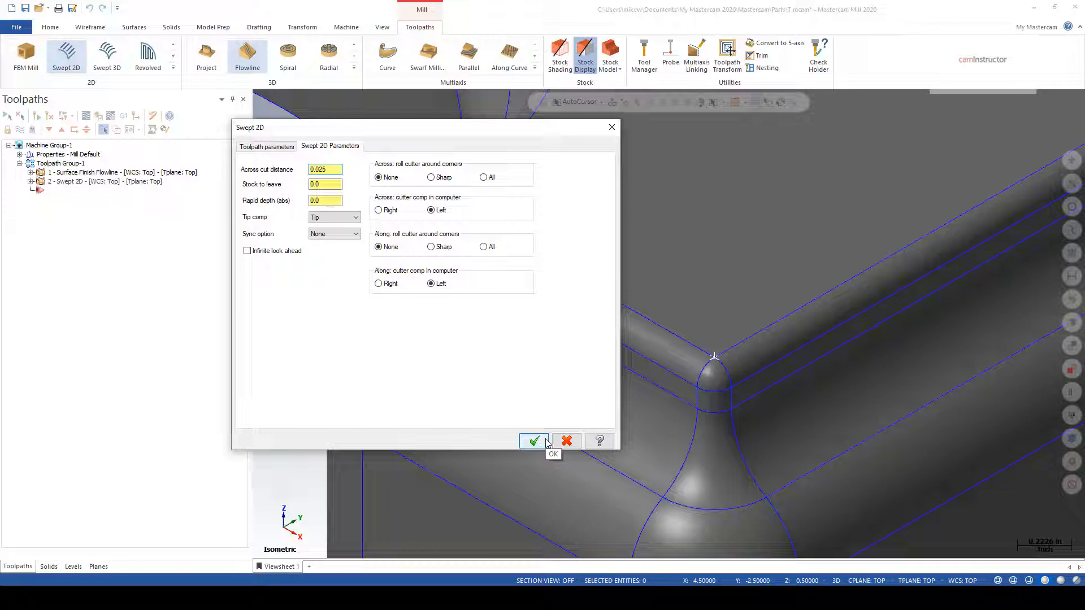
{"action": "left_click", "coordinate": [533, 441]}
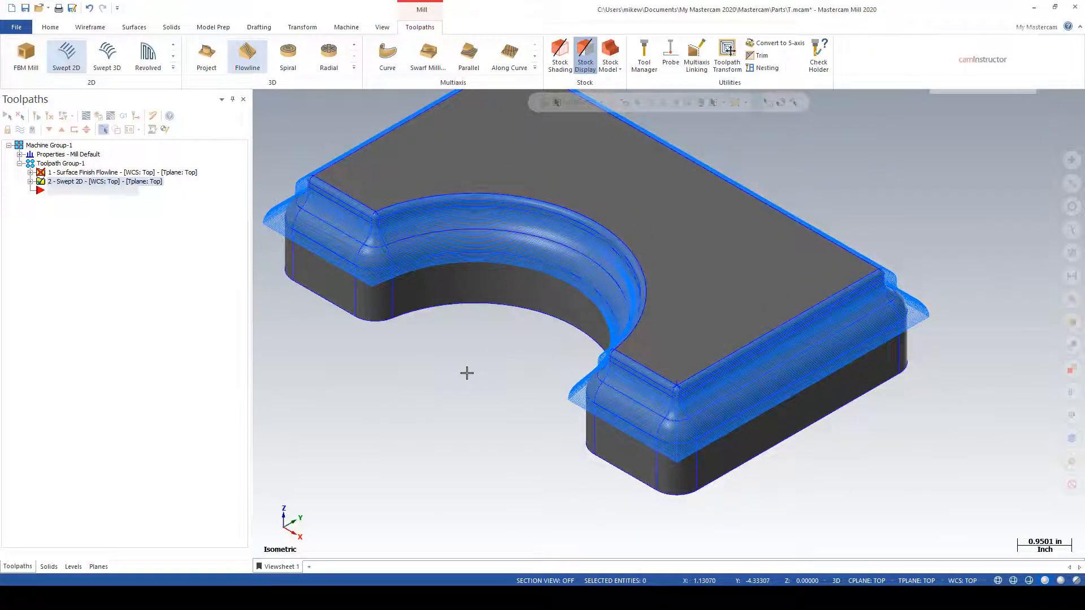
Expand the Swept 2D operation and rotate the view to inspect its corner cuts.
{"action": "left_click", "coordinate": [34, 182]}
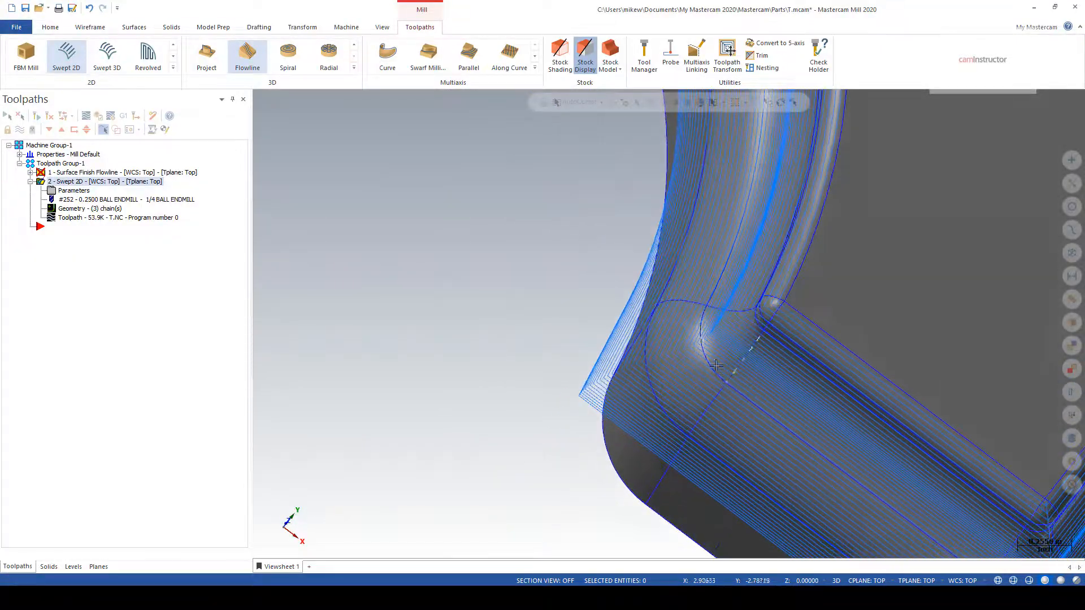
{"action": "left_click_drag", "start_coordinate": [716, 365], "coordinate": [577, 385]}
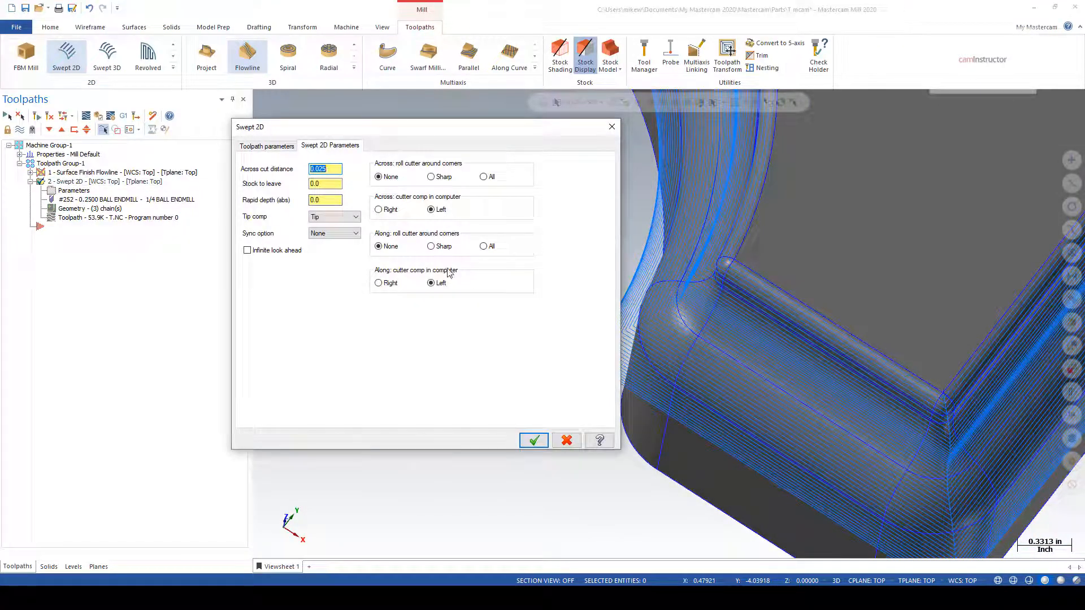
Set the Swept 2D cutter to roll around corners with Sharp and accept.
{"action": "left_click", "coordinate": [431, 246]}
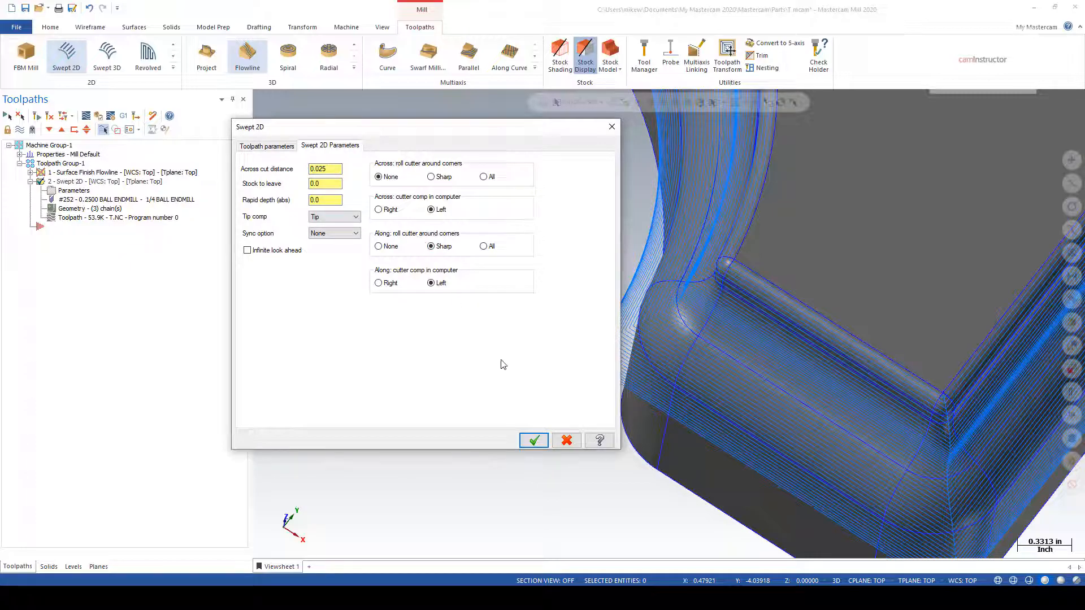
{"action": "left_click", "coordinate": [533, 441]}
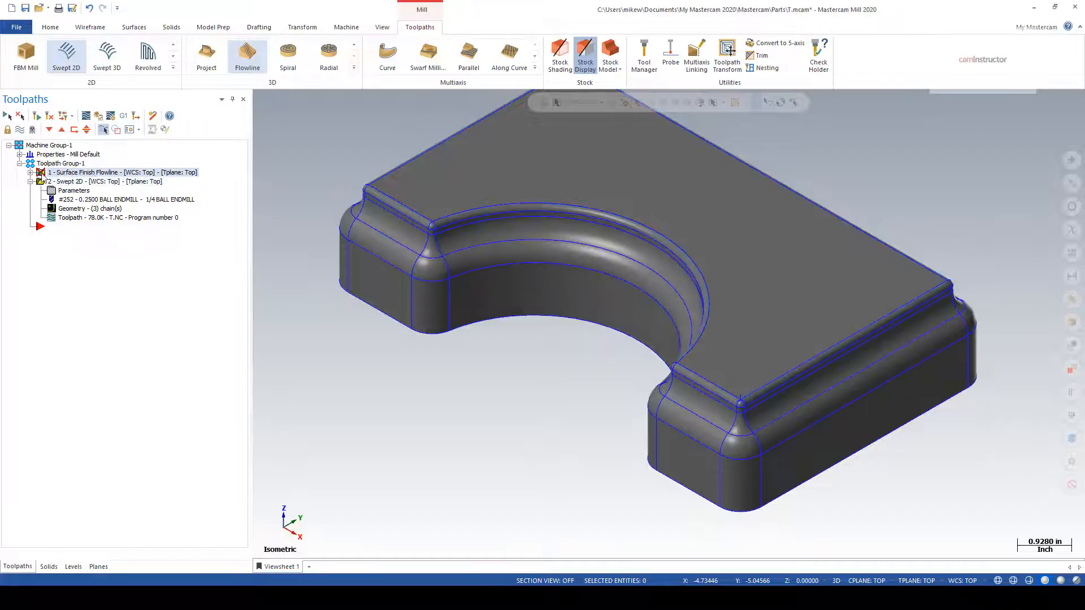
Show and accept the flowline toolpath's 48 drive surfaces.
{"action": "left_click", "coordinate": [39, 172]}
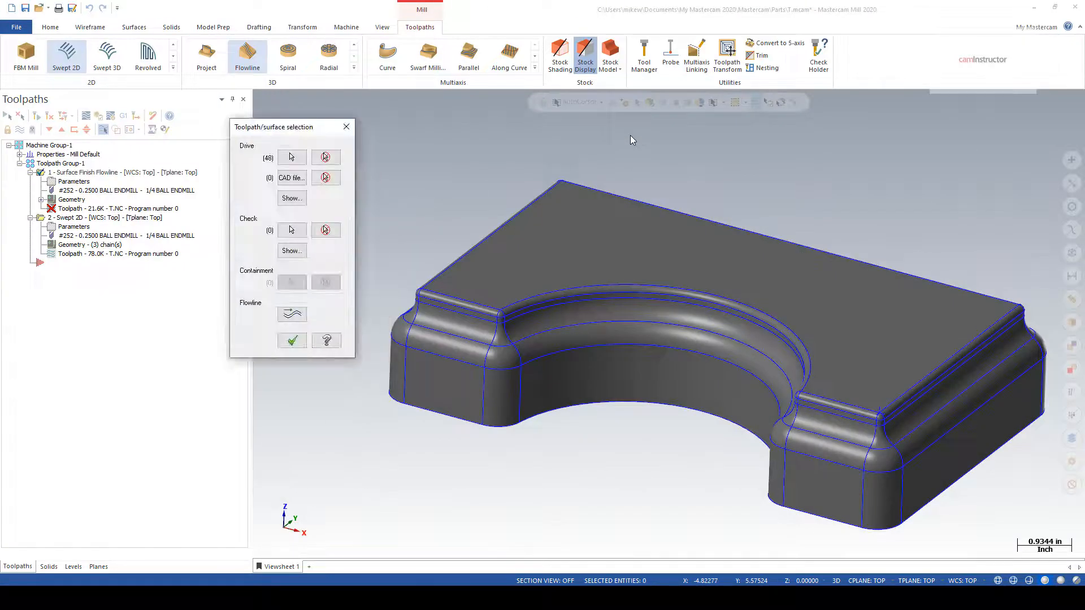
{"action": "left_click", "coordinate": [291, 340]}
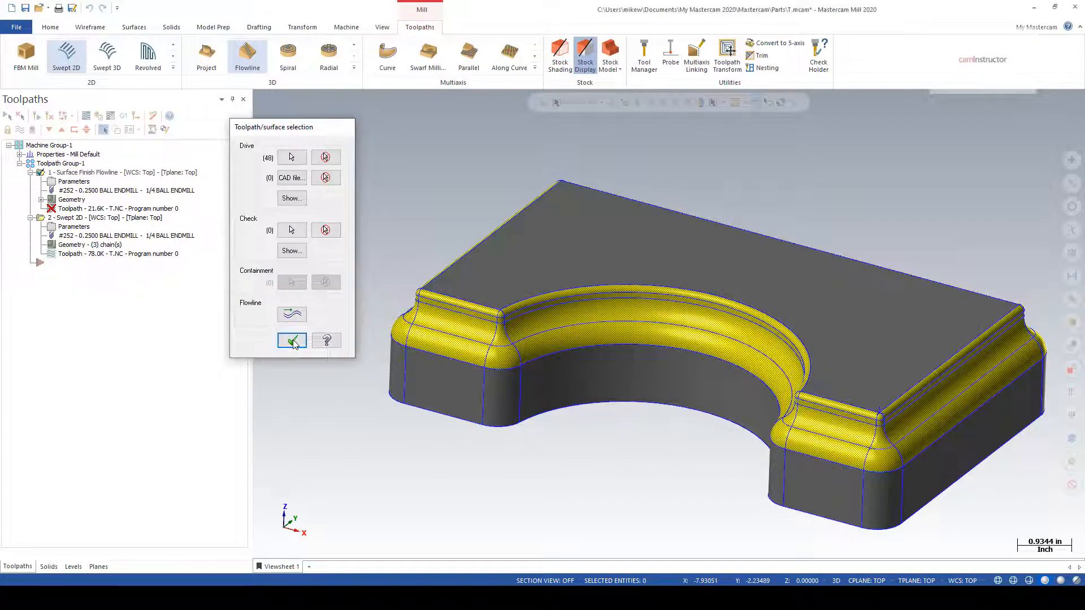
{"action": "left_click", "coordinate": [292, 339]}
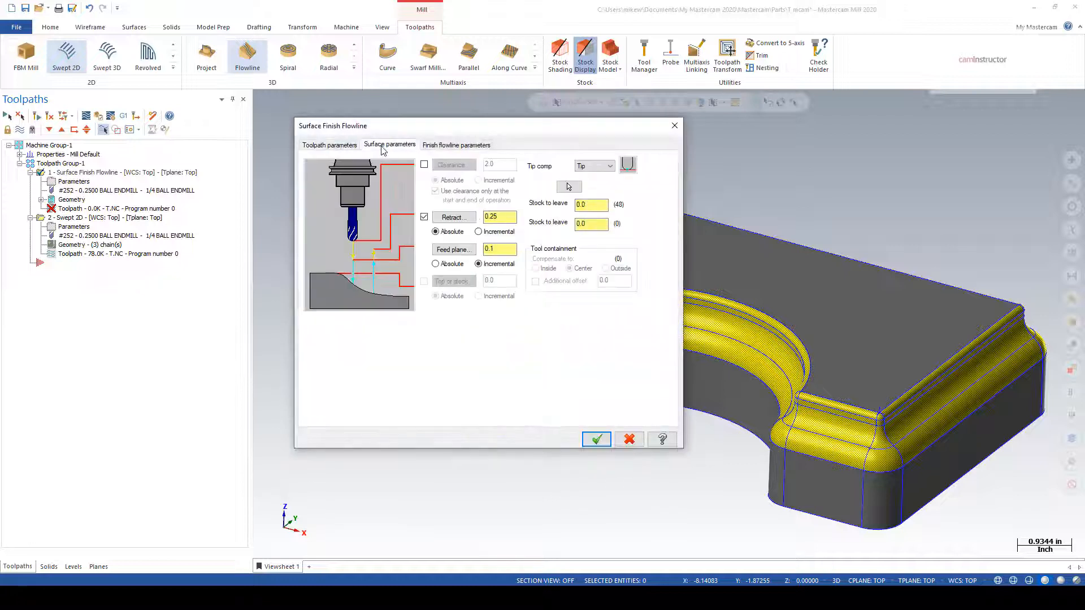
Set the flowline stepover distance to 0.02 and accept.
{"action": "left_click", "coordinate": [457, 144]}
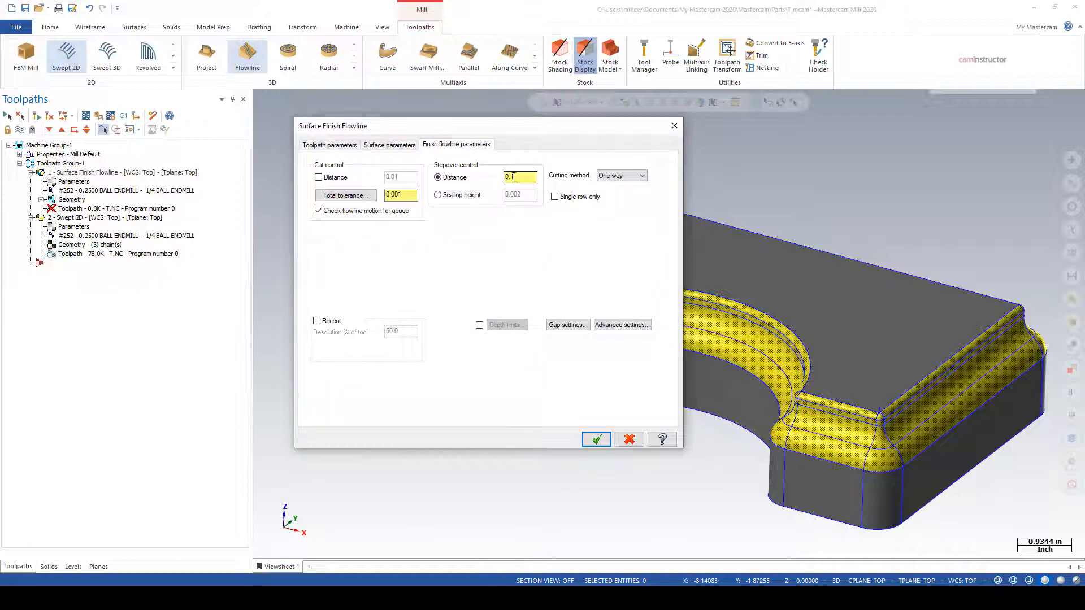
{"action": "type", "text": "0.02"}
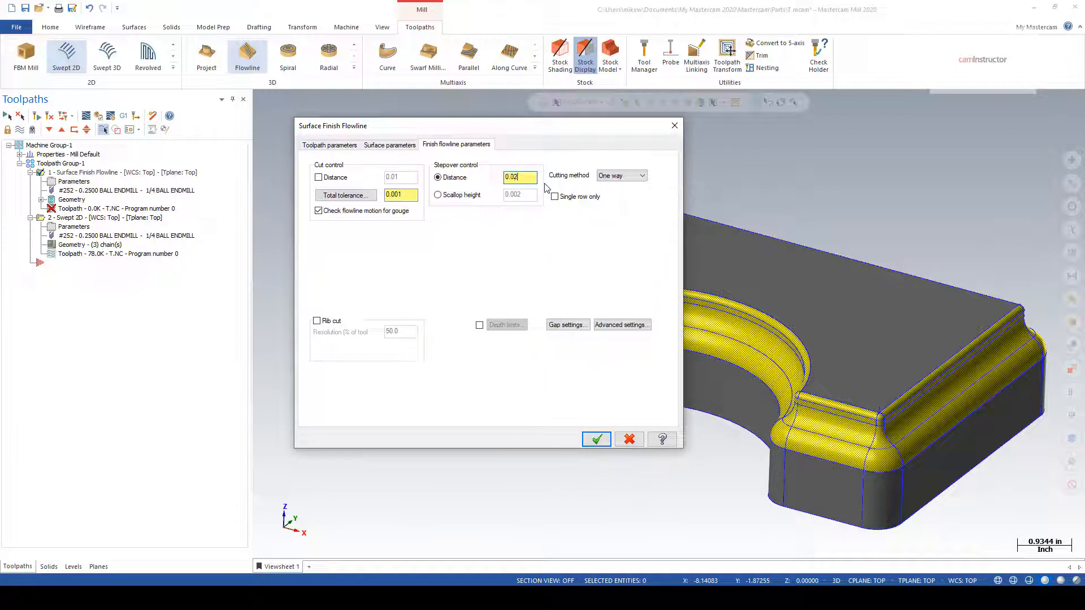
{"action": "left_click", "coordinate": [595, 438]}
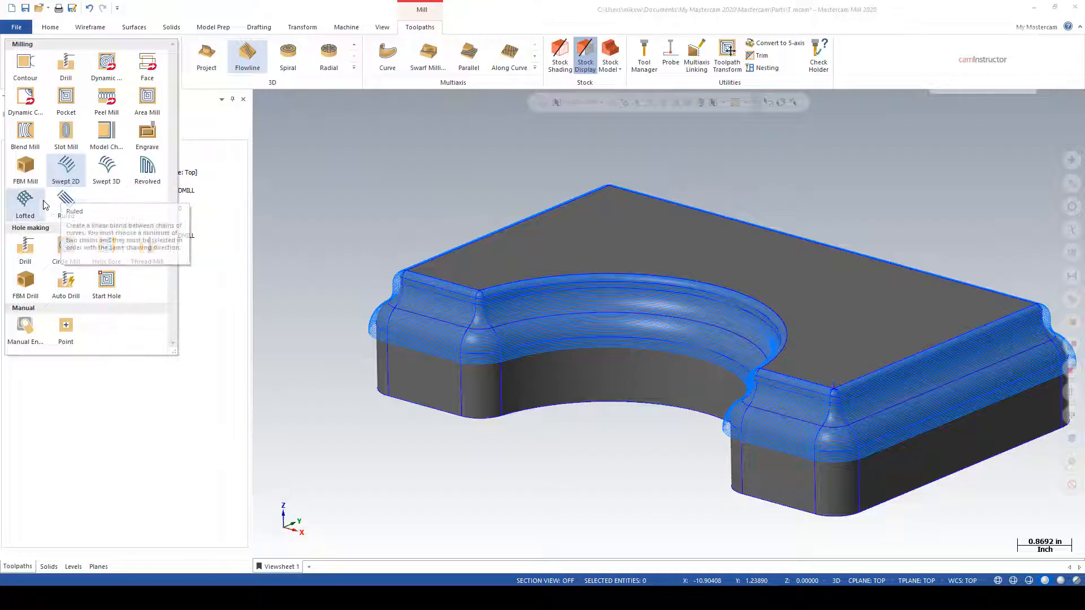
{"action": "mouse_move", "coordinate": [302, 201]}
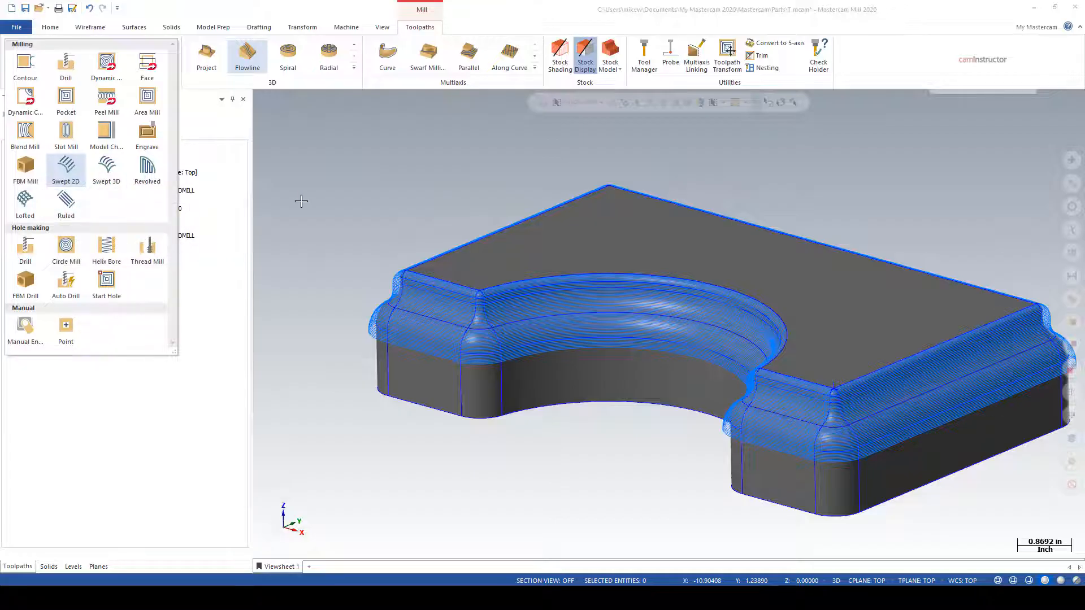